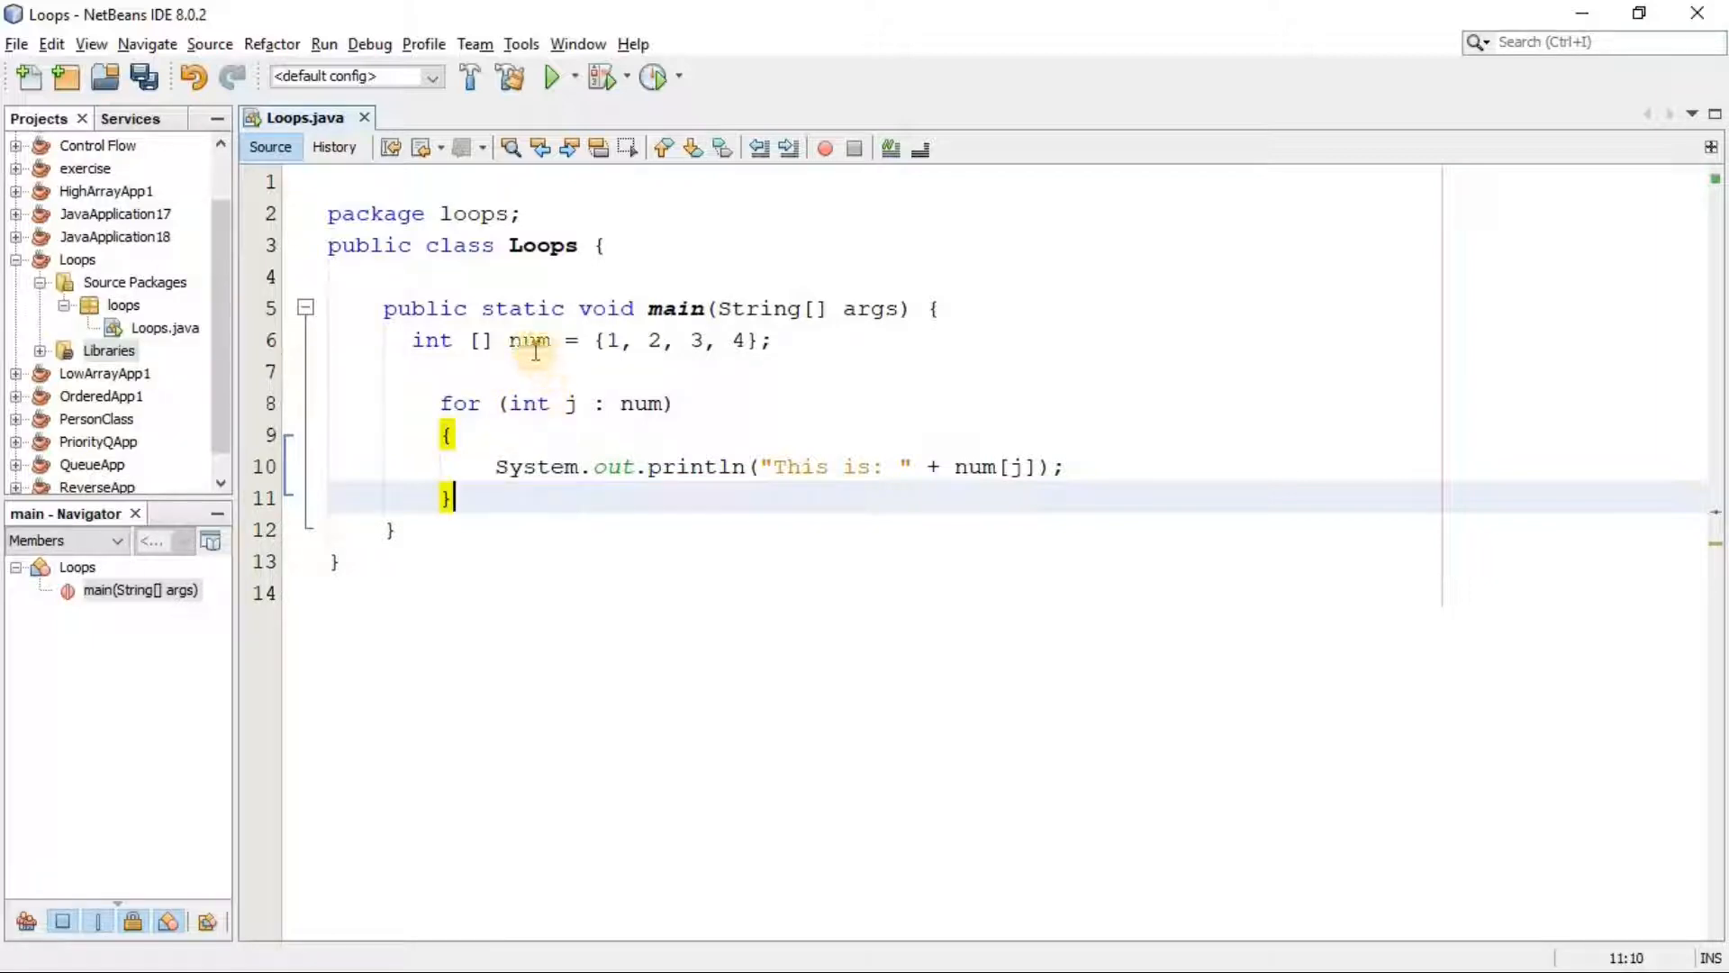
mouse_move(541, 348)
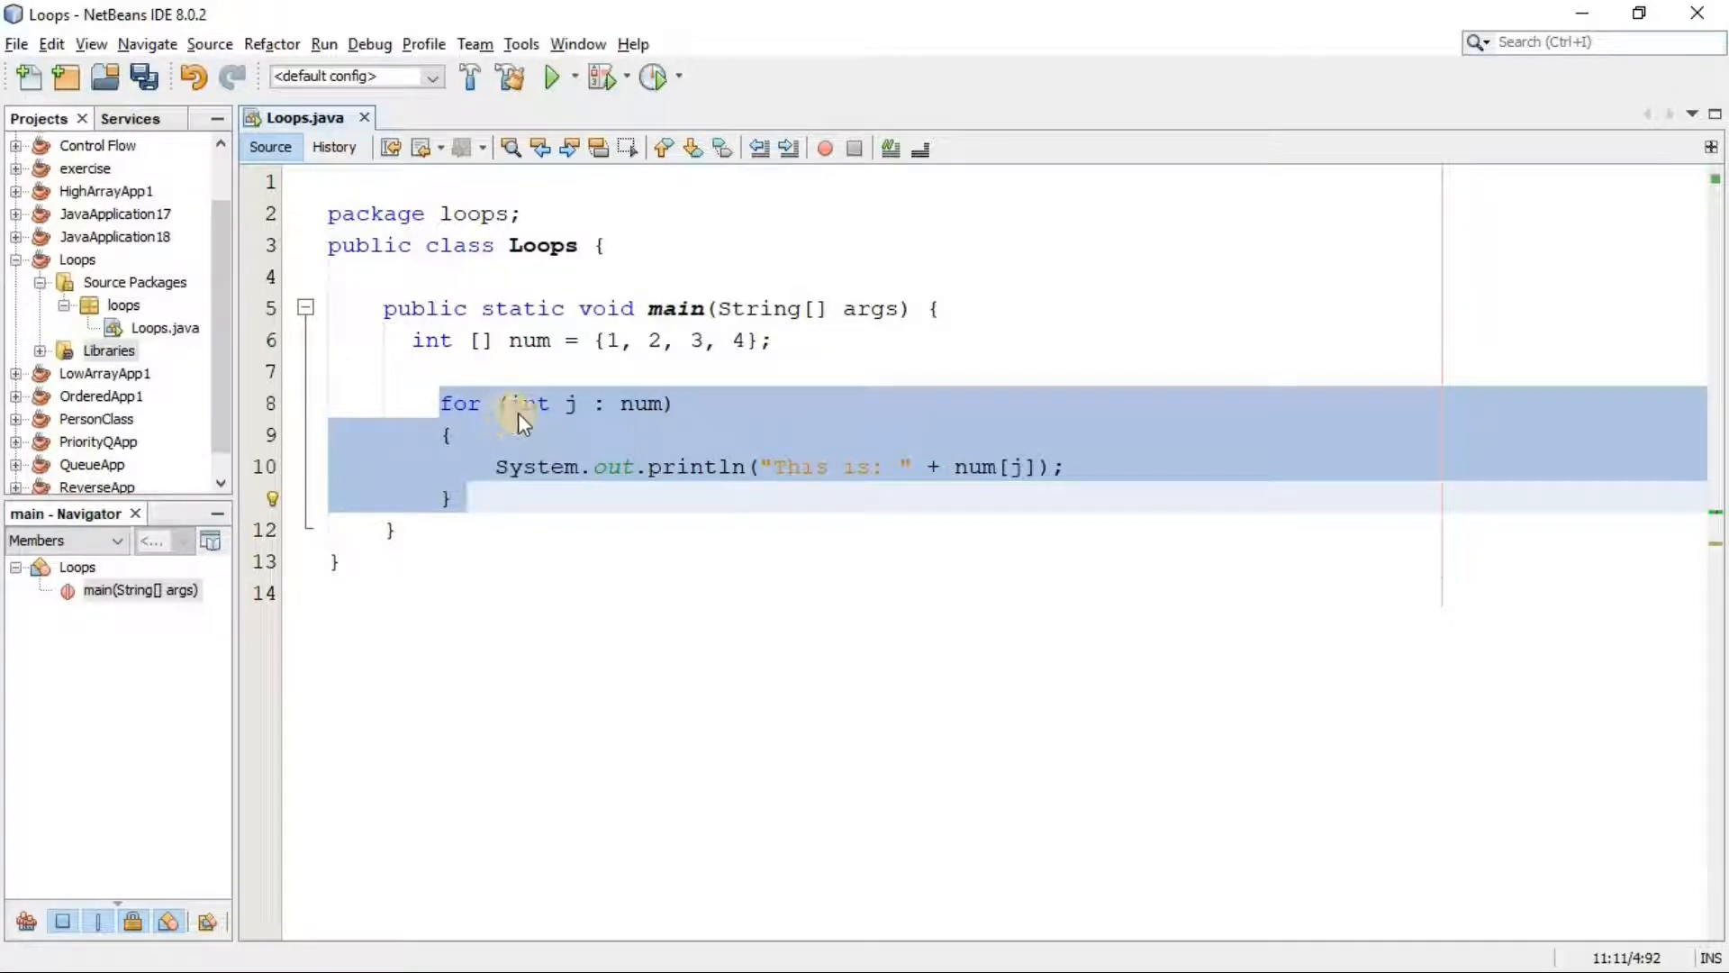
- Print j instead of num[j] and run, outputting 'This is: 1' through 'This is: 4'
left_click(460, 404)
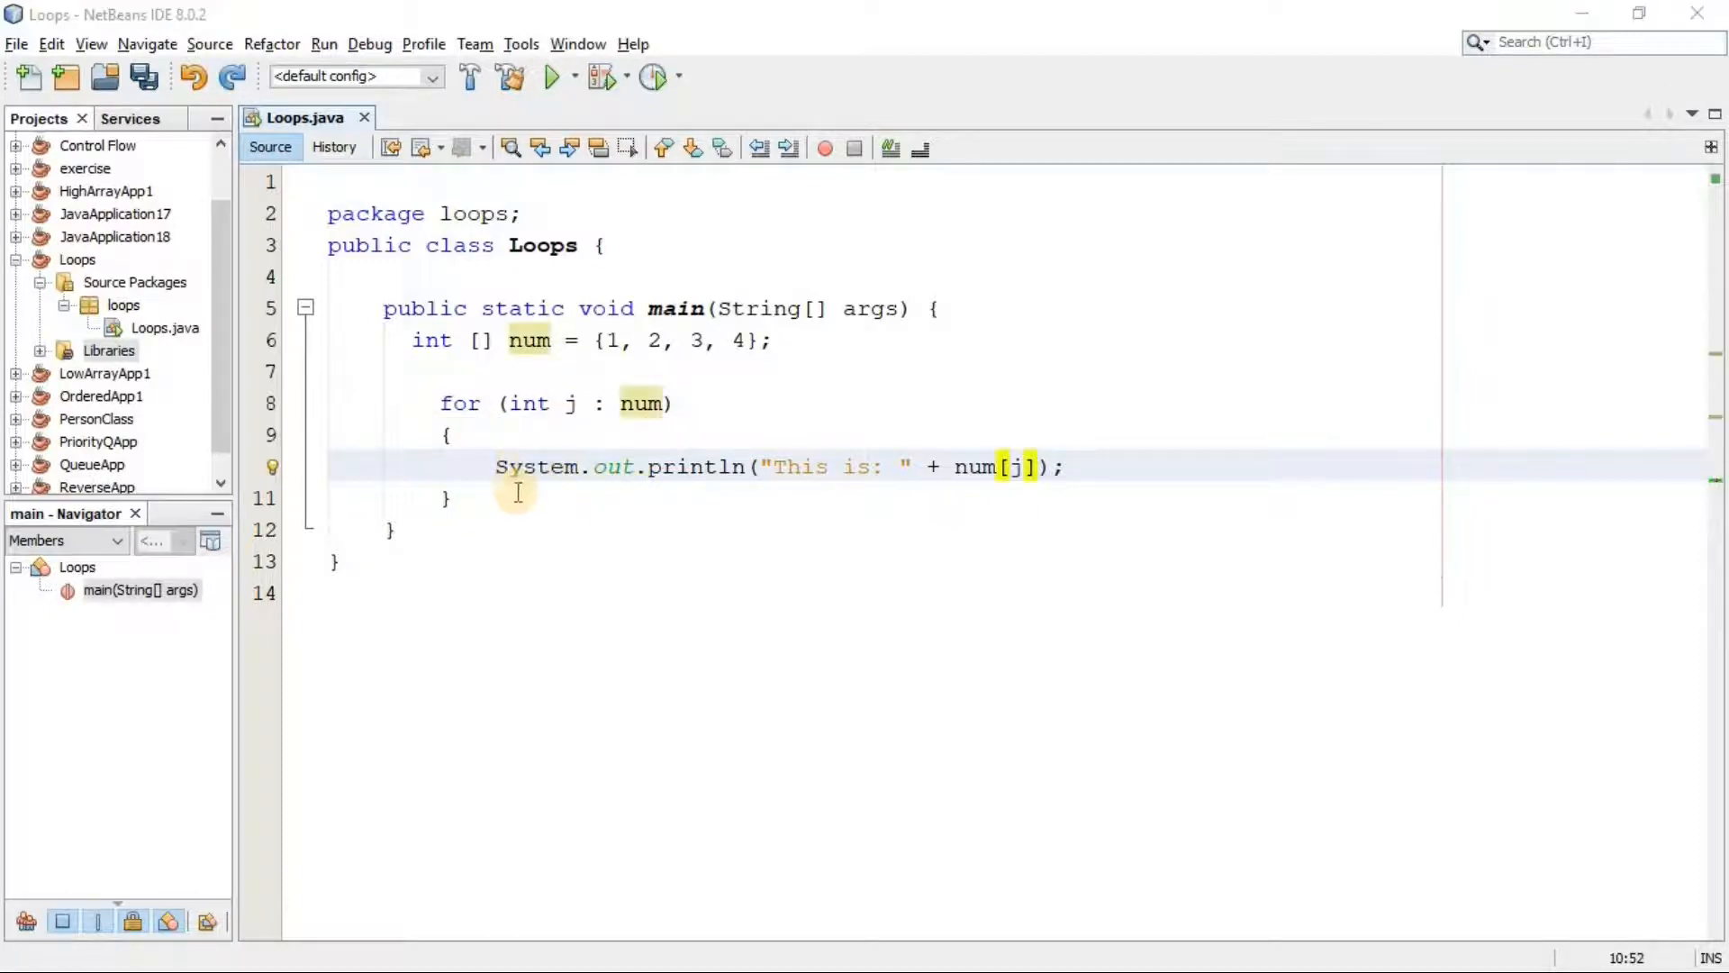
left_click(493, 467)
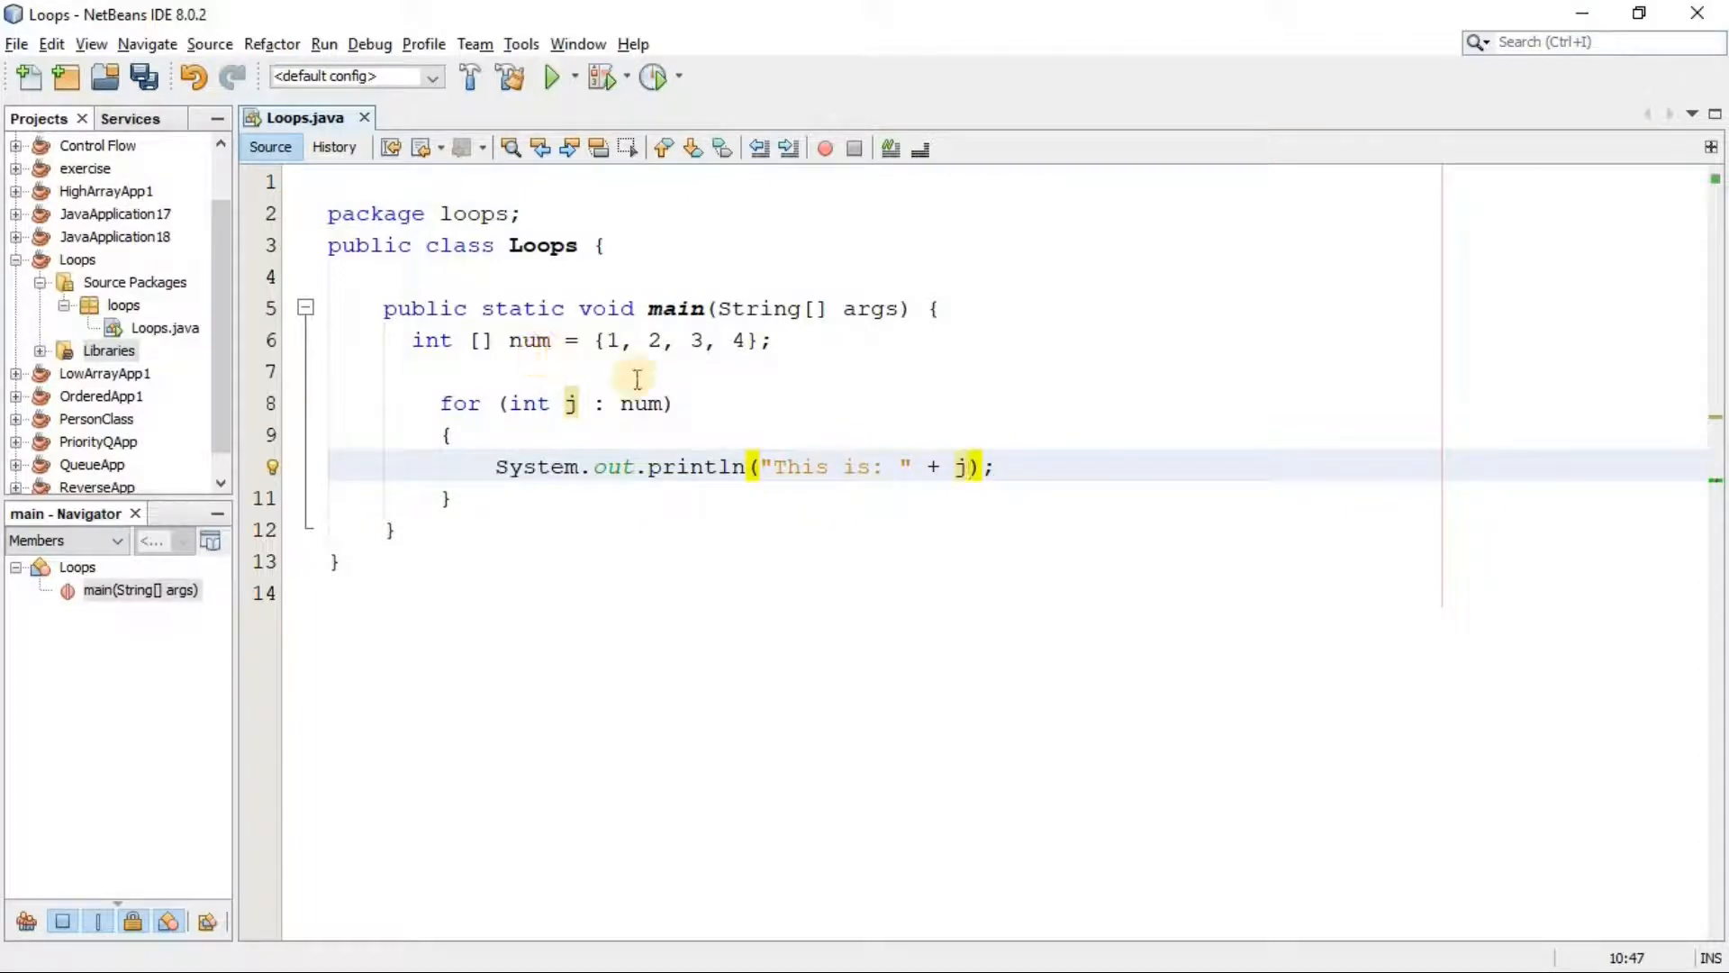
left_click(552, 76)
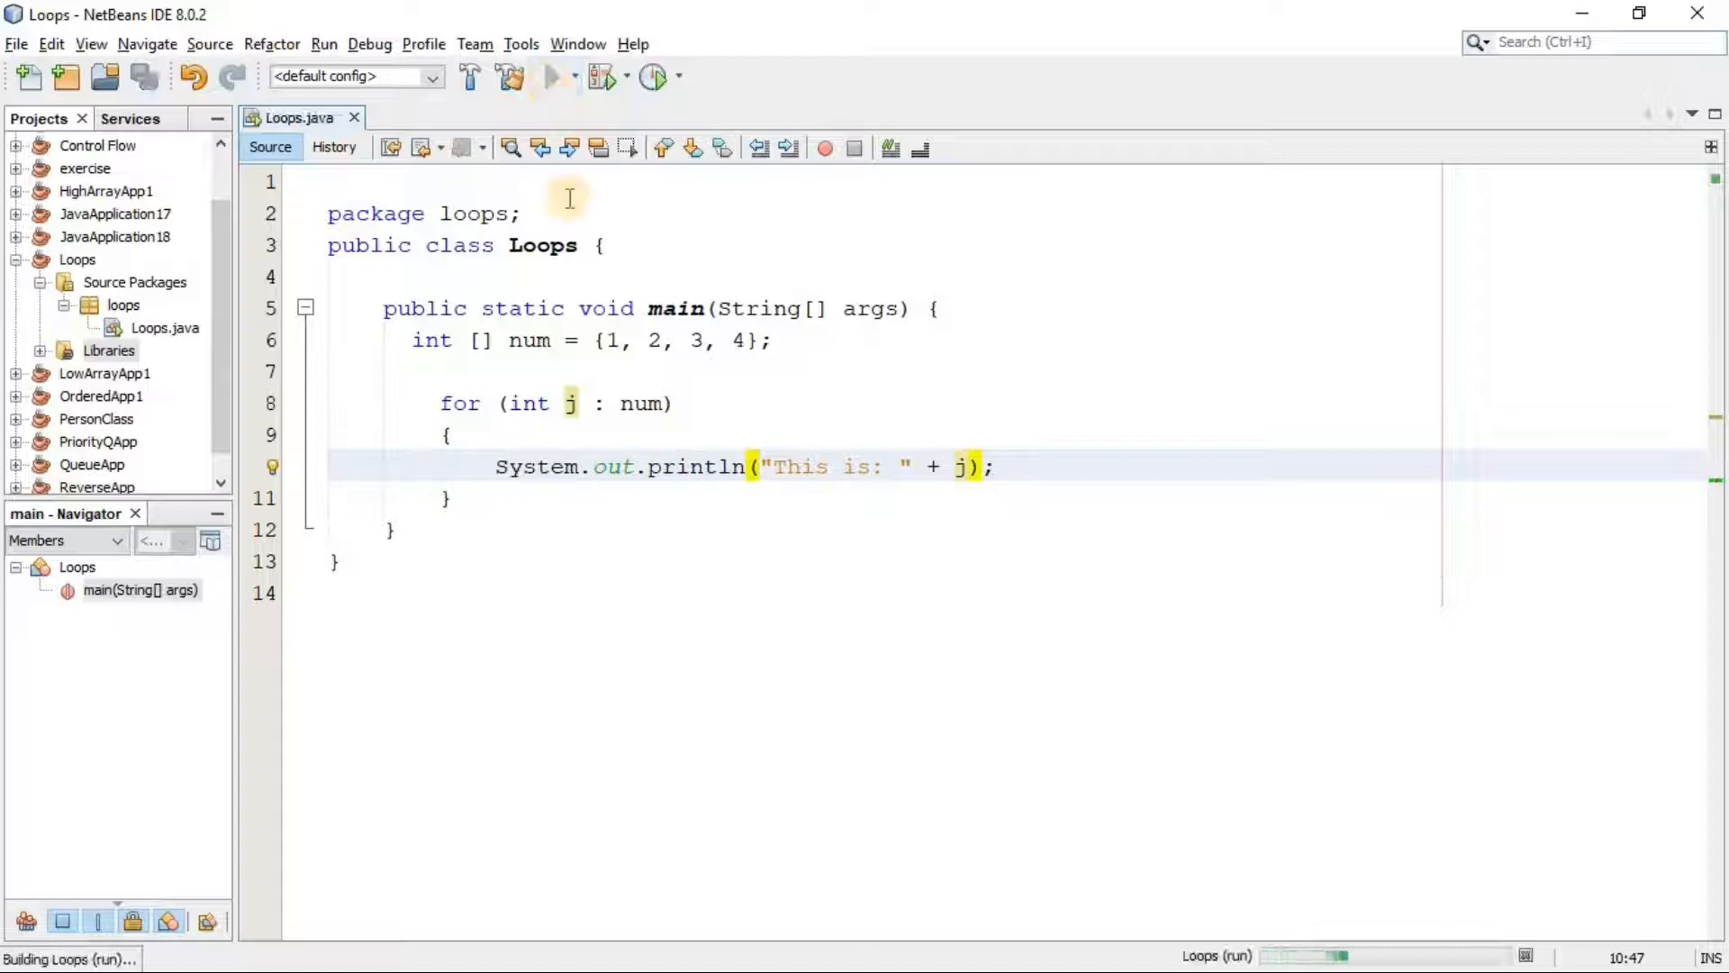
left_click(551, 75)
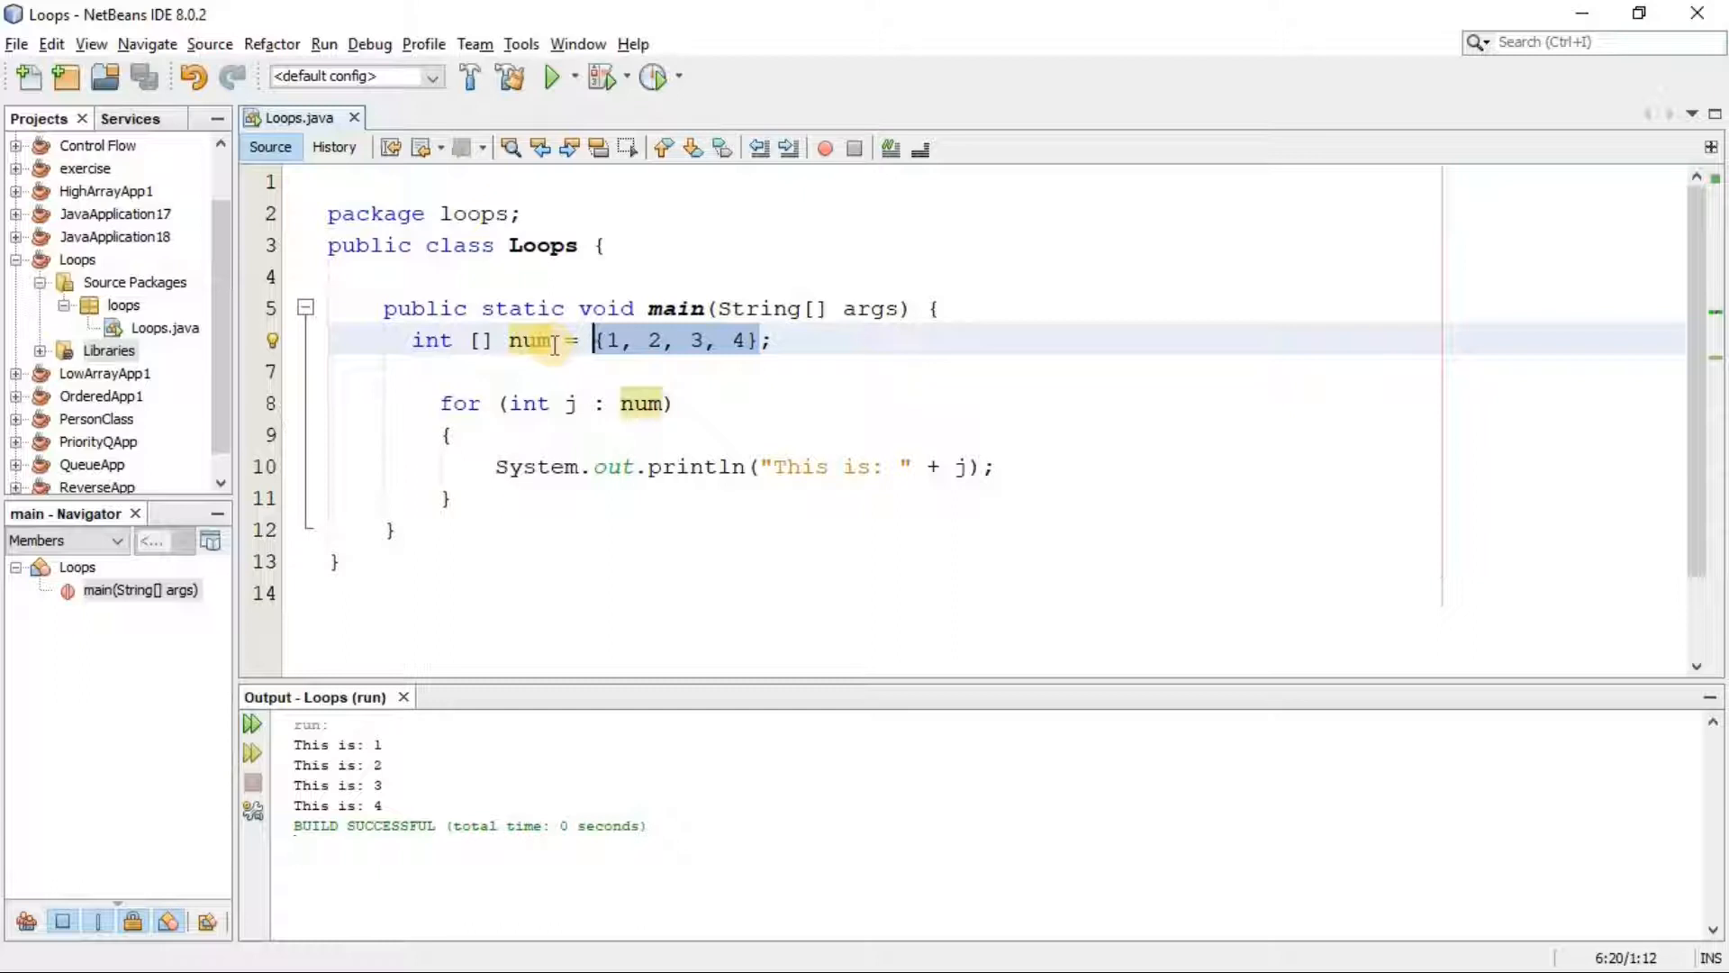
- Declare num as new int[5] instead of the listed values 1, 2, 3, 4
key("Delete")
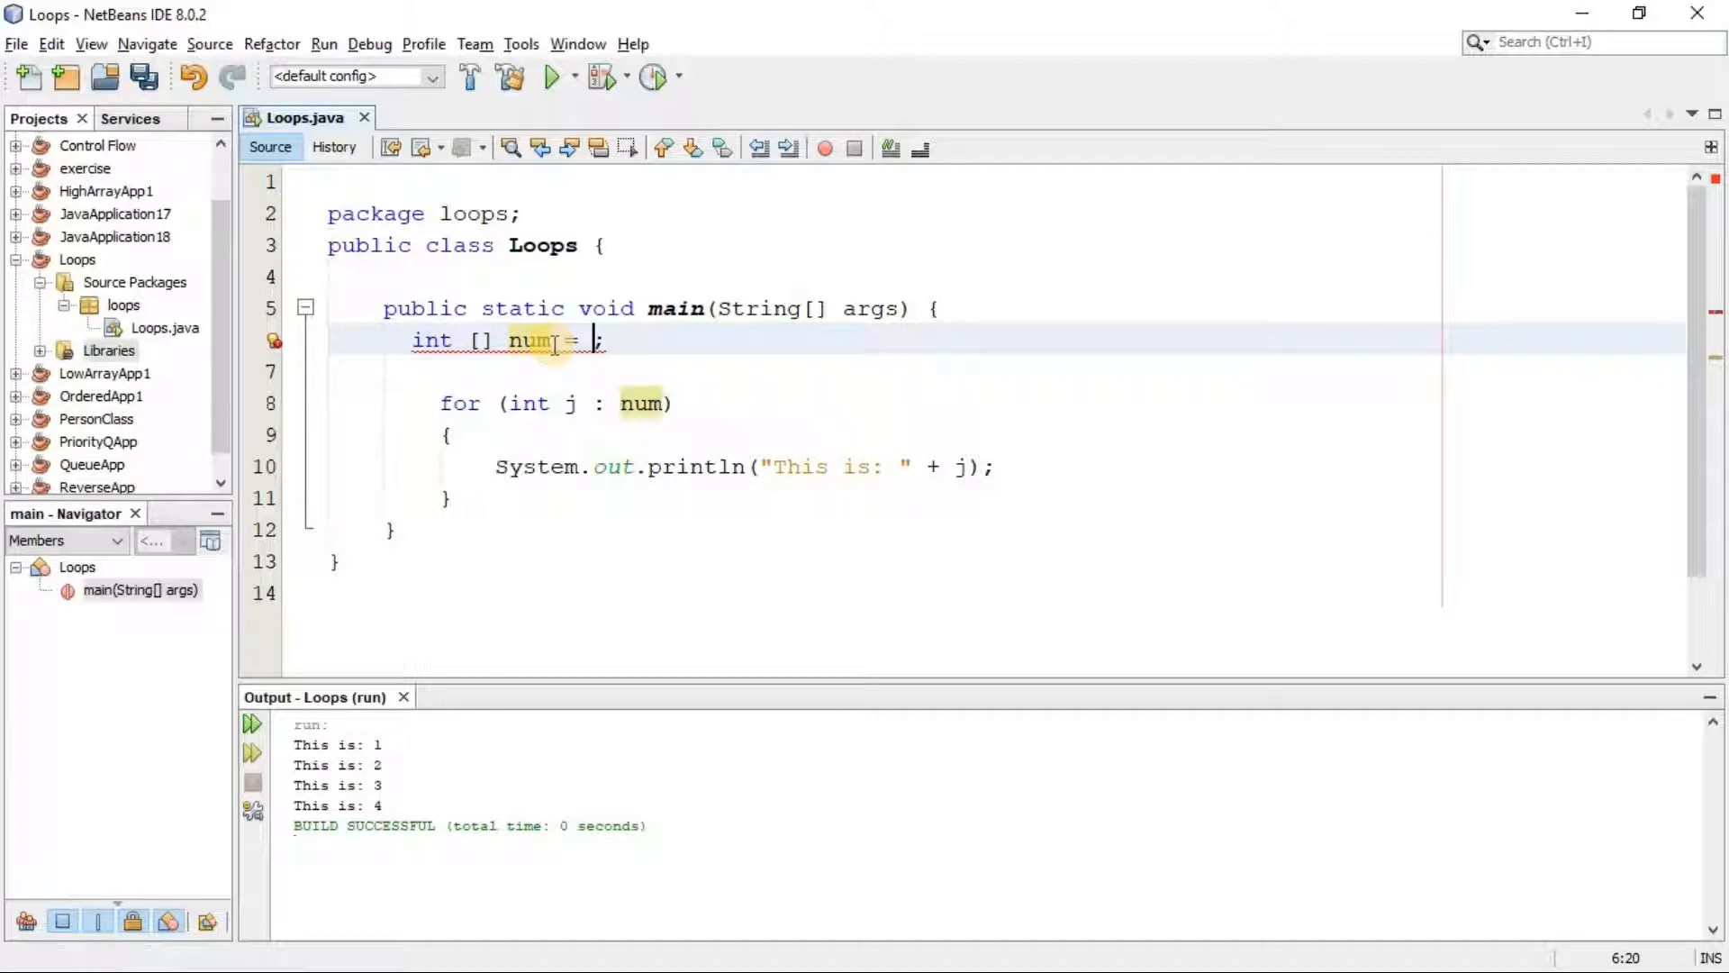
type("new int")
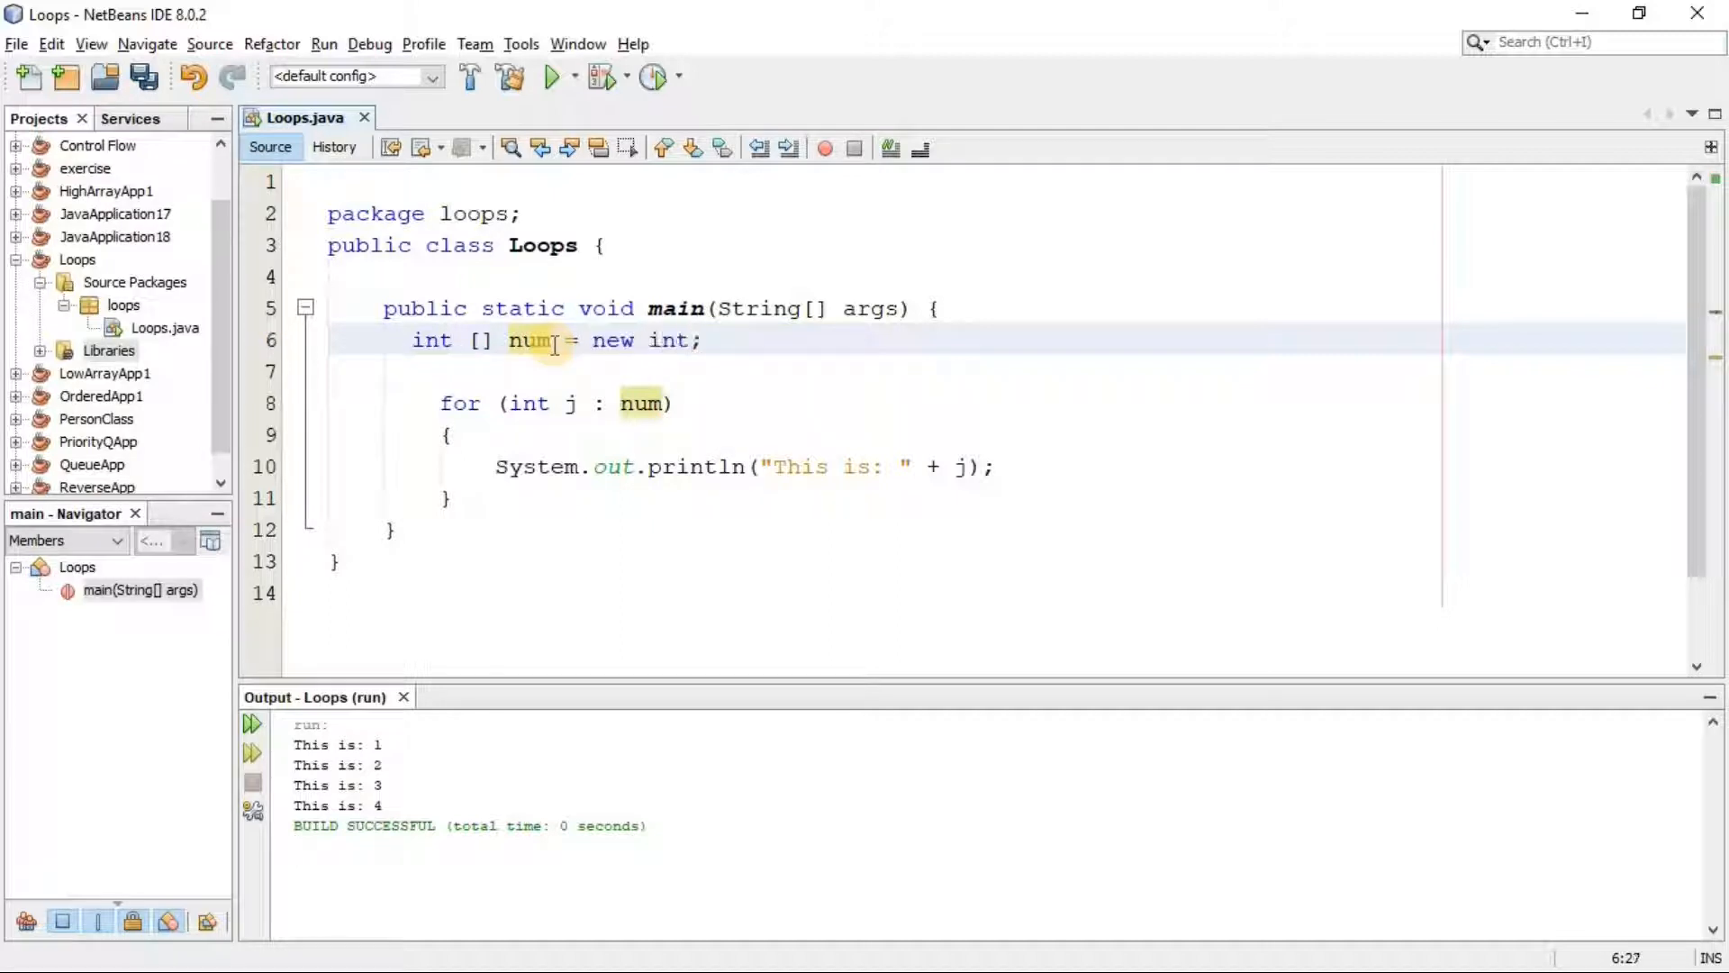
type("[]")
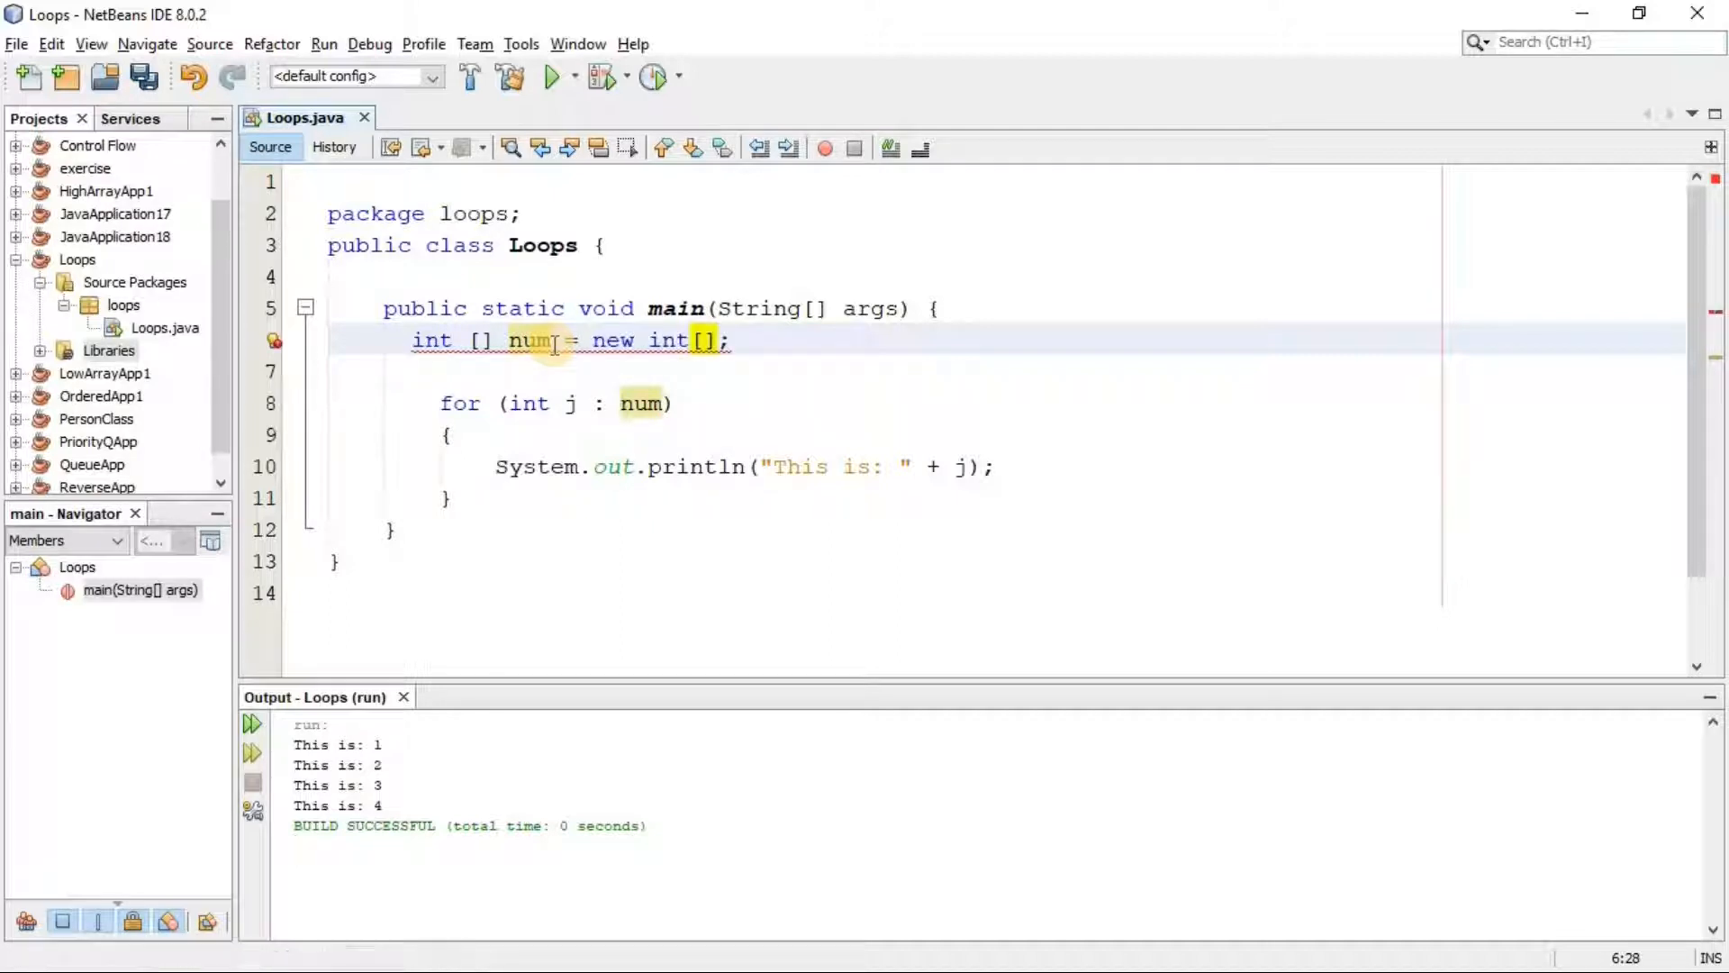
type("5")
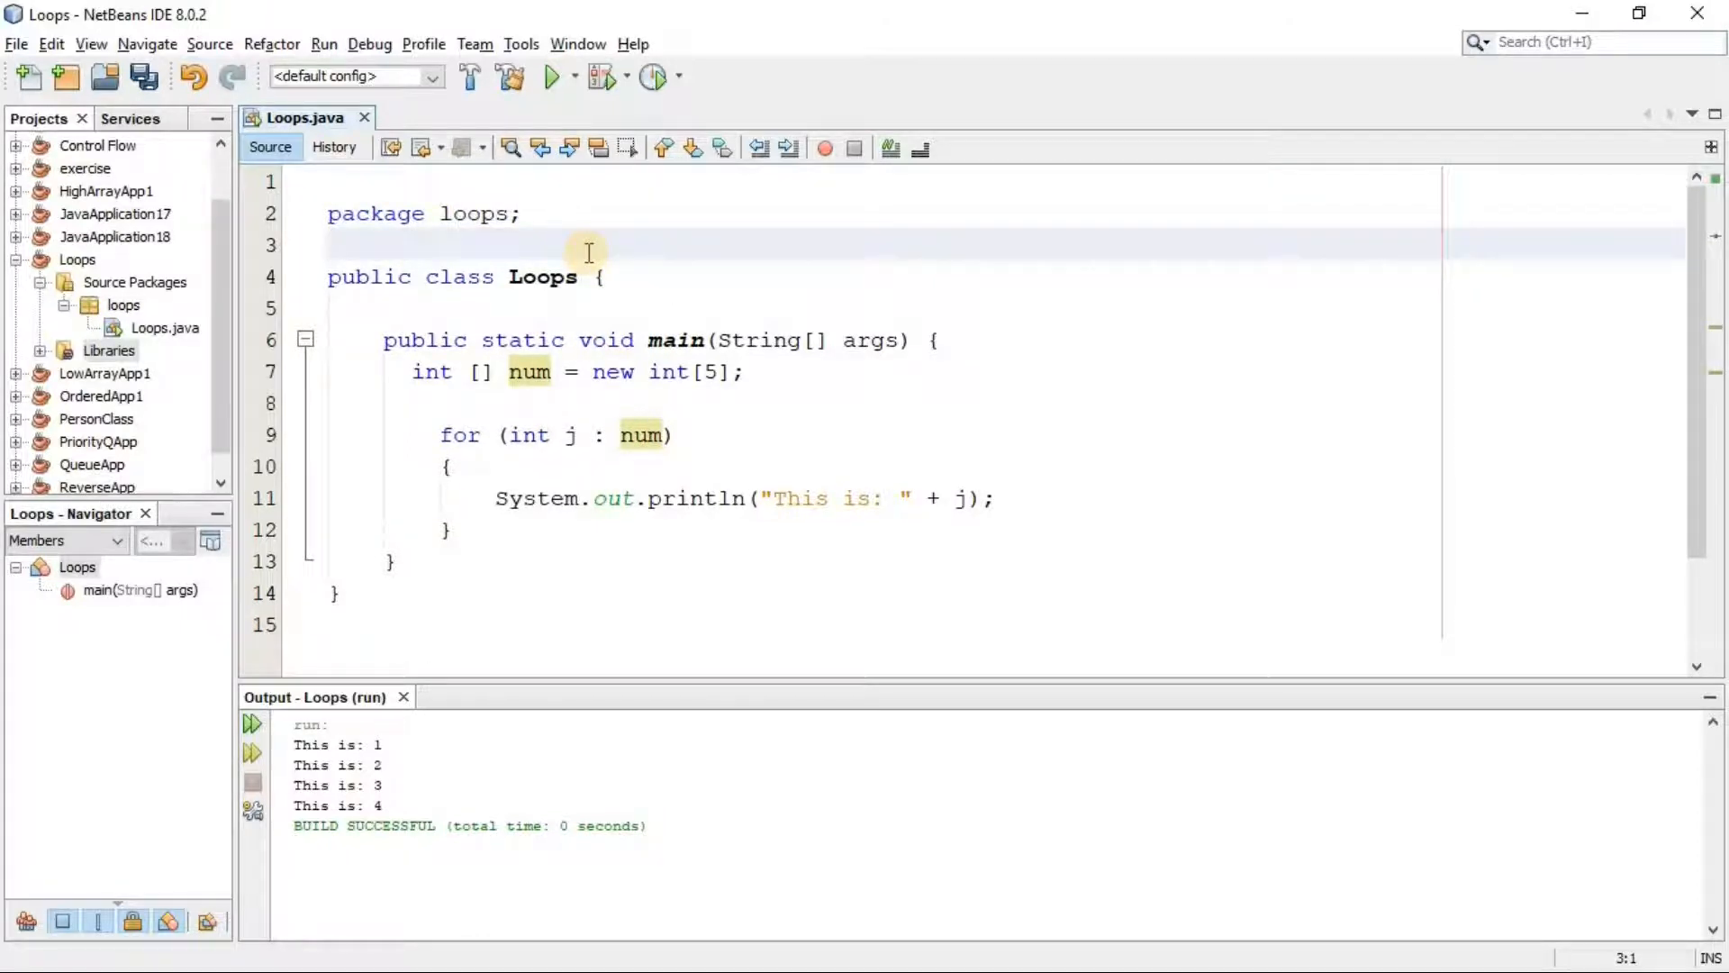
- Add 'import java.util.Scanner;' above the class via code completion
type("import")
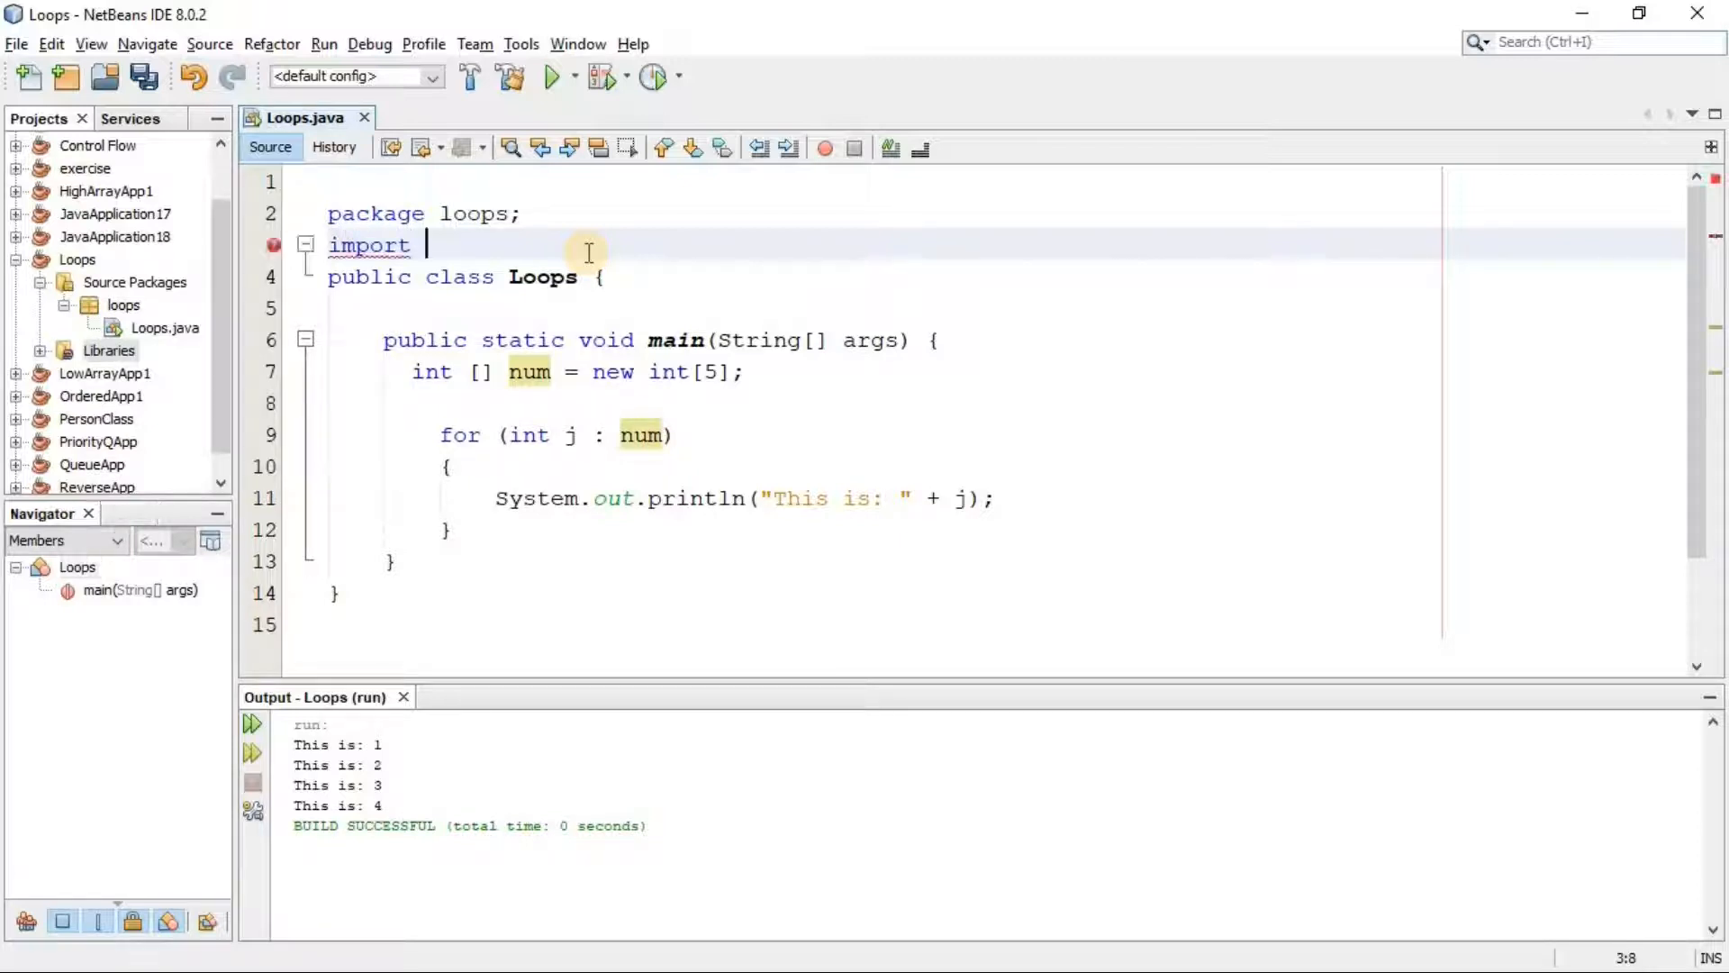
type("java.")
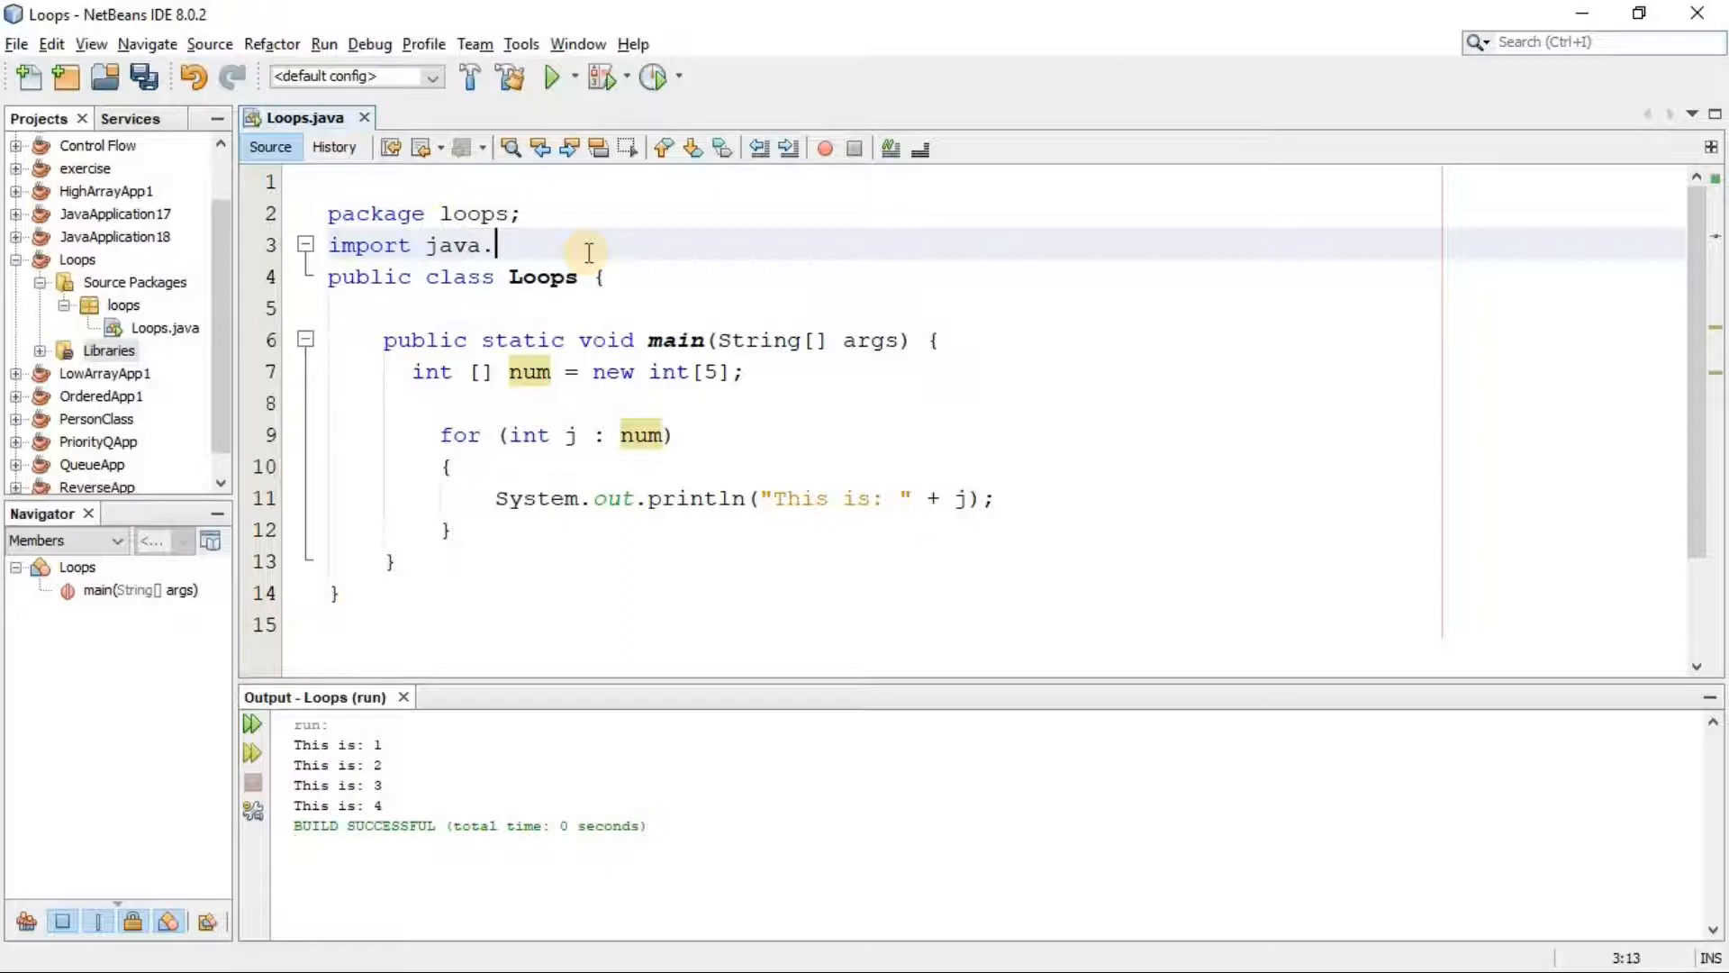
type("util.")
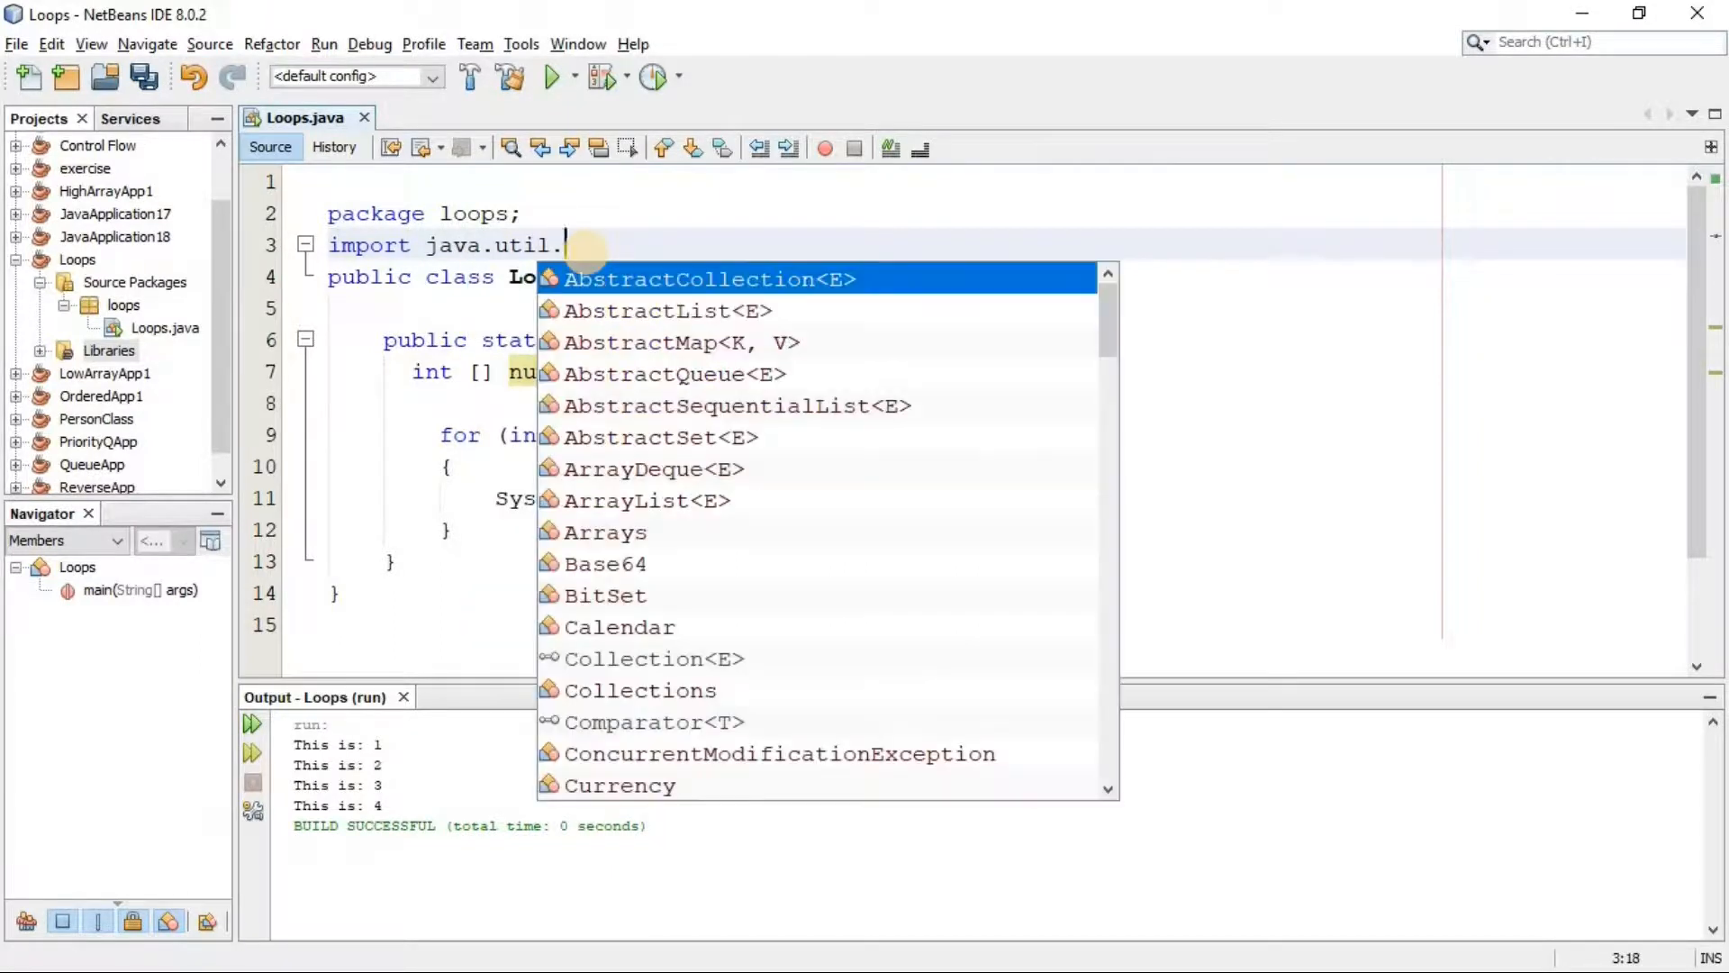
type("Scanner;")
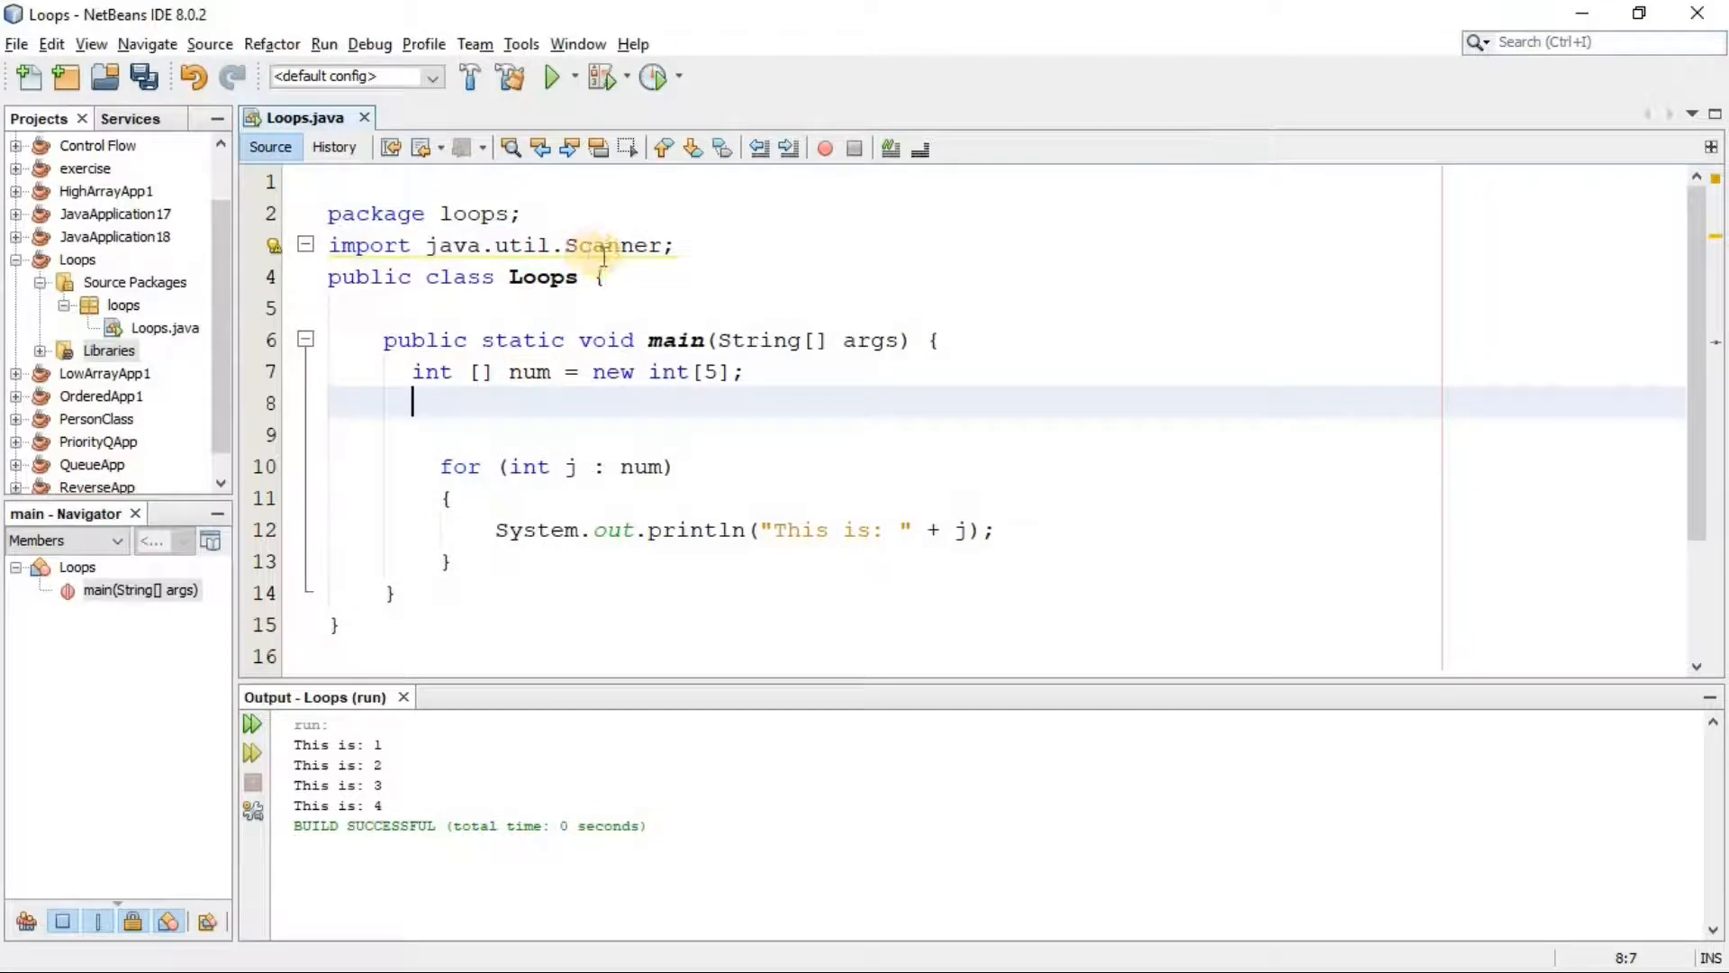
mouse_move(605, 245)
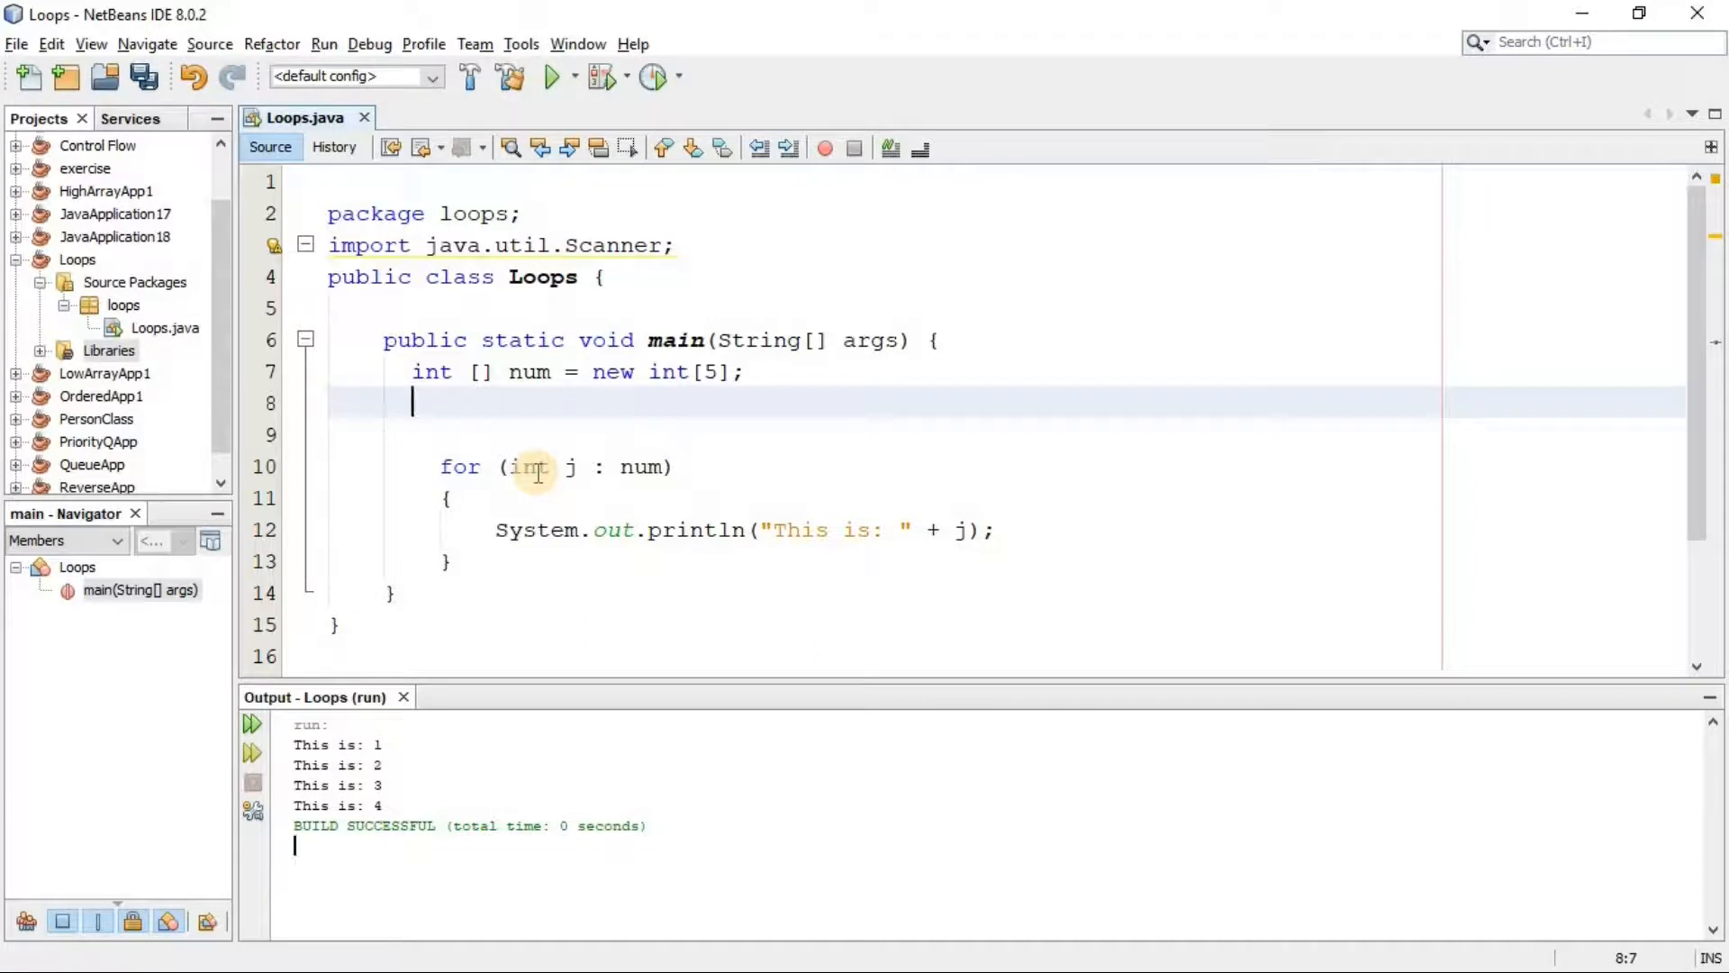
- Write 'Scanner enter = new Scanner(System.in);' after the array declaration
type("Scanner enter")
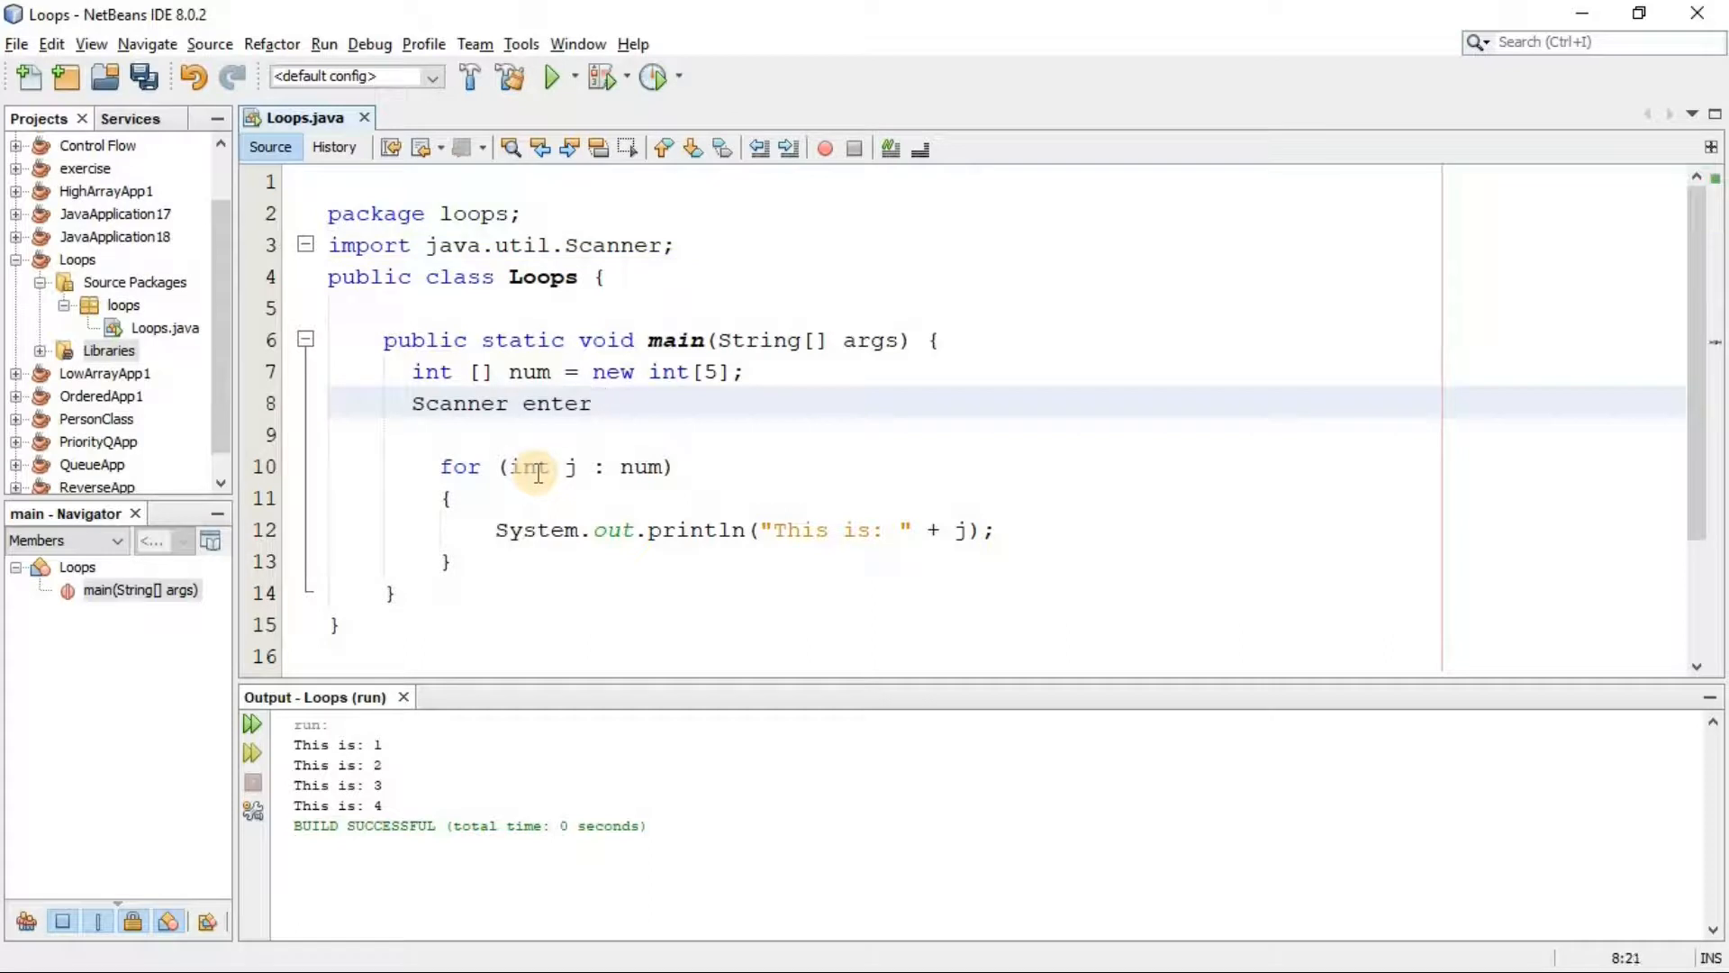
type("= new")
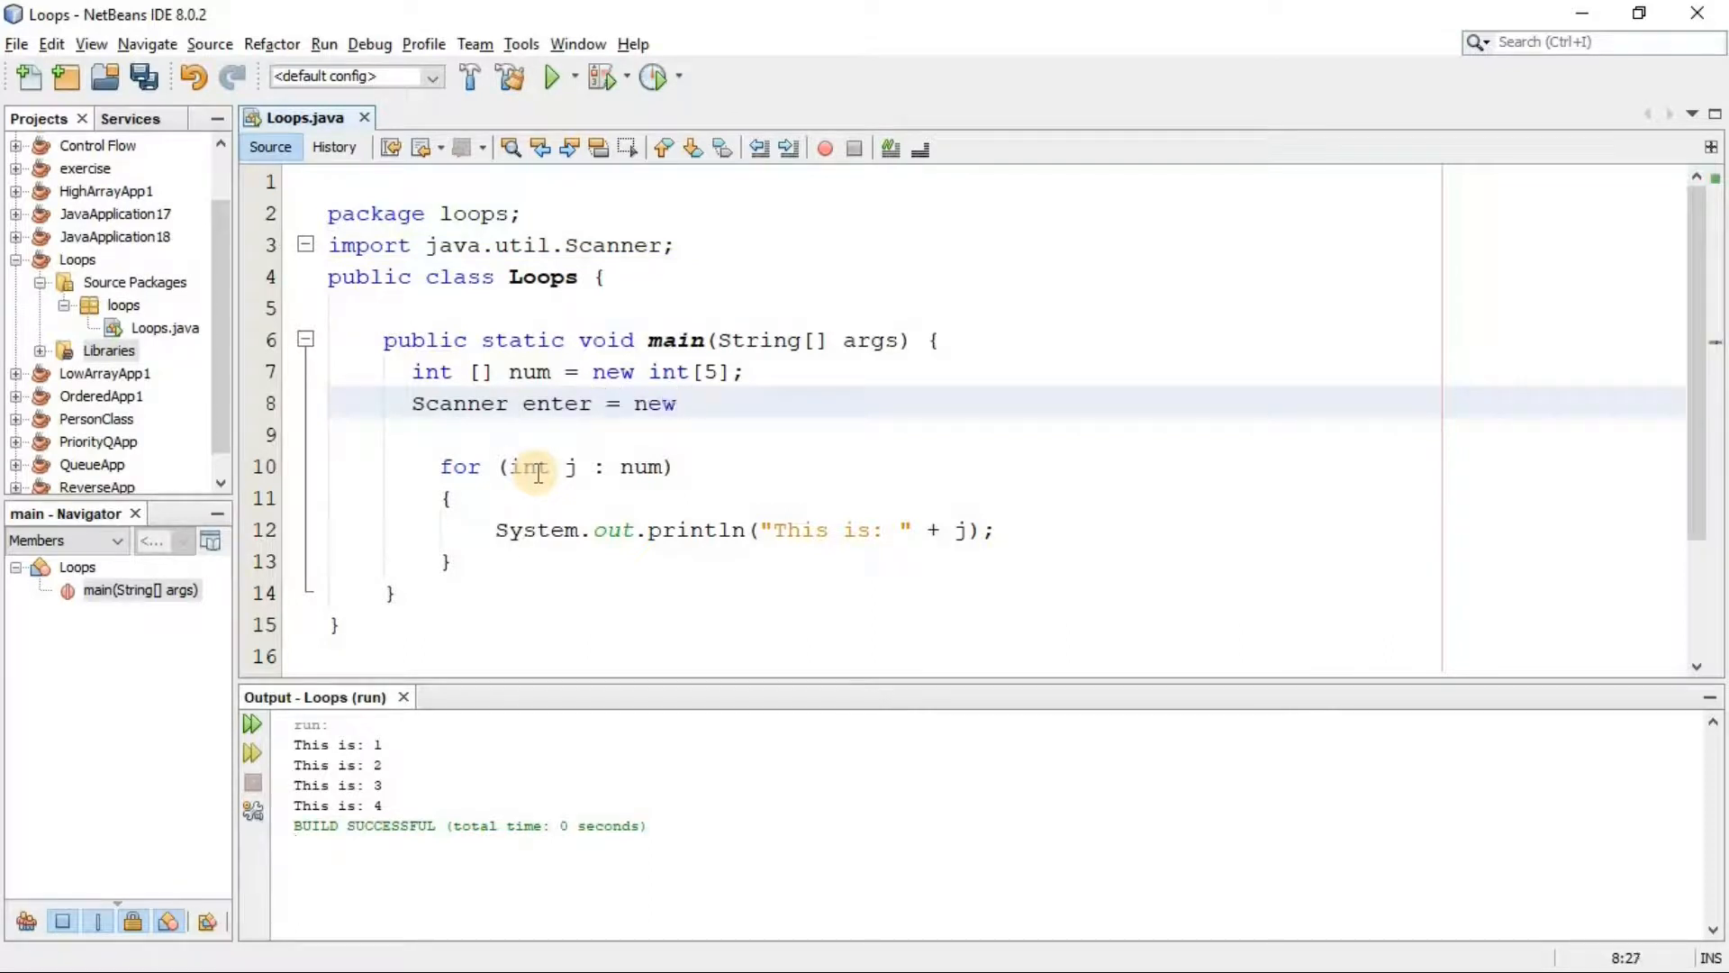
type("Scanner(s")
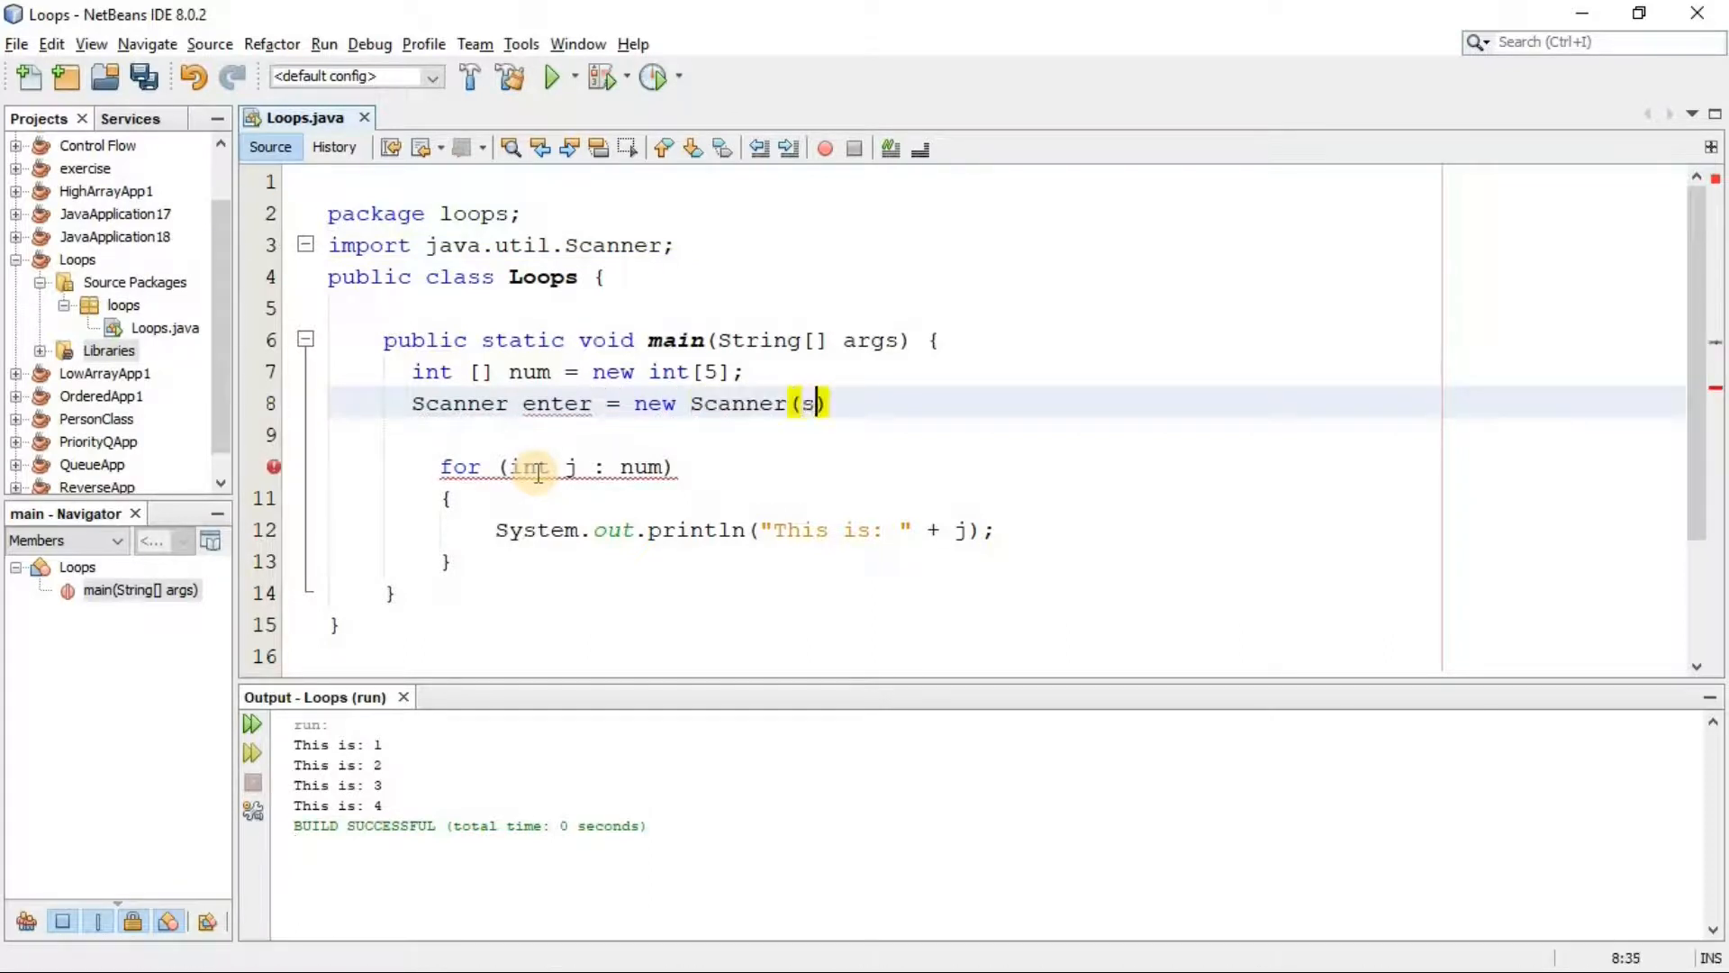
type("y")
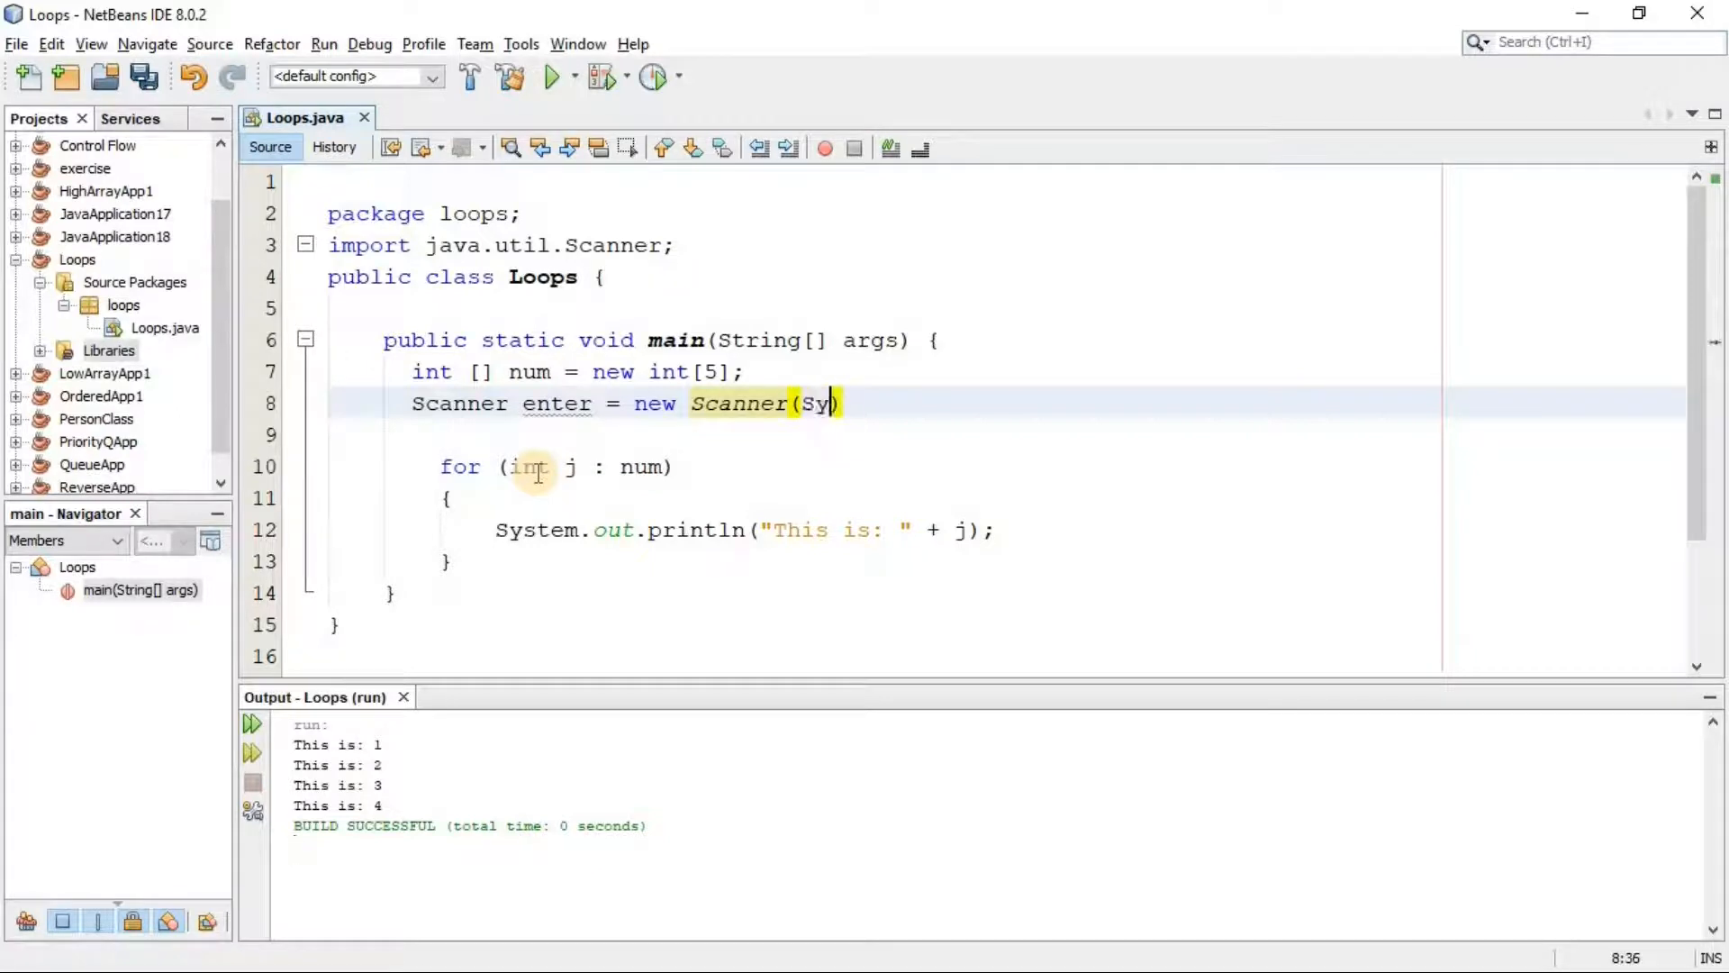
type("stem.in)")
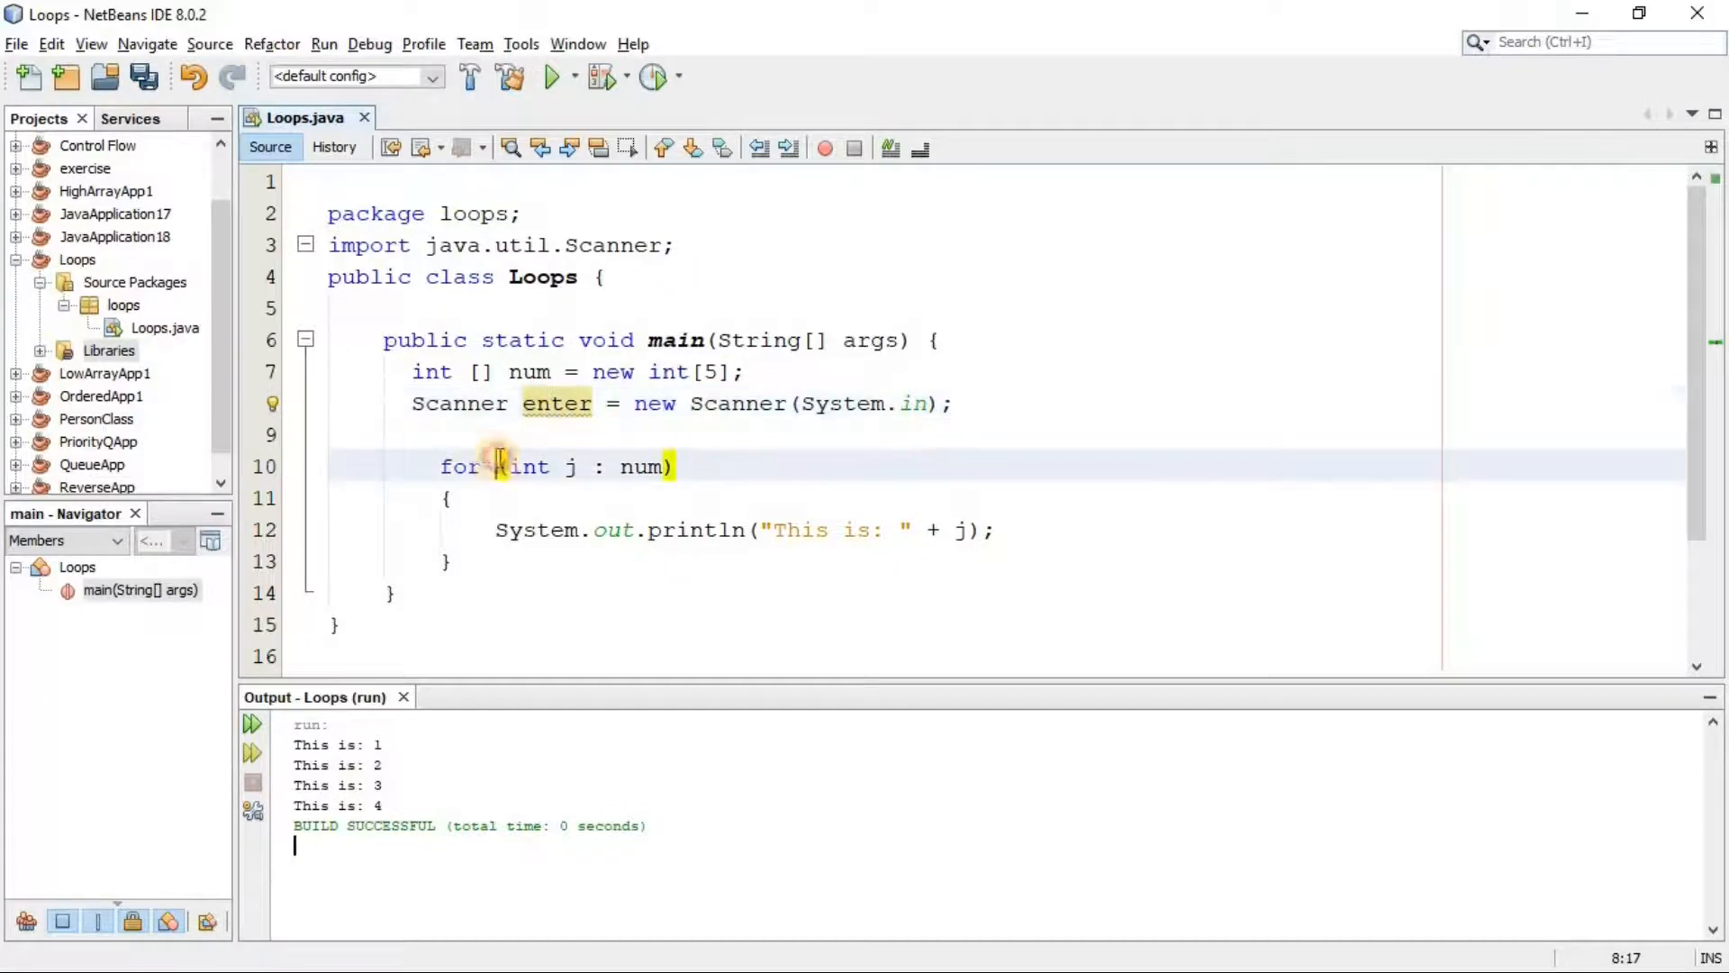
- Add 'num[0] = enter.nextInt();' above the for loop and run the program
type("num")
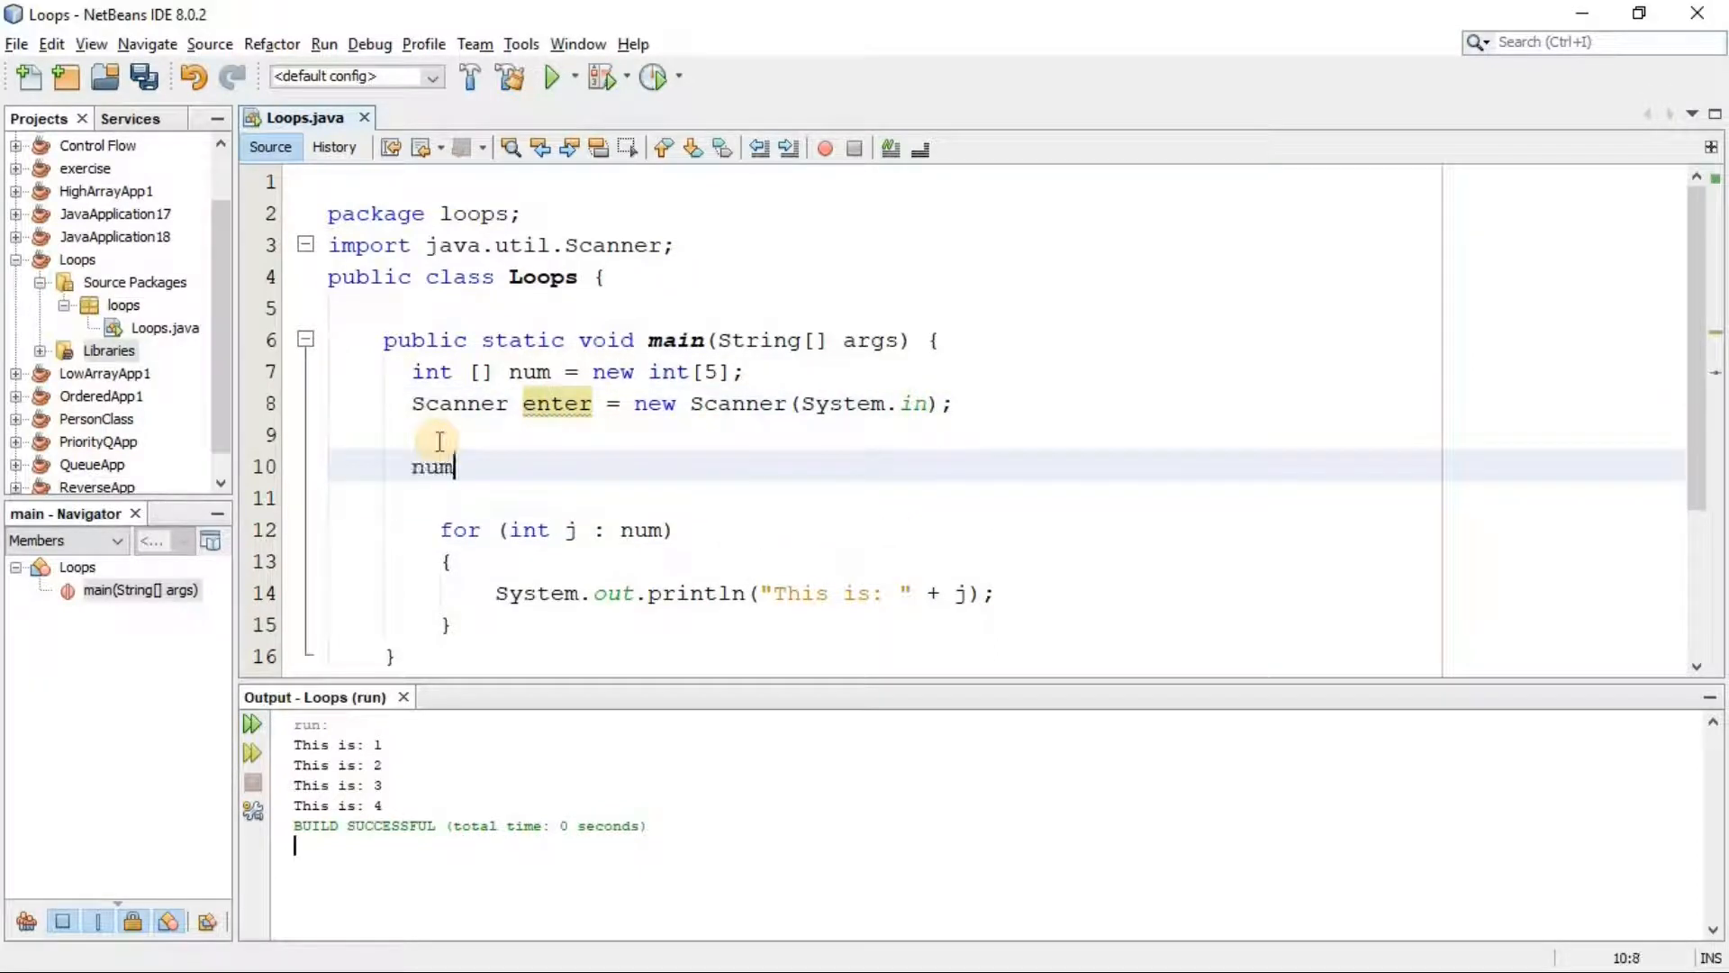
type("[0]")
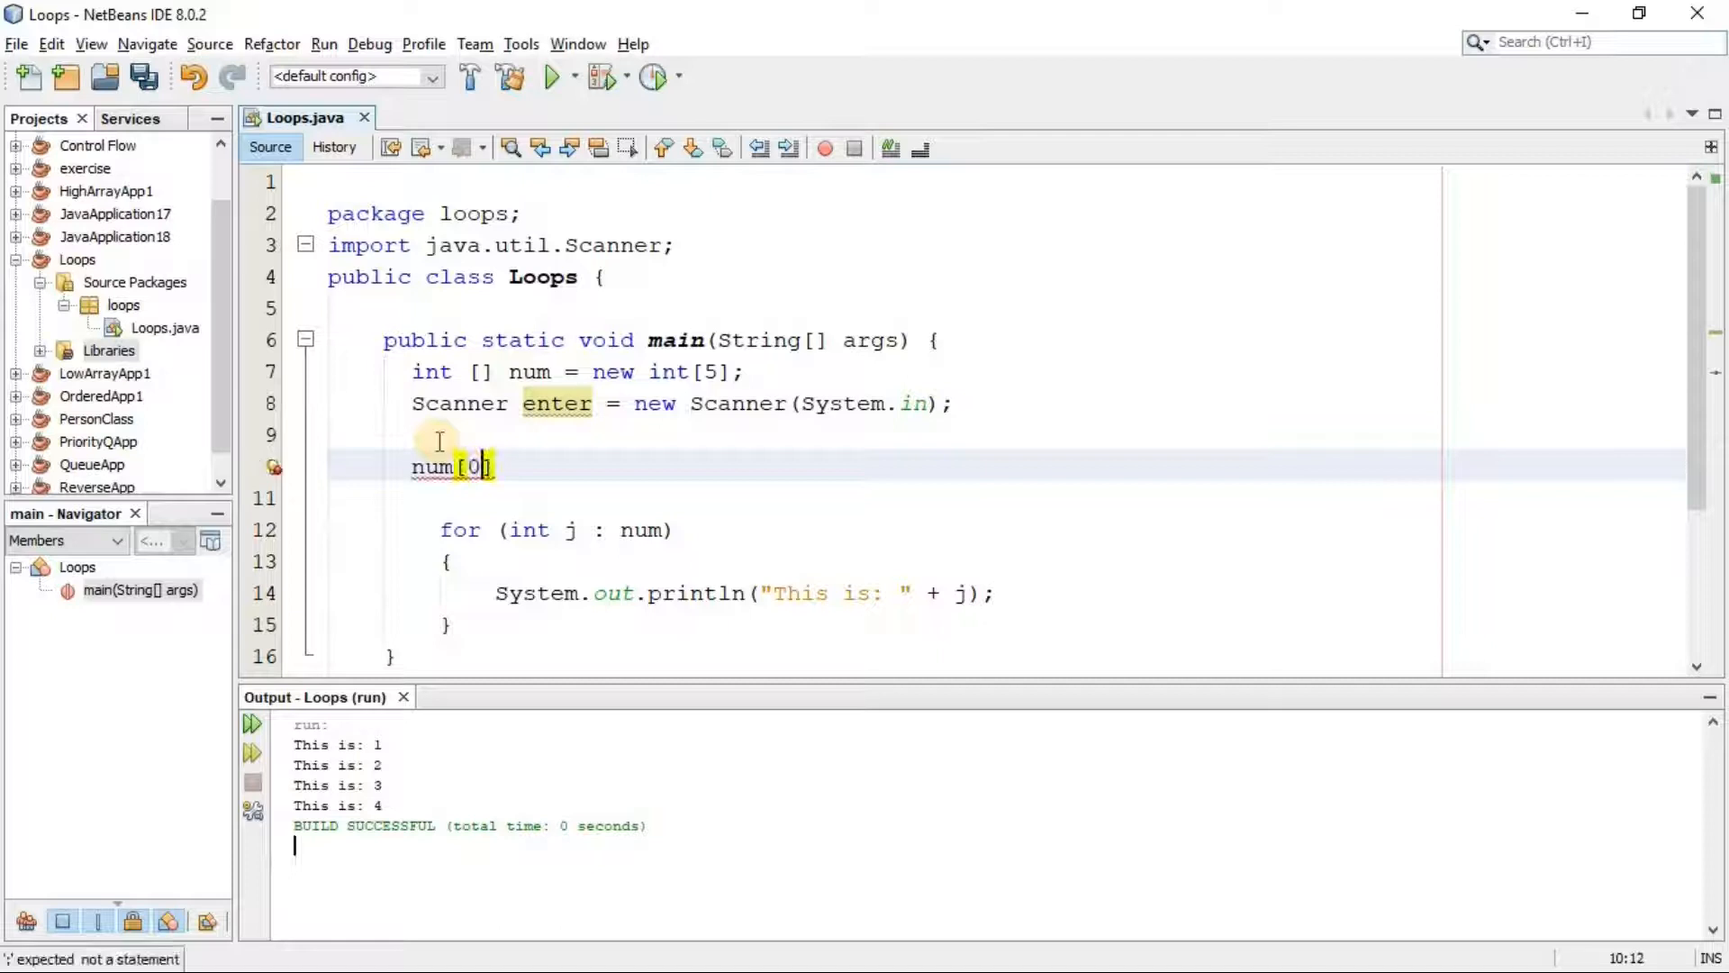
type("=")
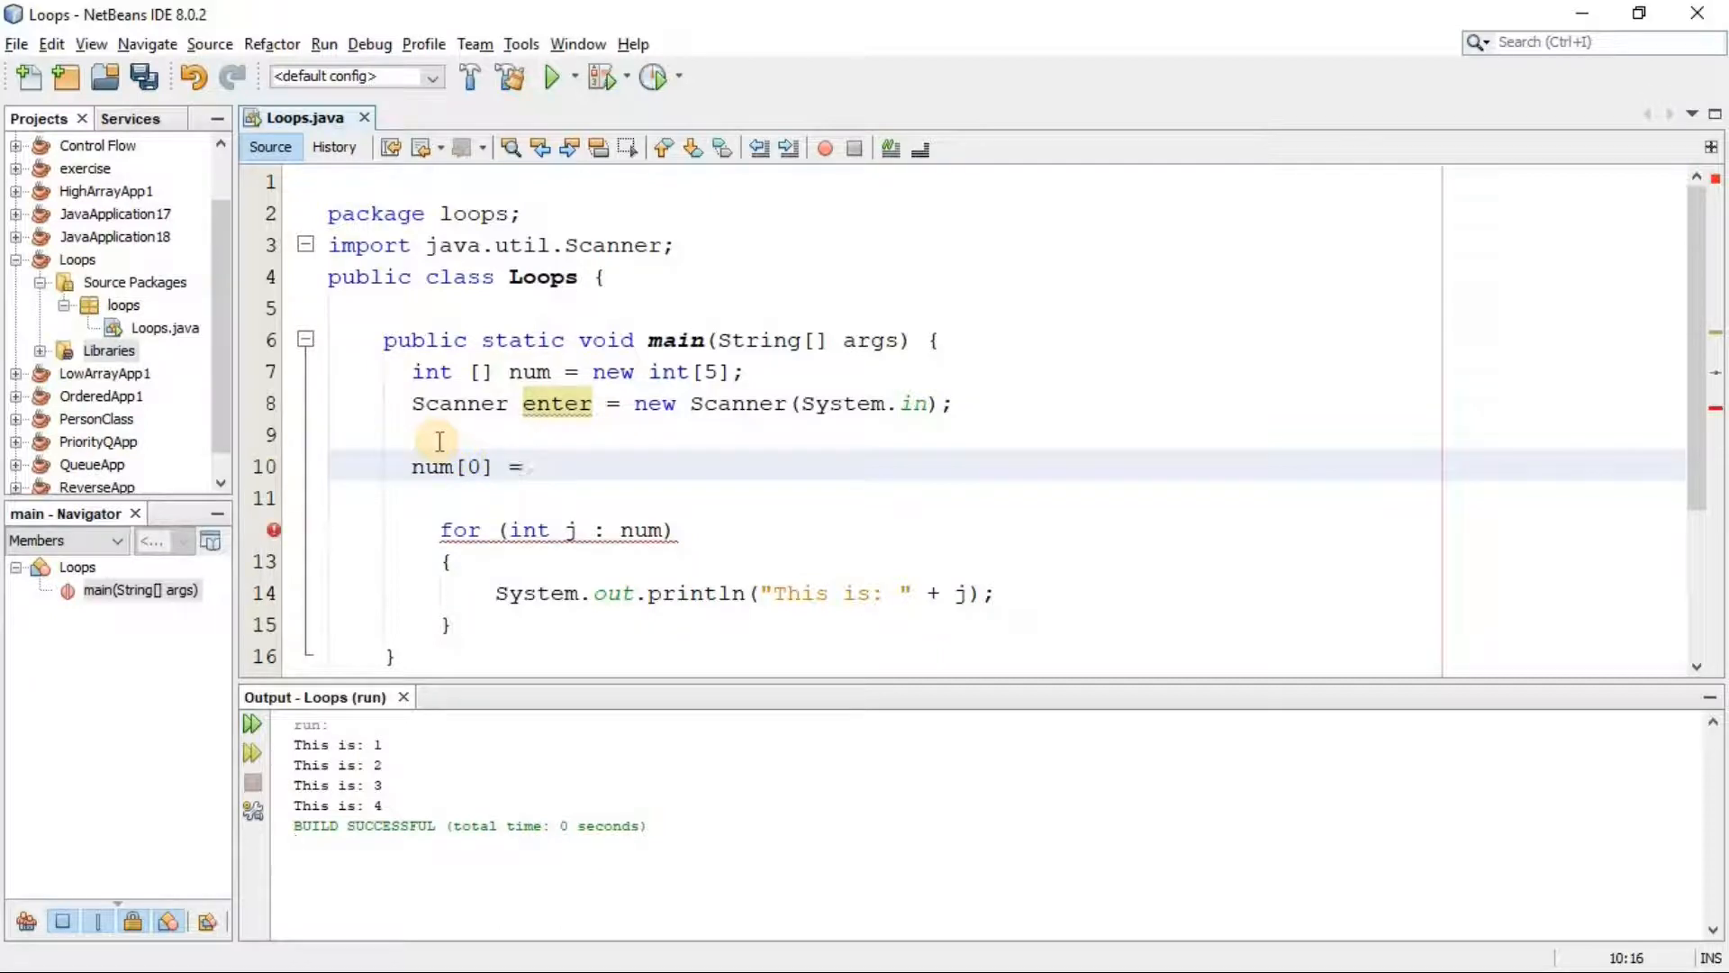
type("enter")
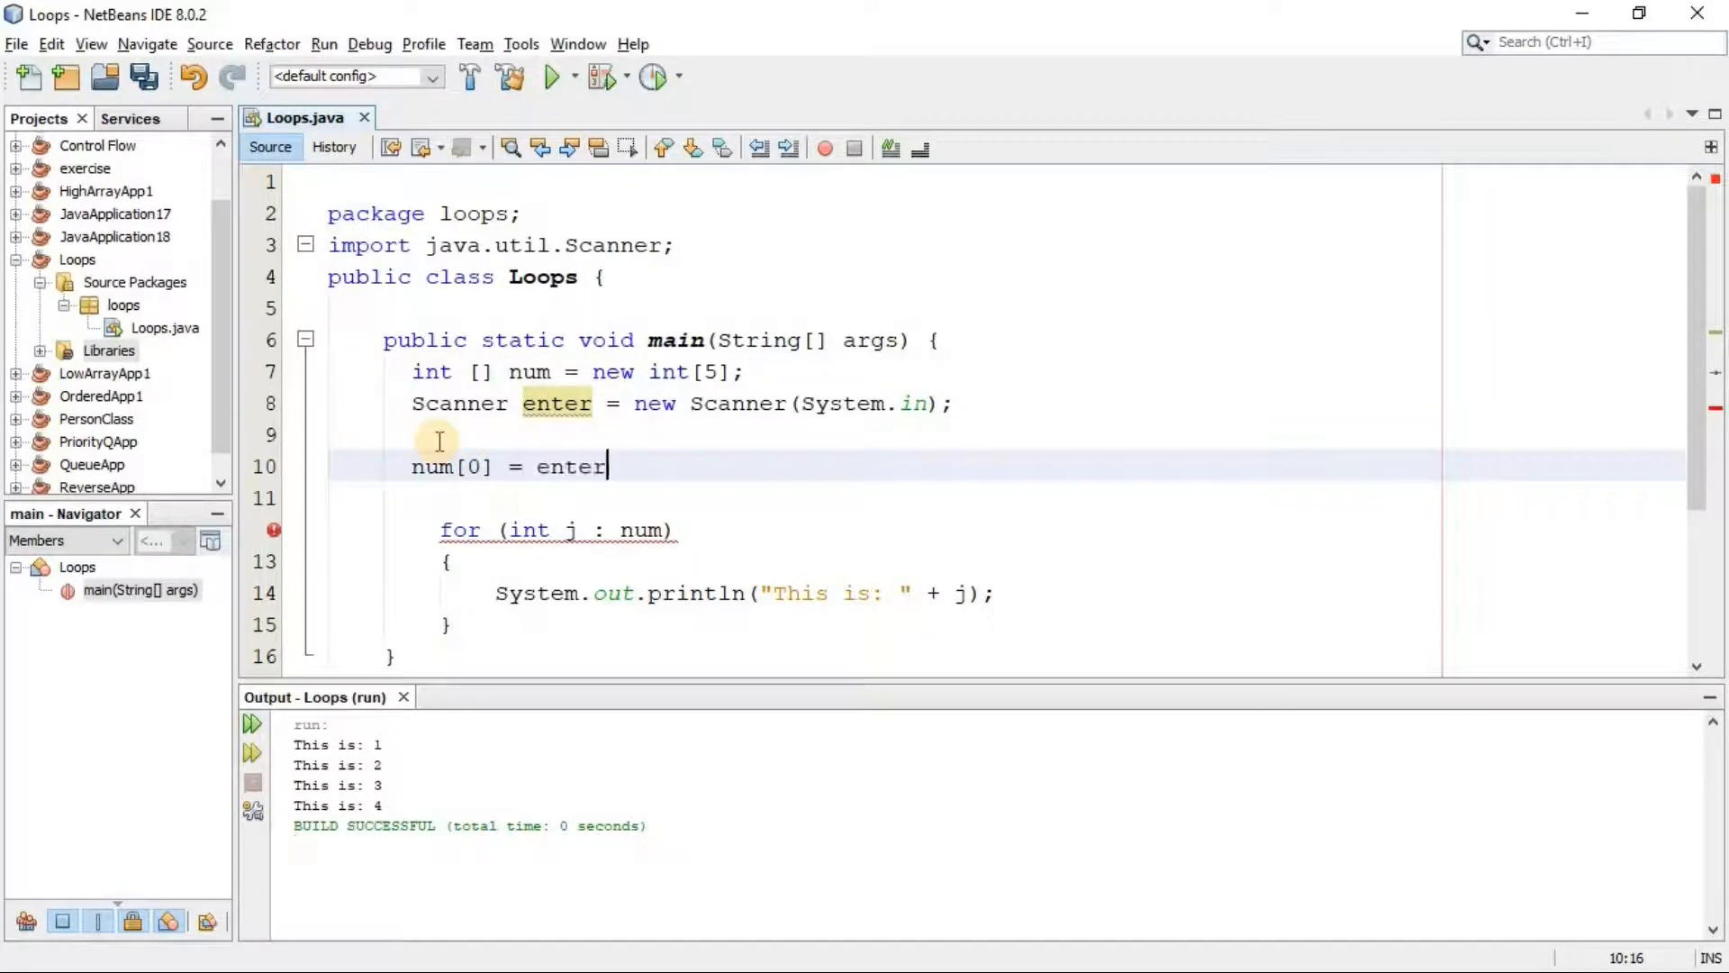
type(".nextInt();")
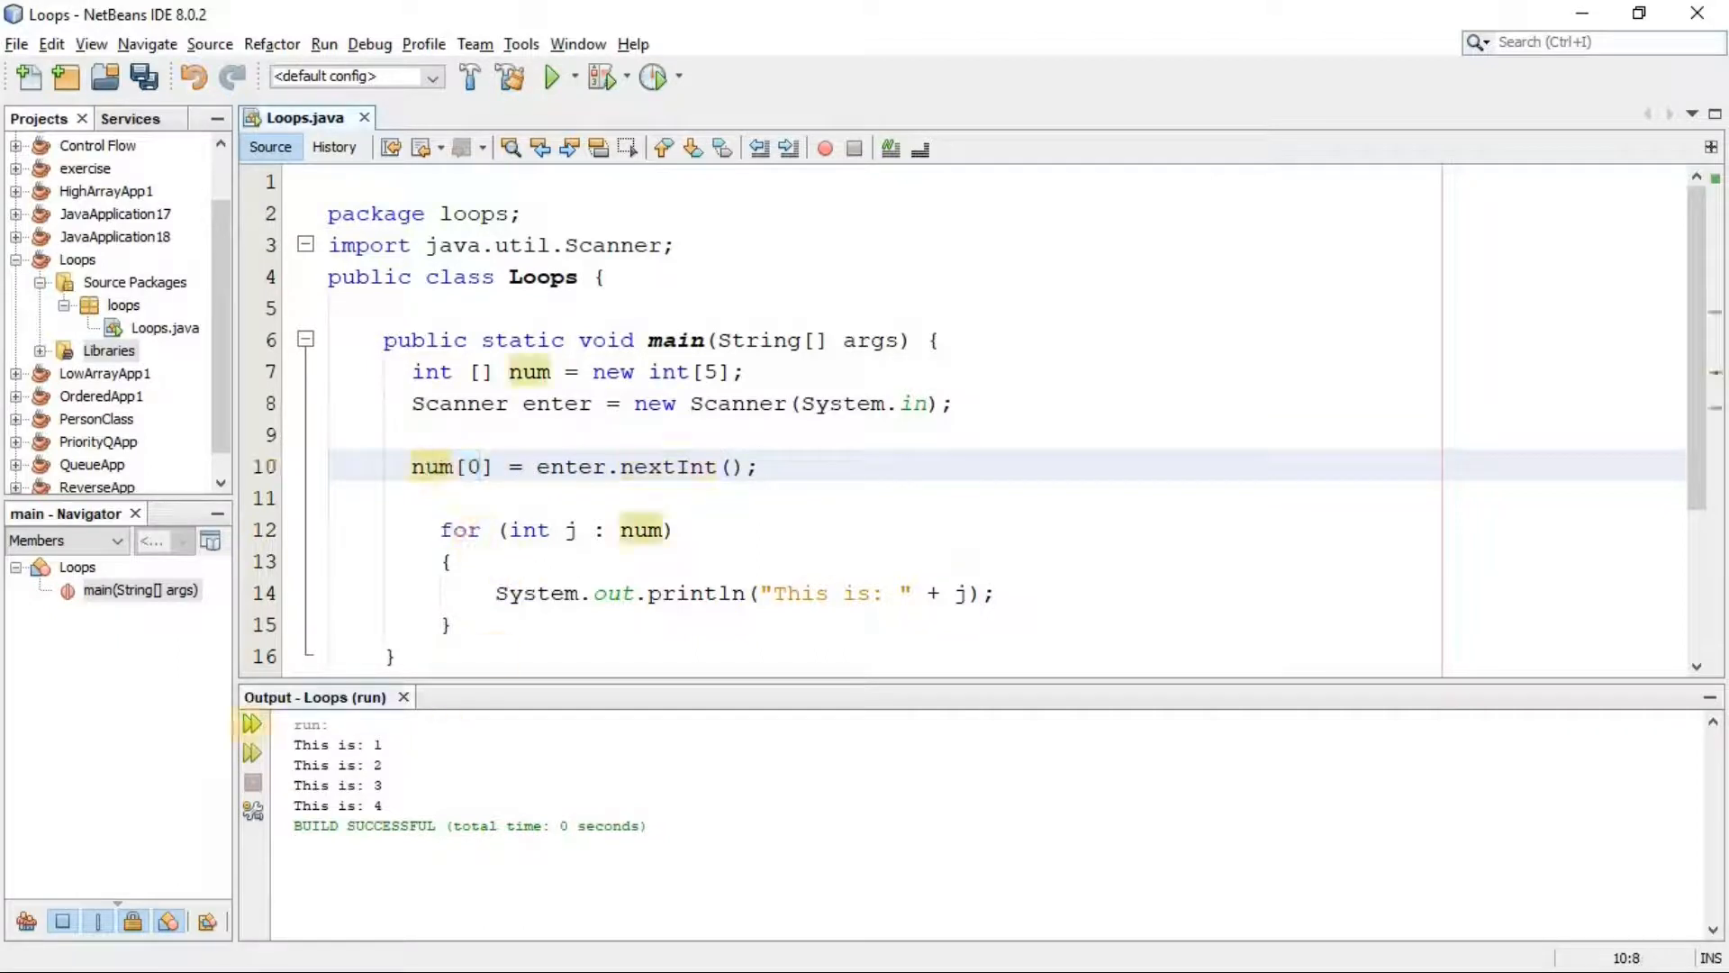
left_click(551, 76)
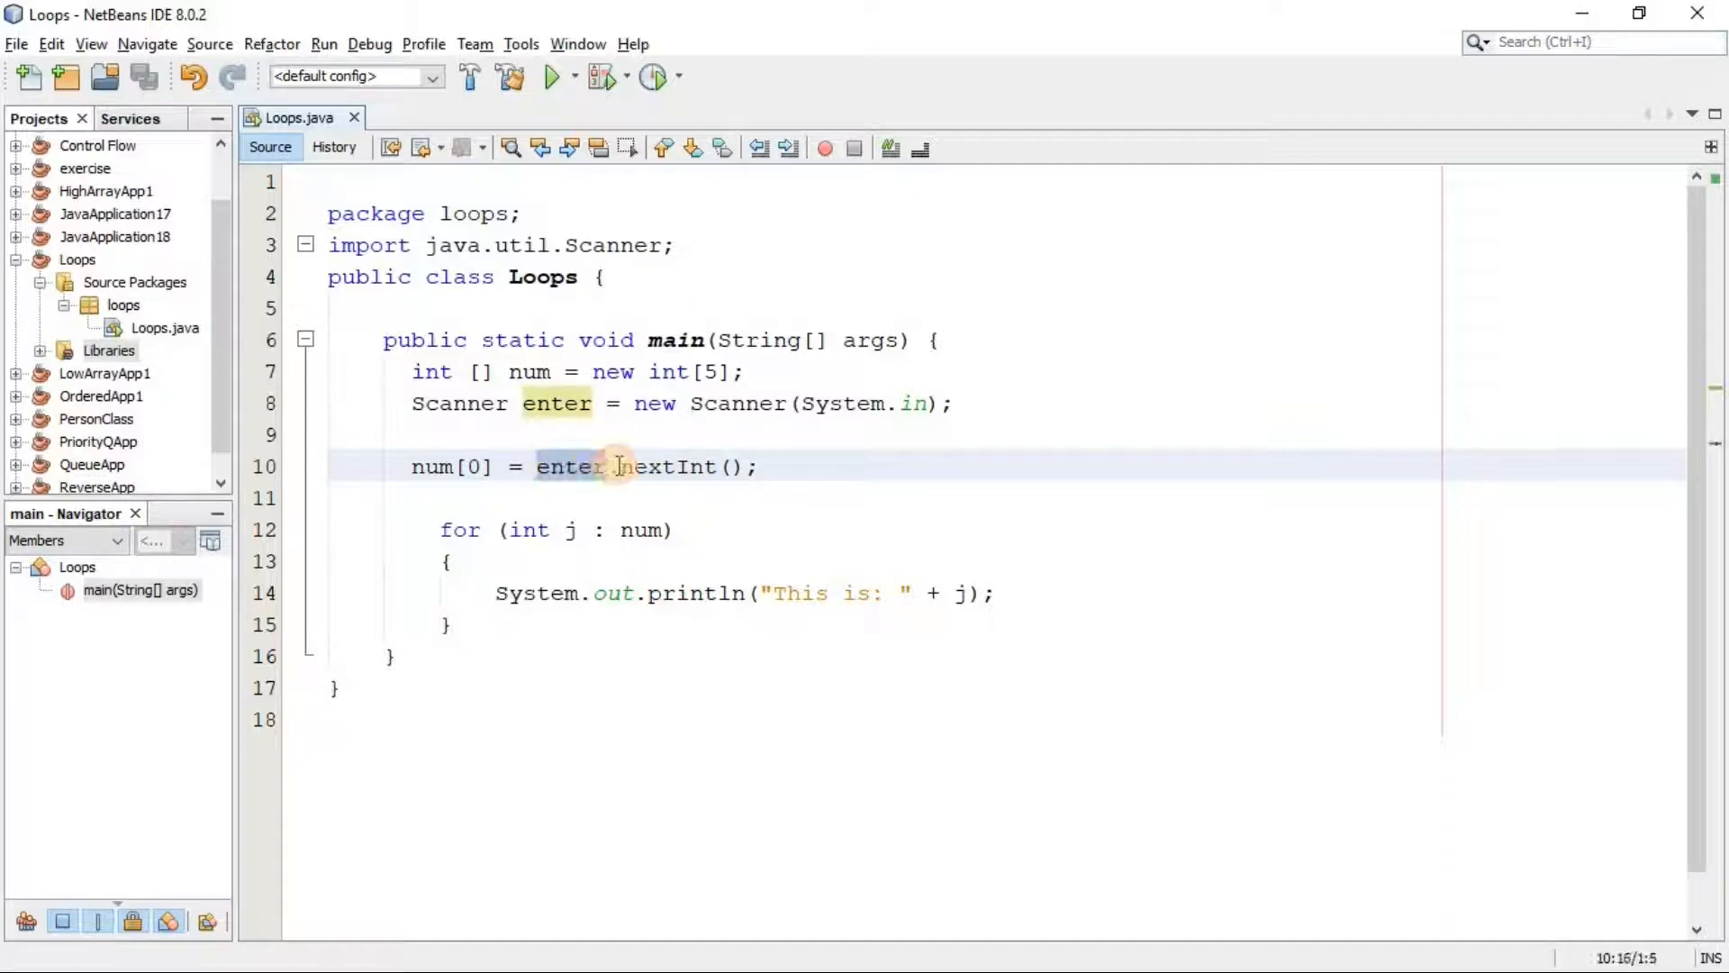
- Change the num[0] assignment to call enter.nextShort(), correcting a wrong nextByte completion
left_click(729, 466)
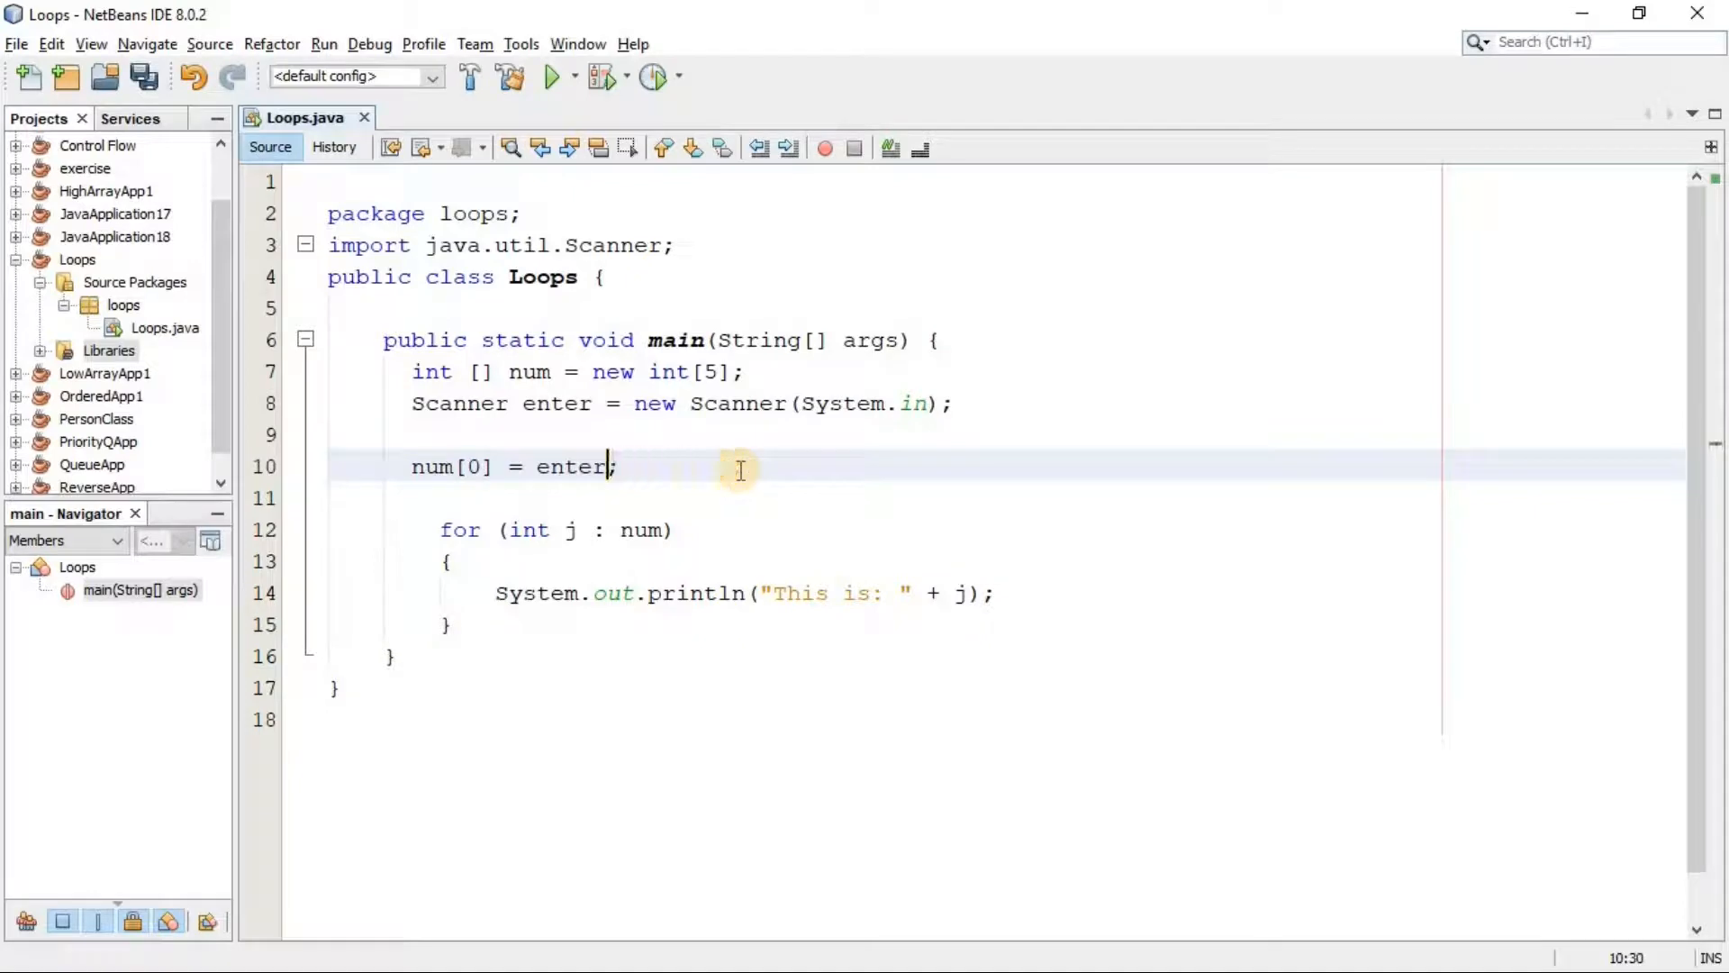
type(".")
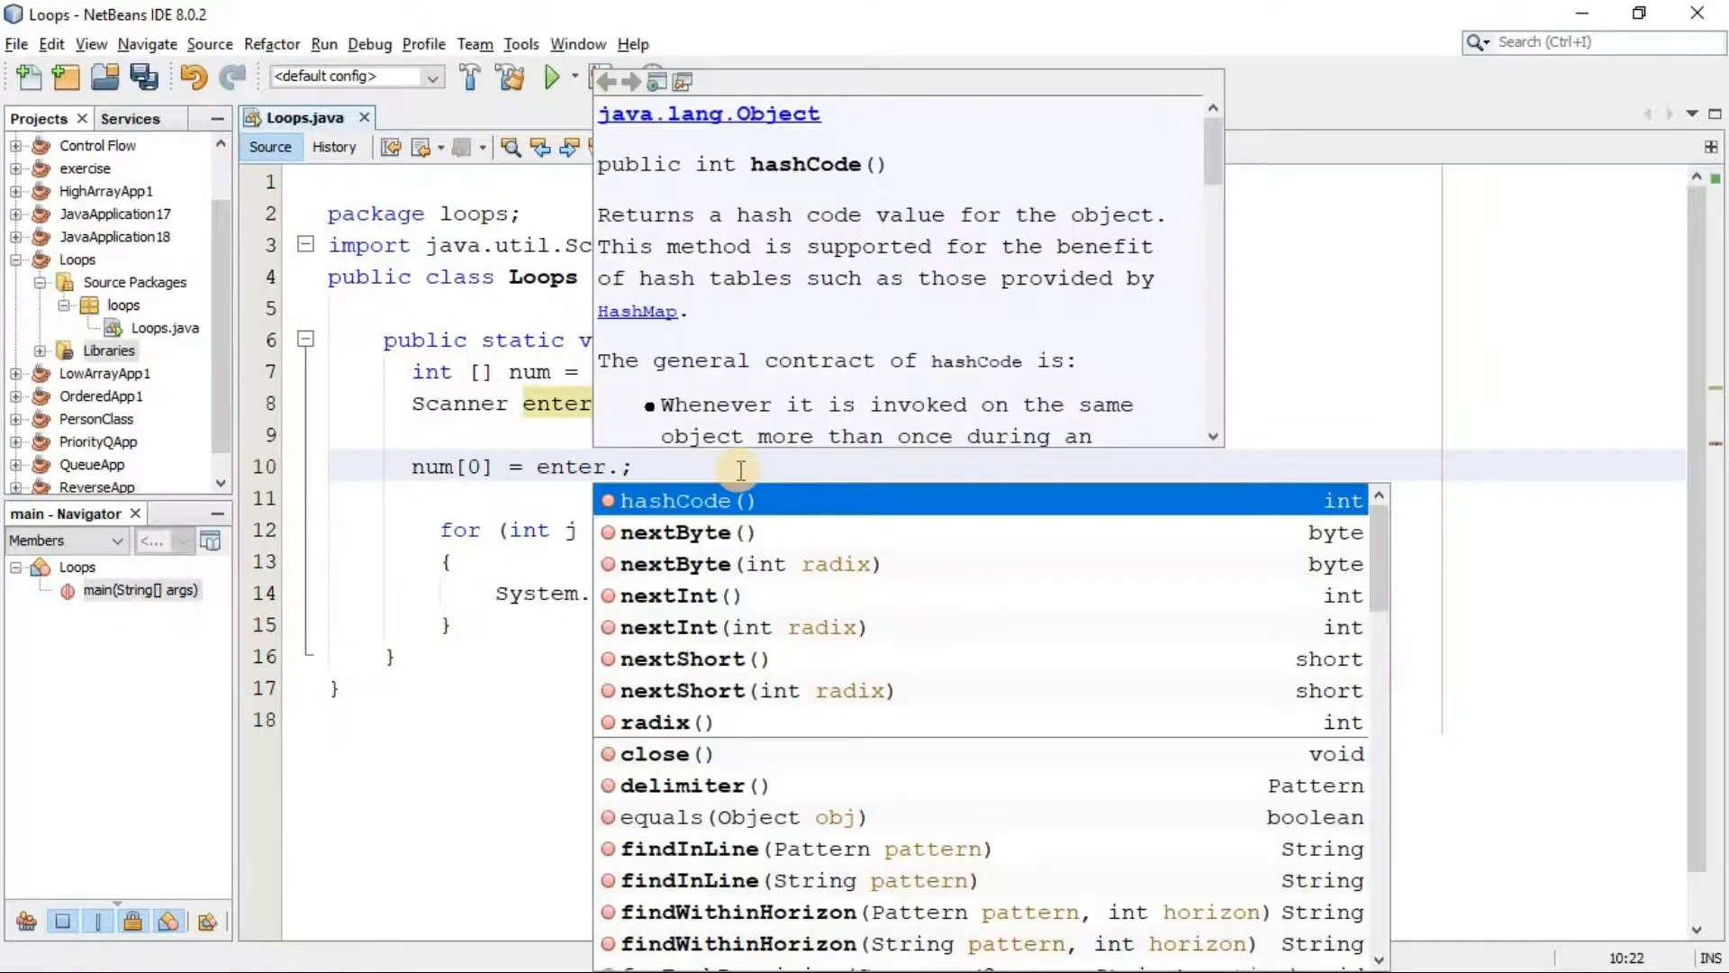
mouse_move(711, 584)
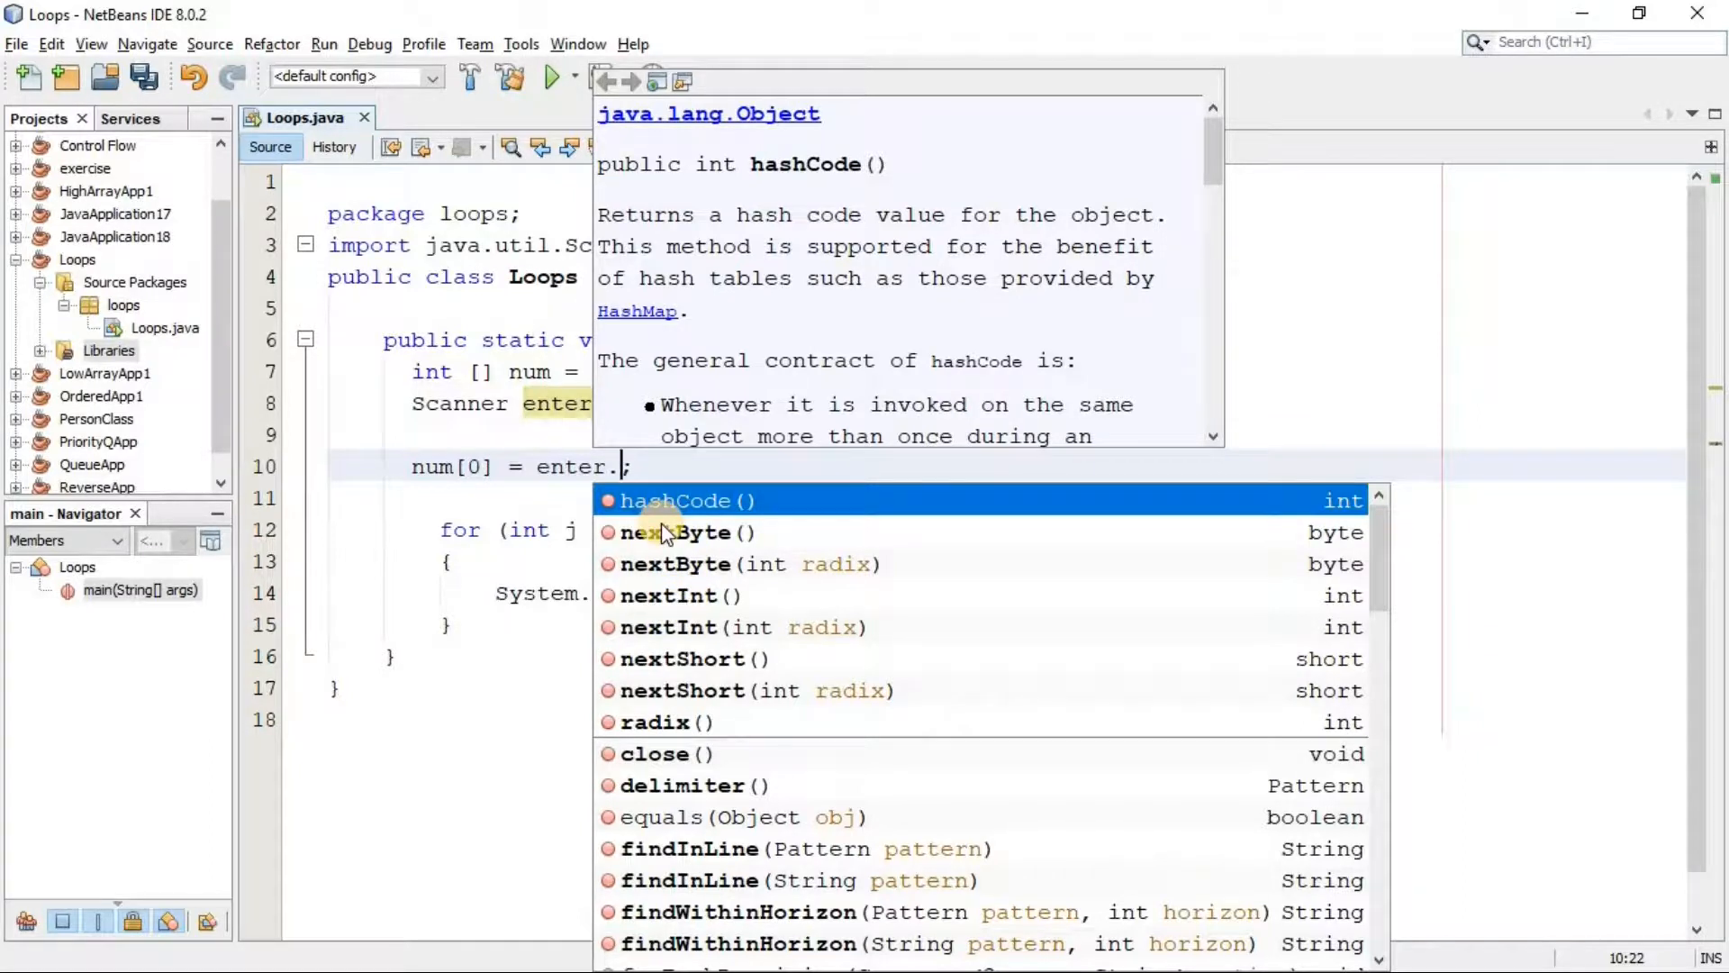
type("next")
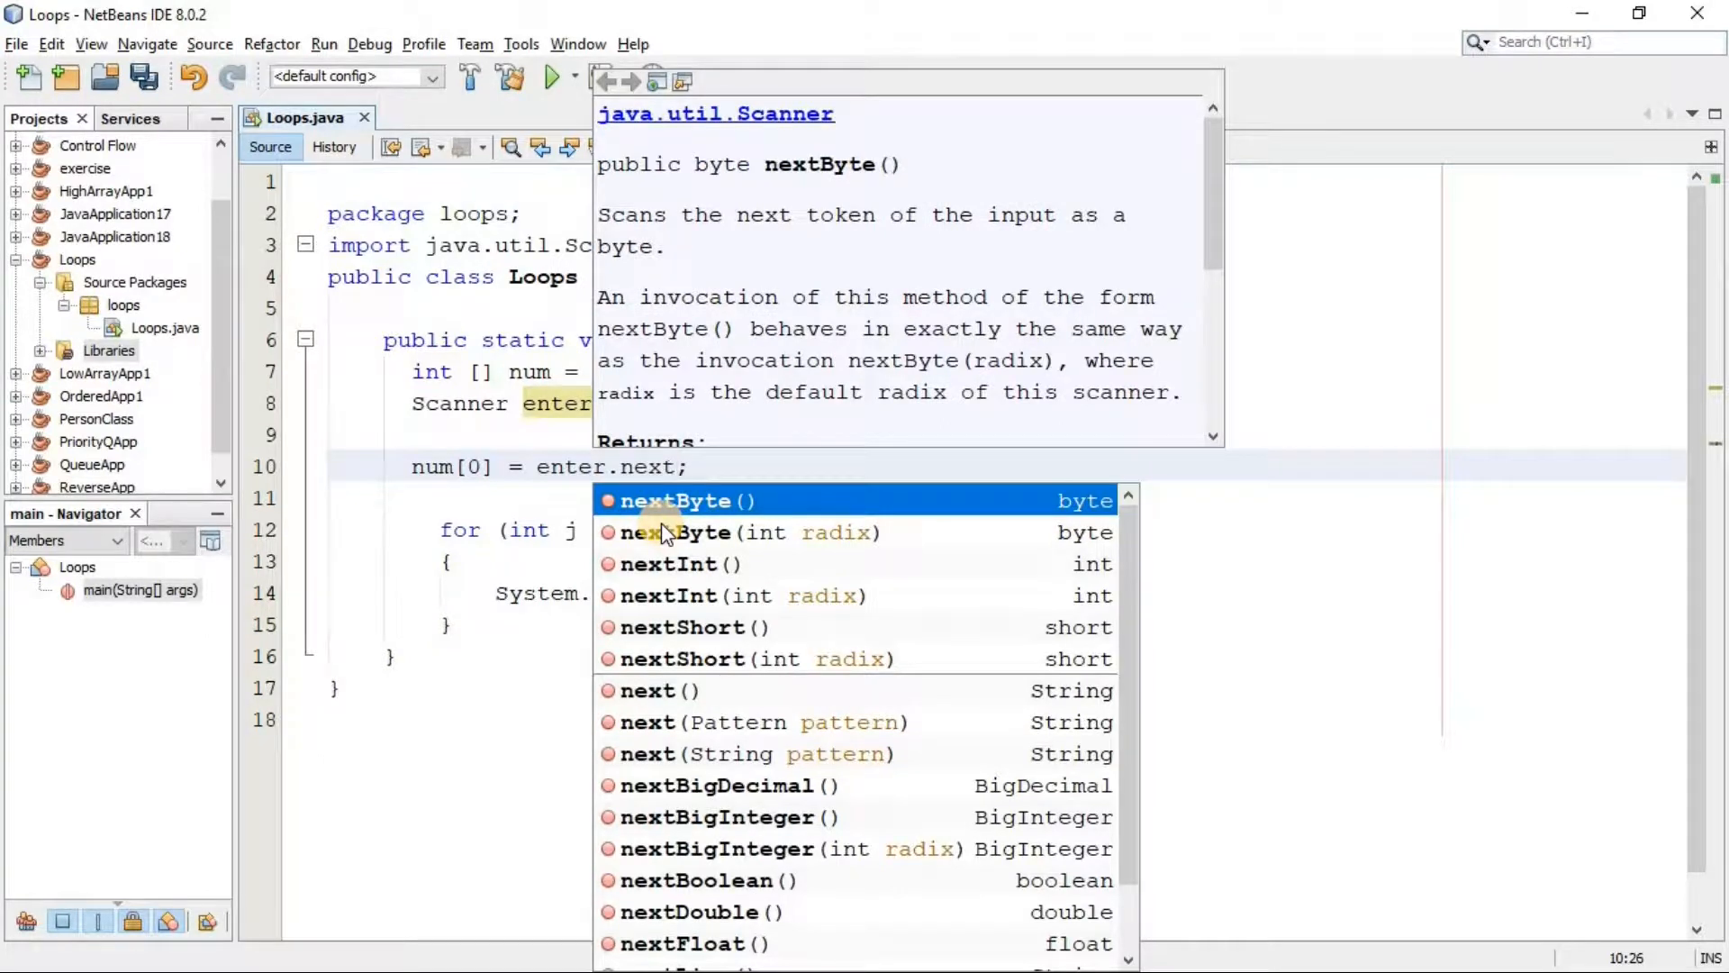
type("Bhy")
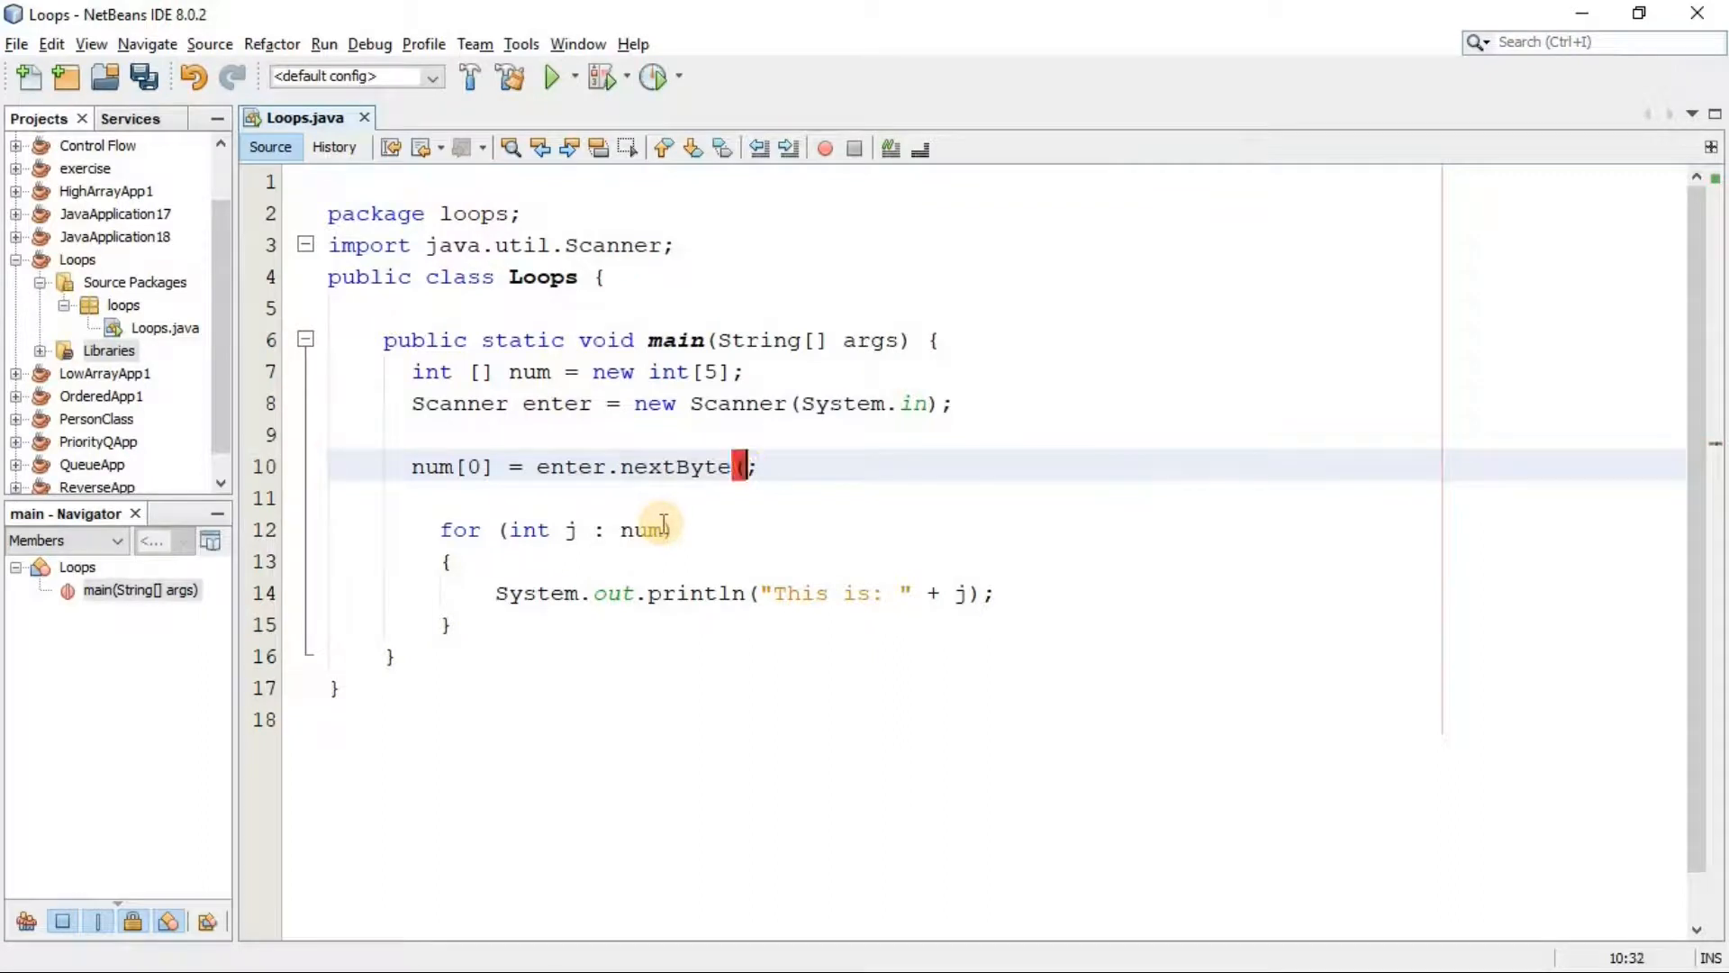
key("BackSpace")
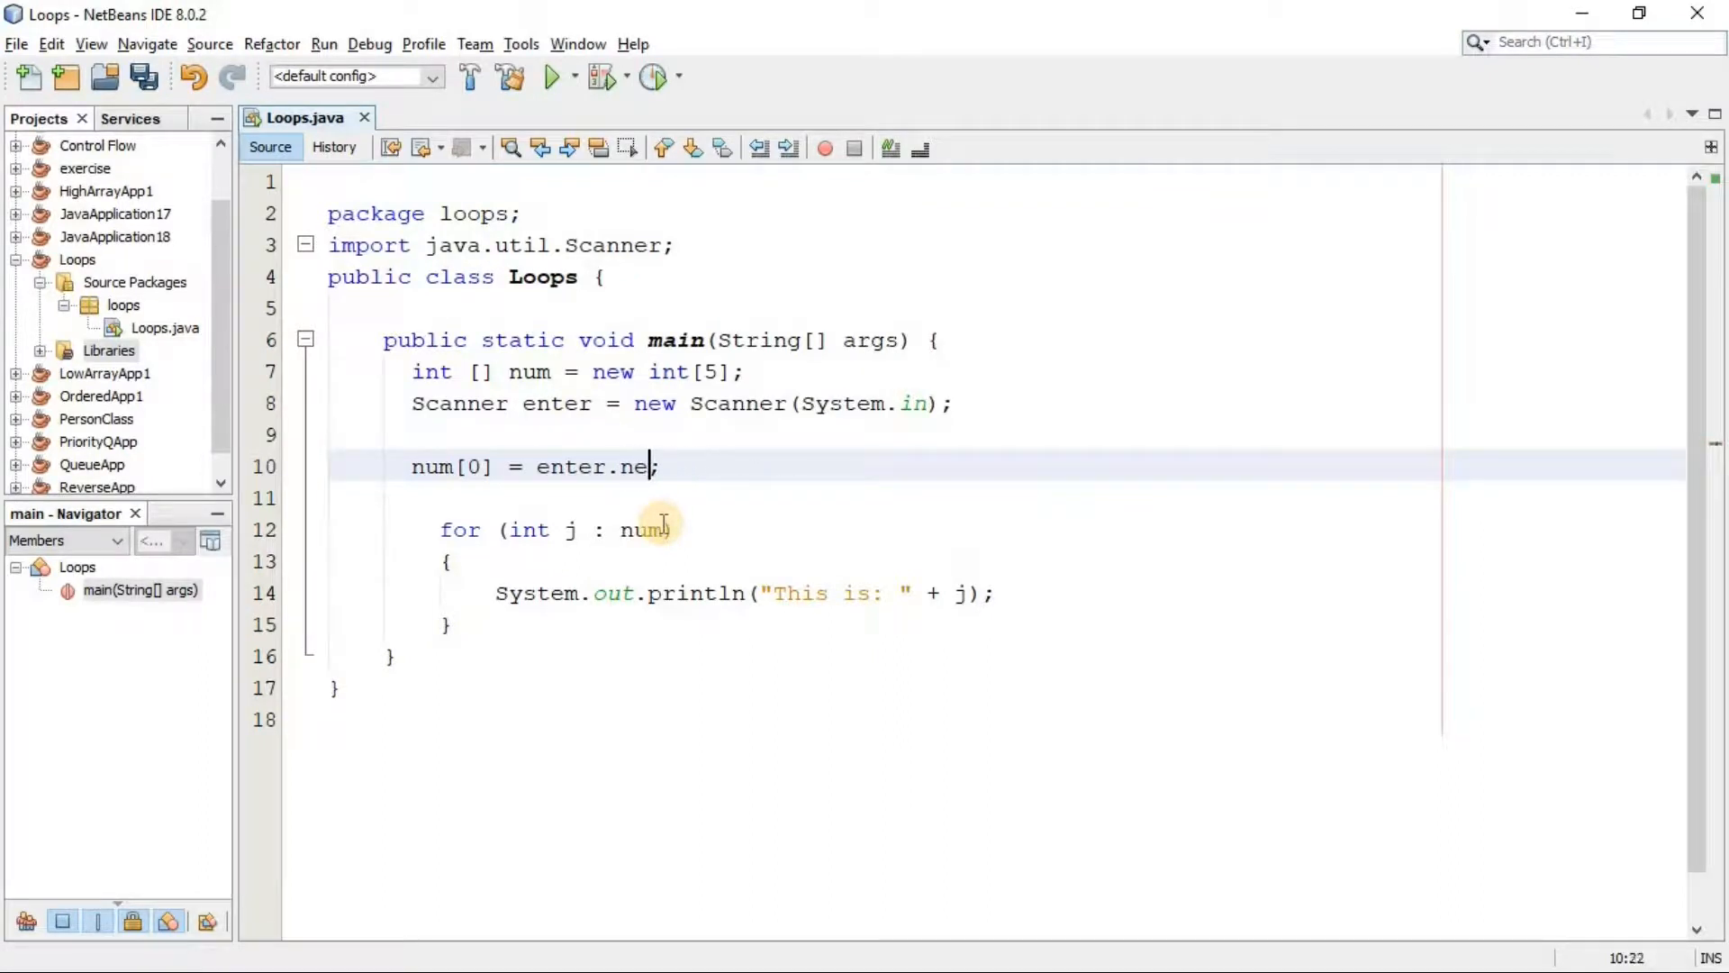
type("xtShort(")
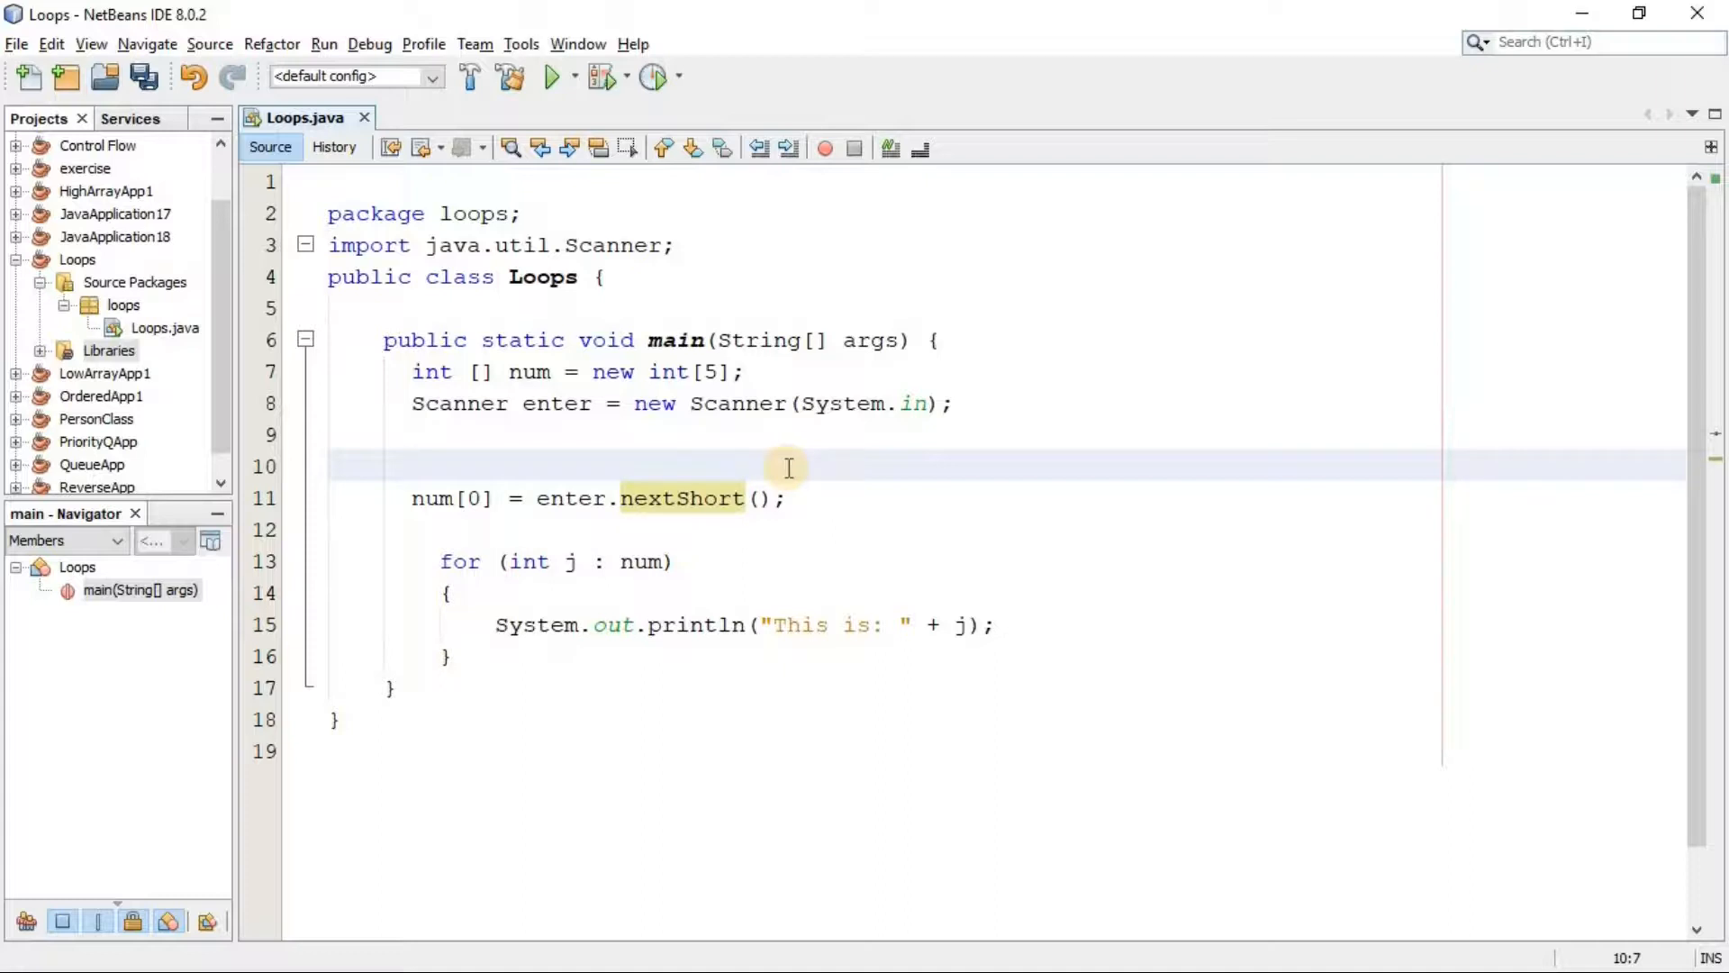
- Write 'for (int i = 0; i < num.length; i++)' above the assignment
left_click(415, 465)
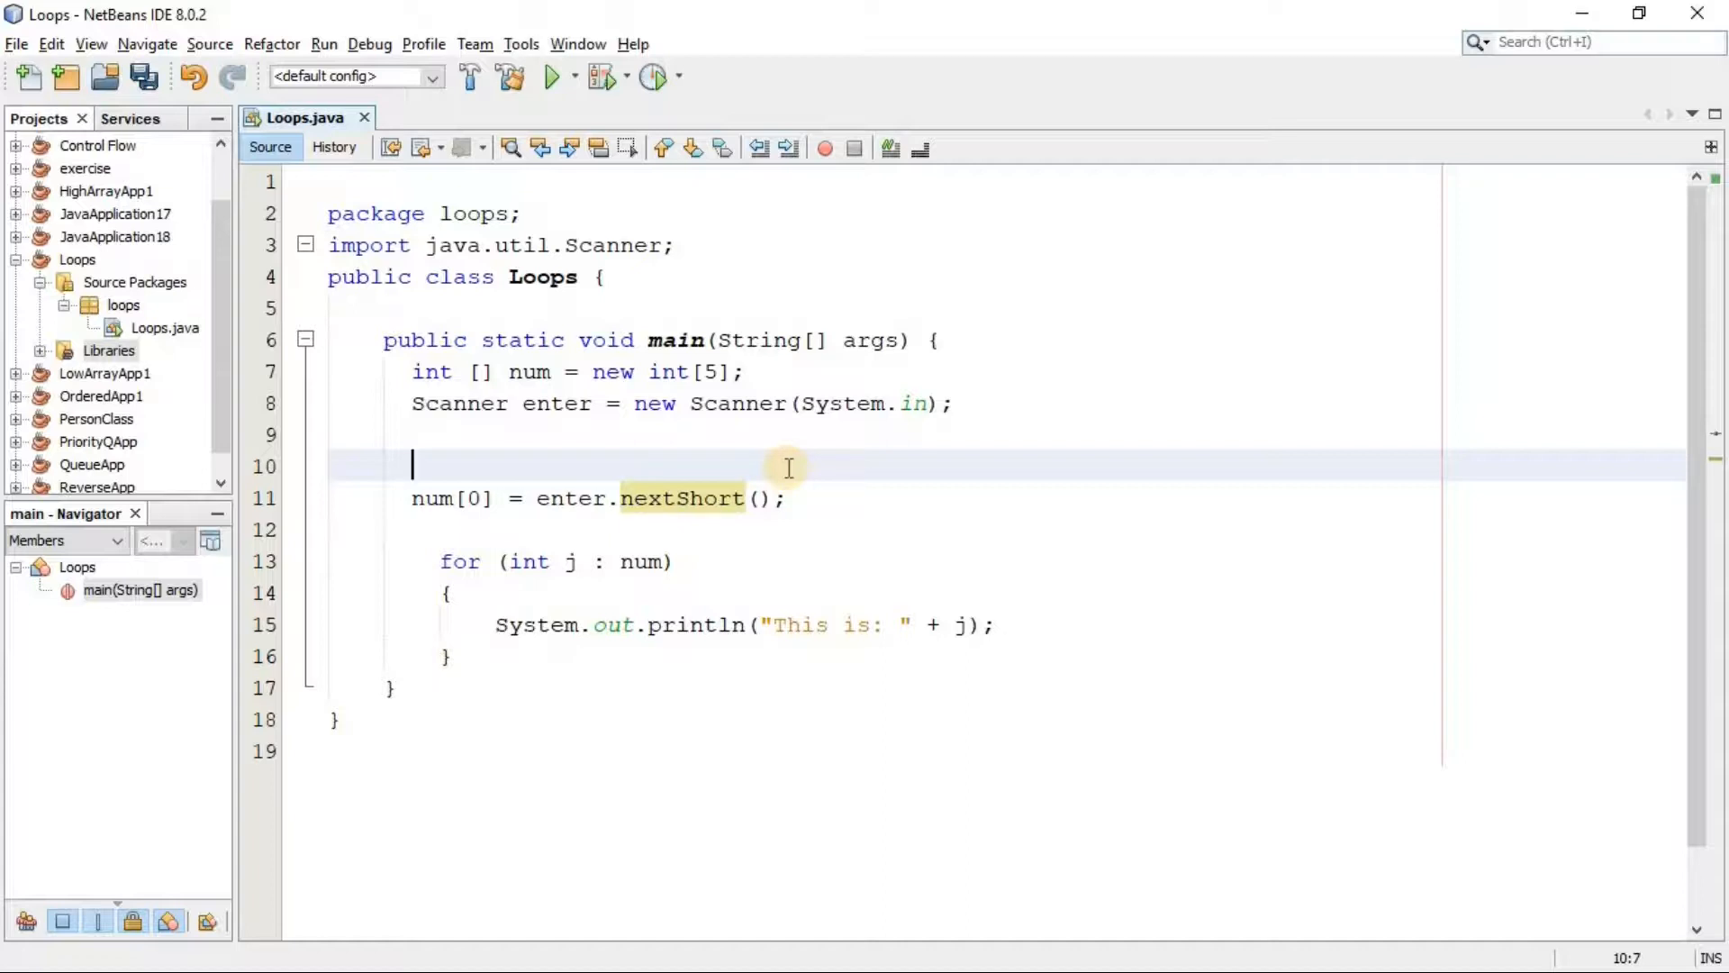
type("for (")
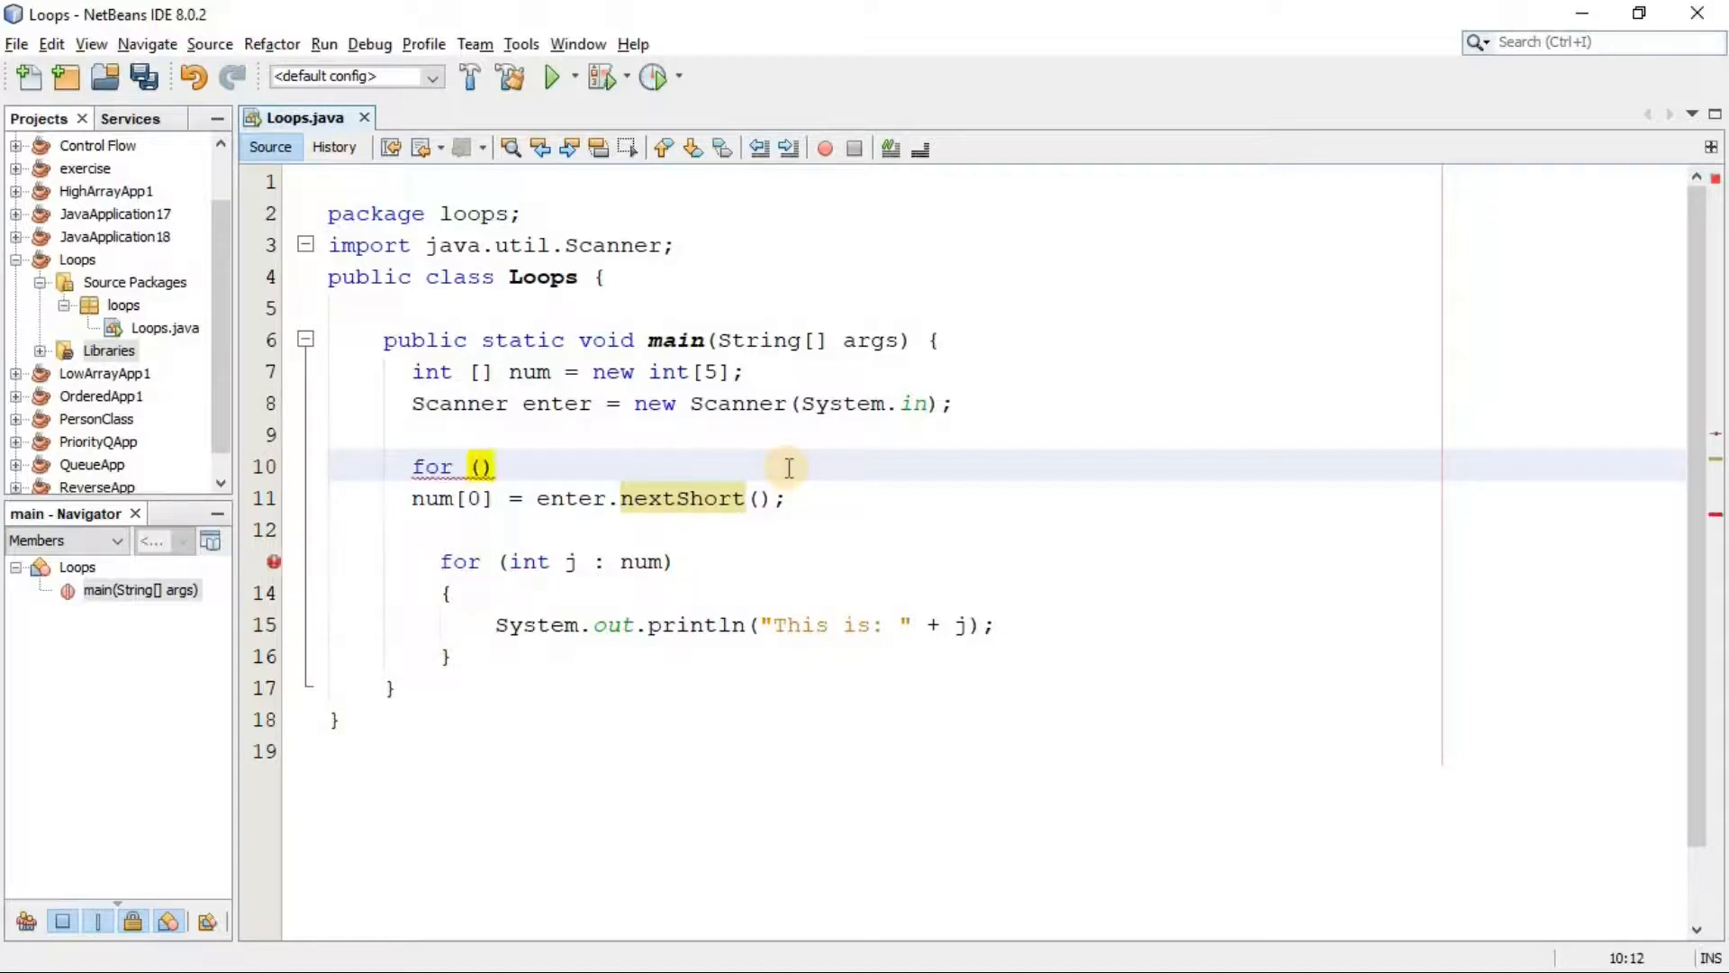
type("int i =")
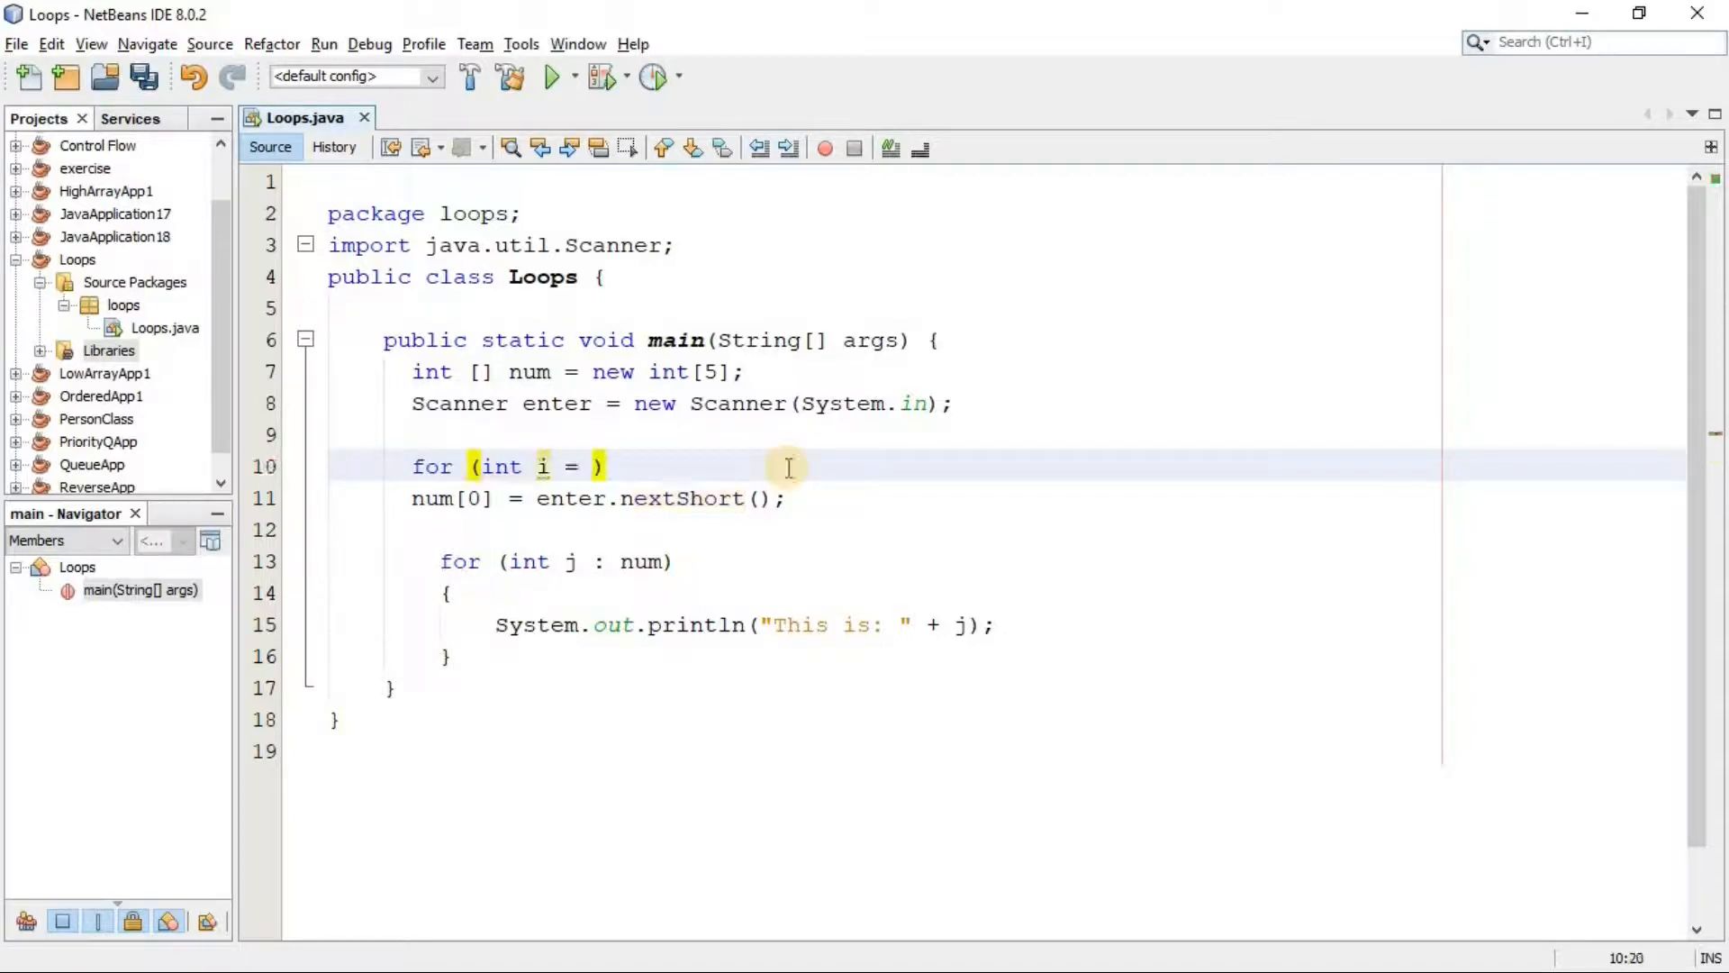
type("0;")
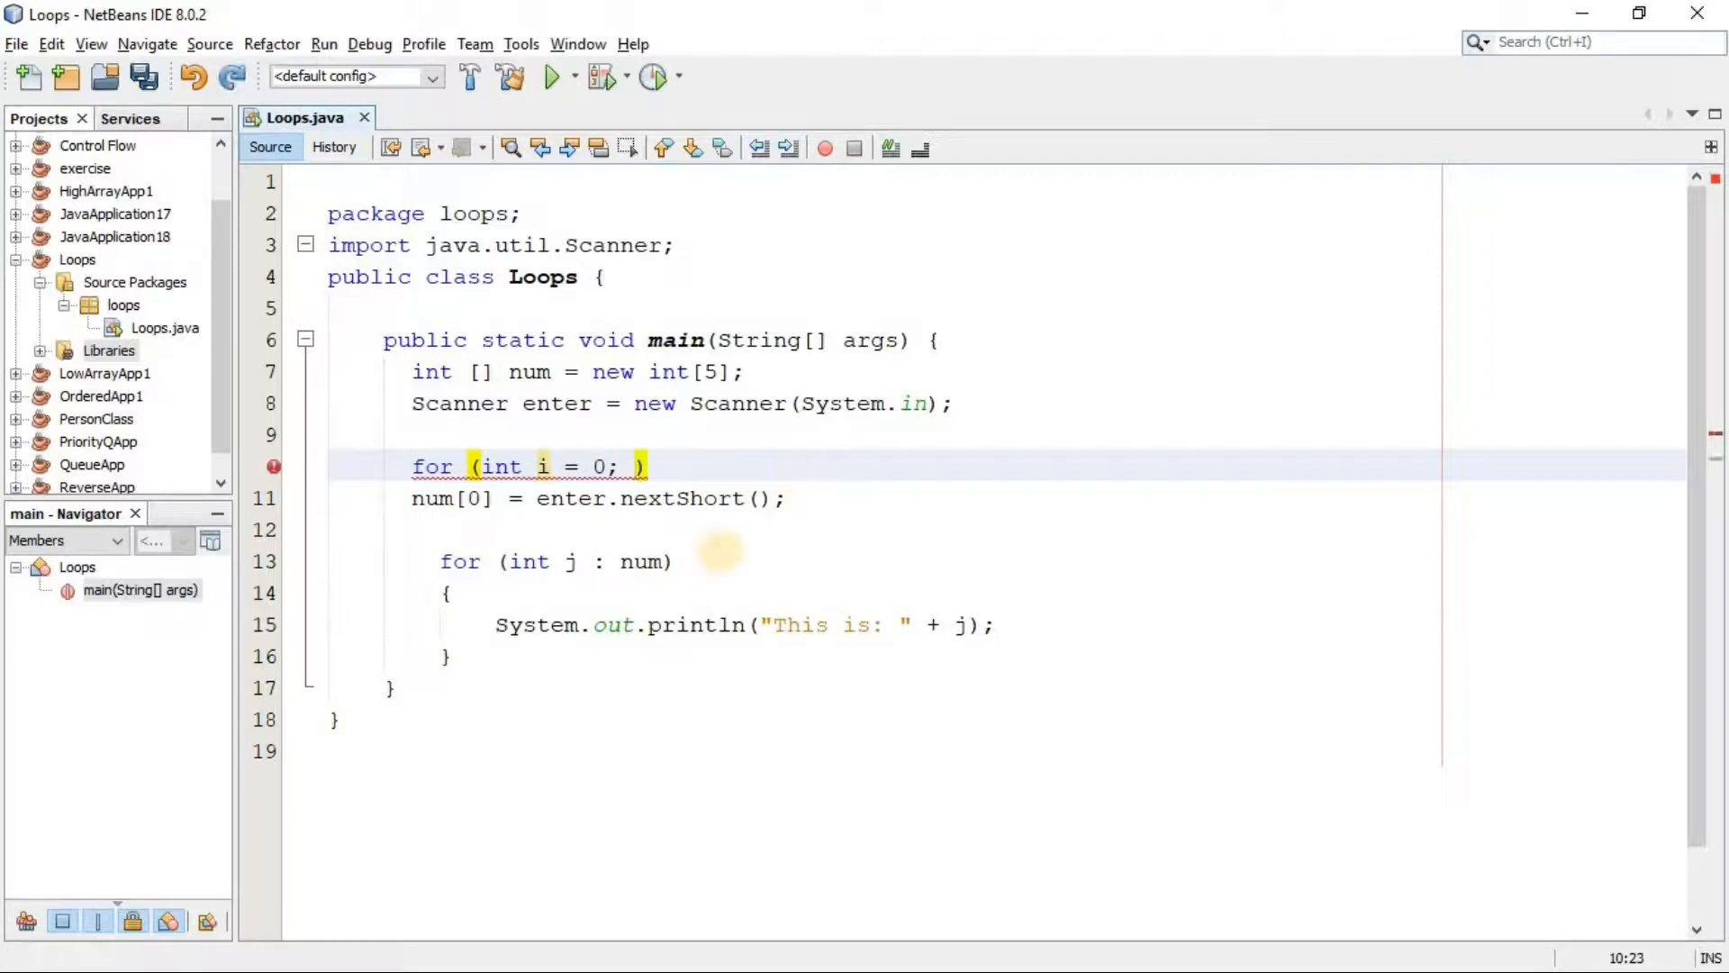
mouse_move(722, 553)
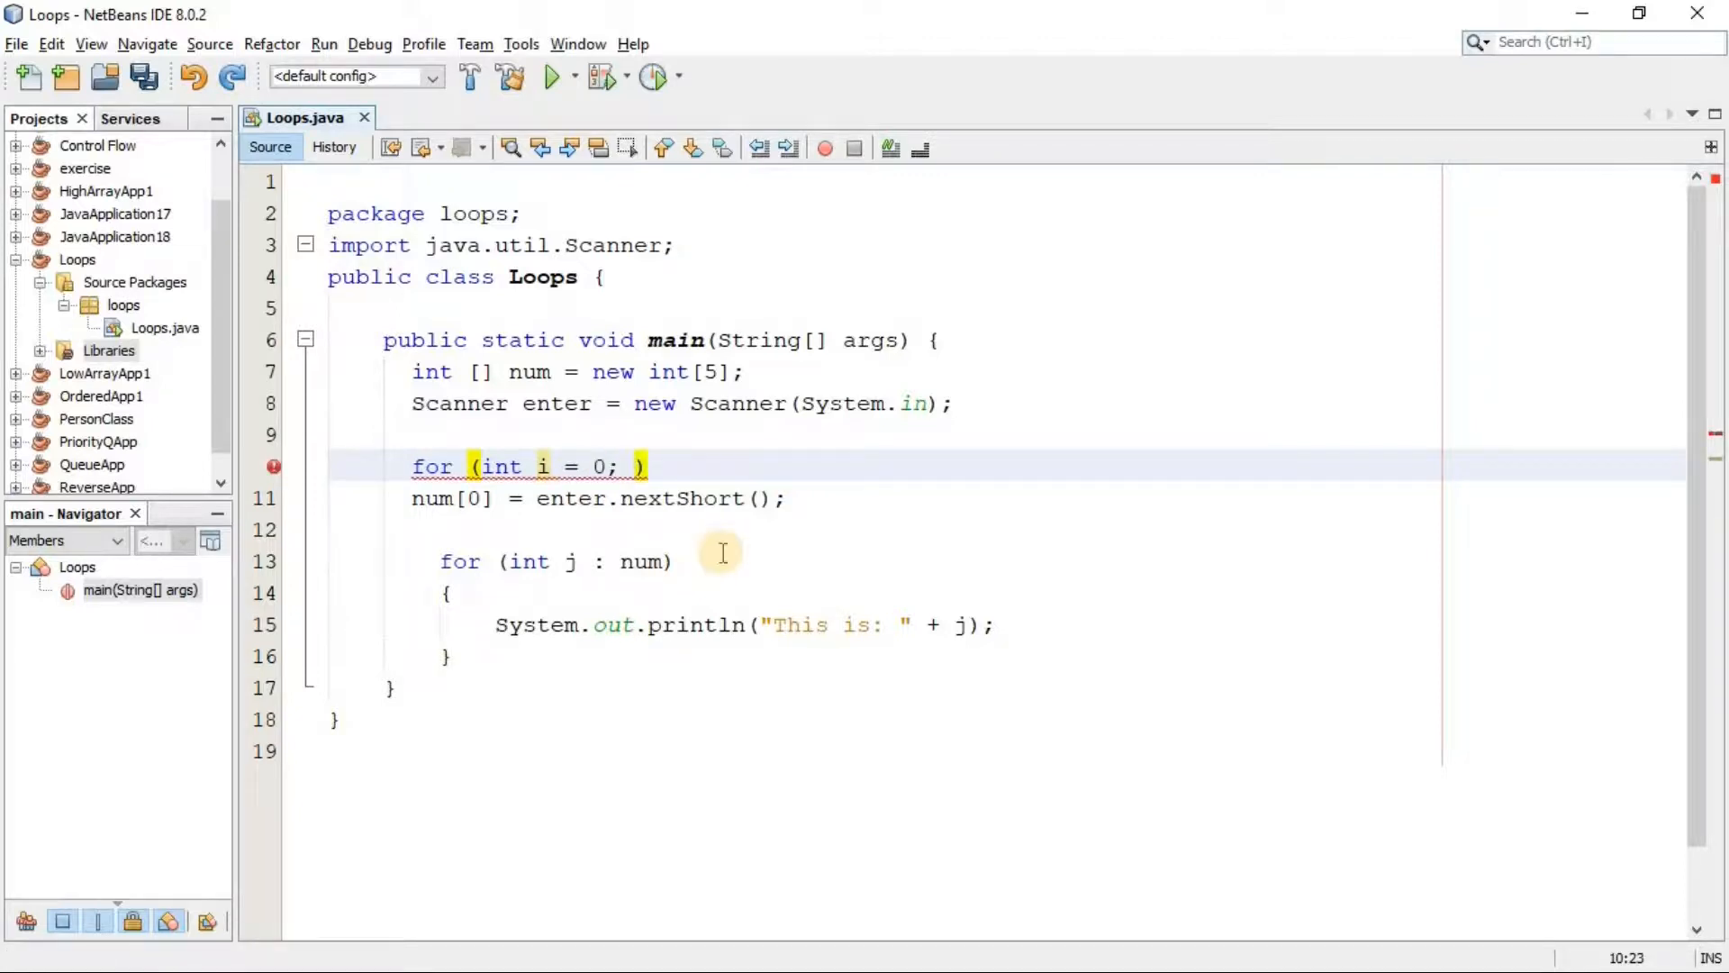
type("i < num.len")
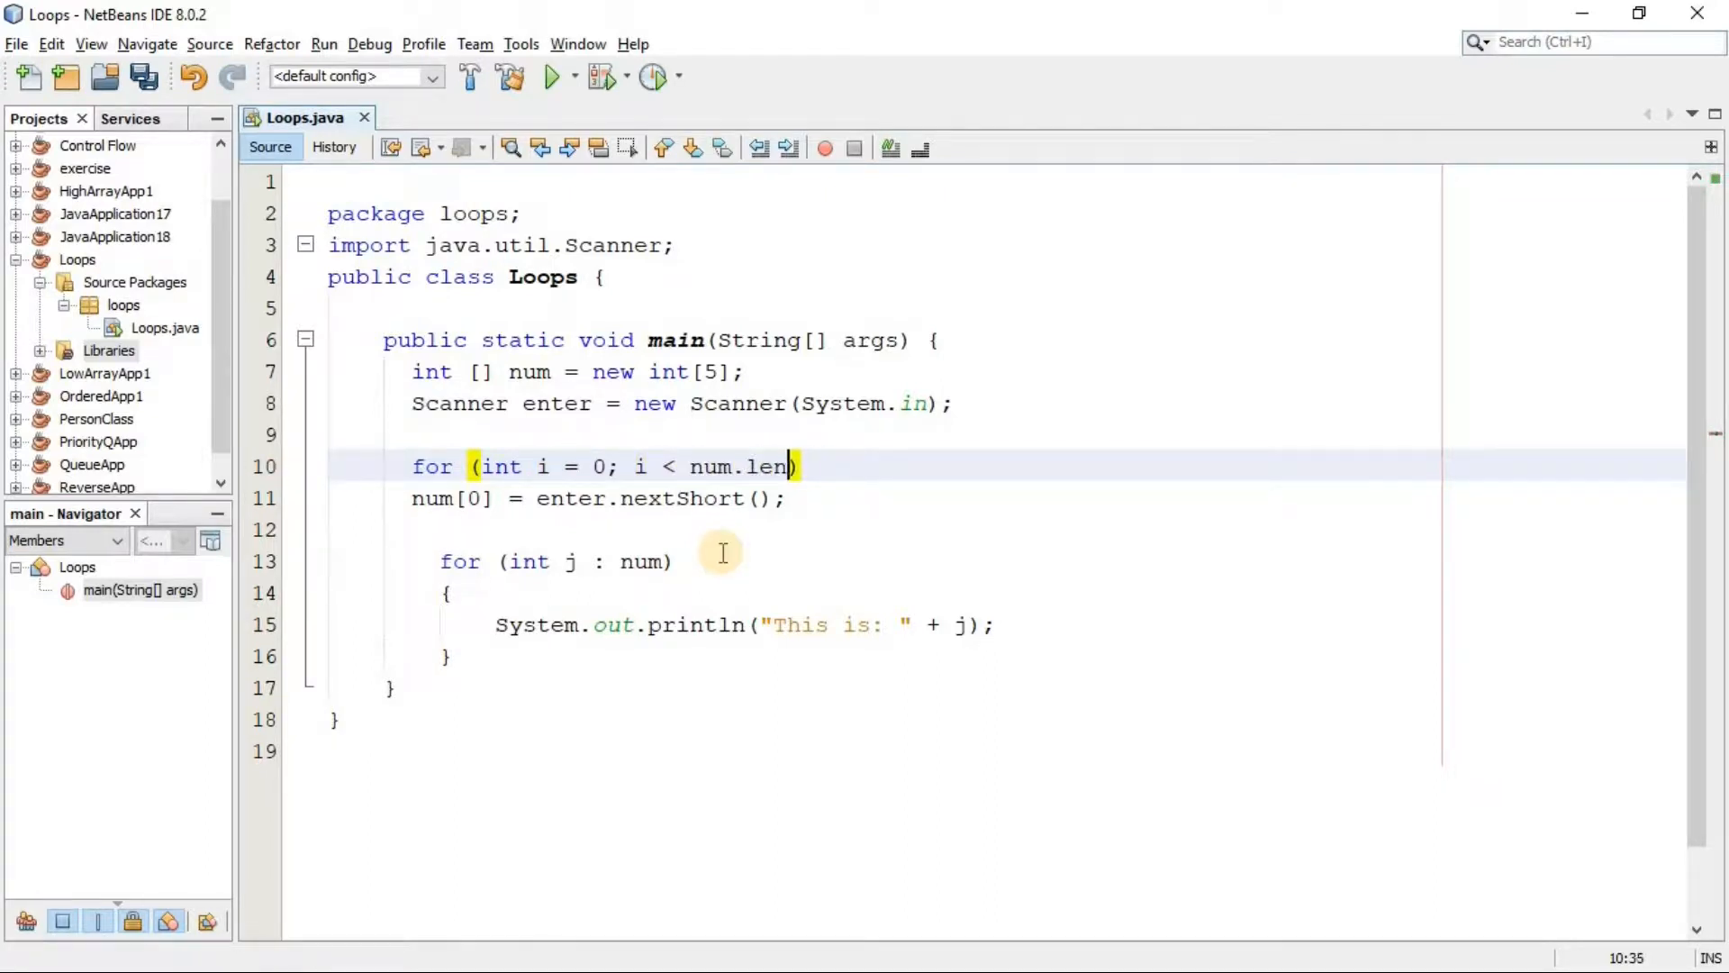
type("gth; i__")
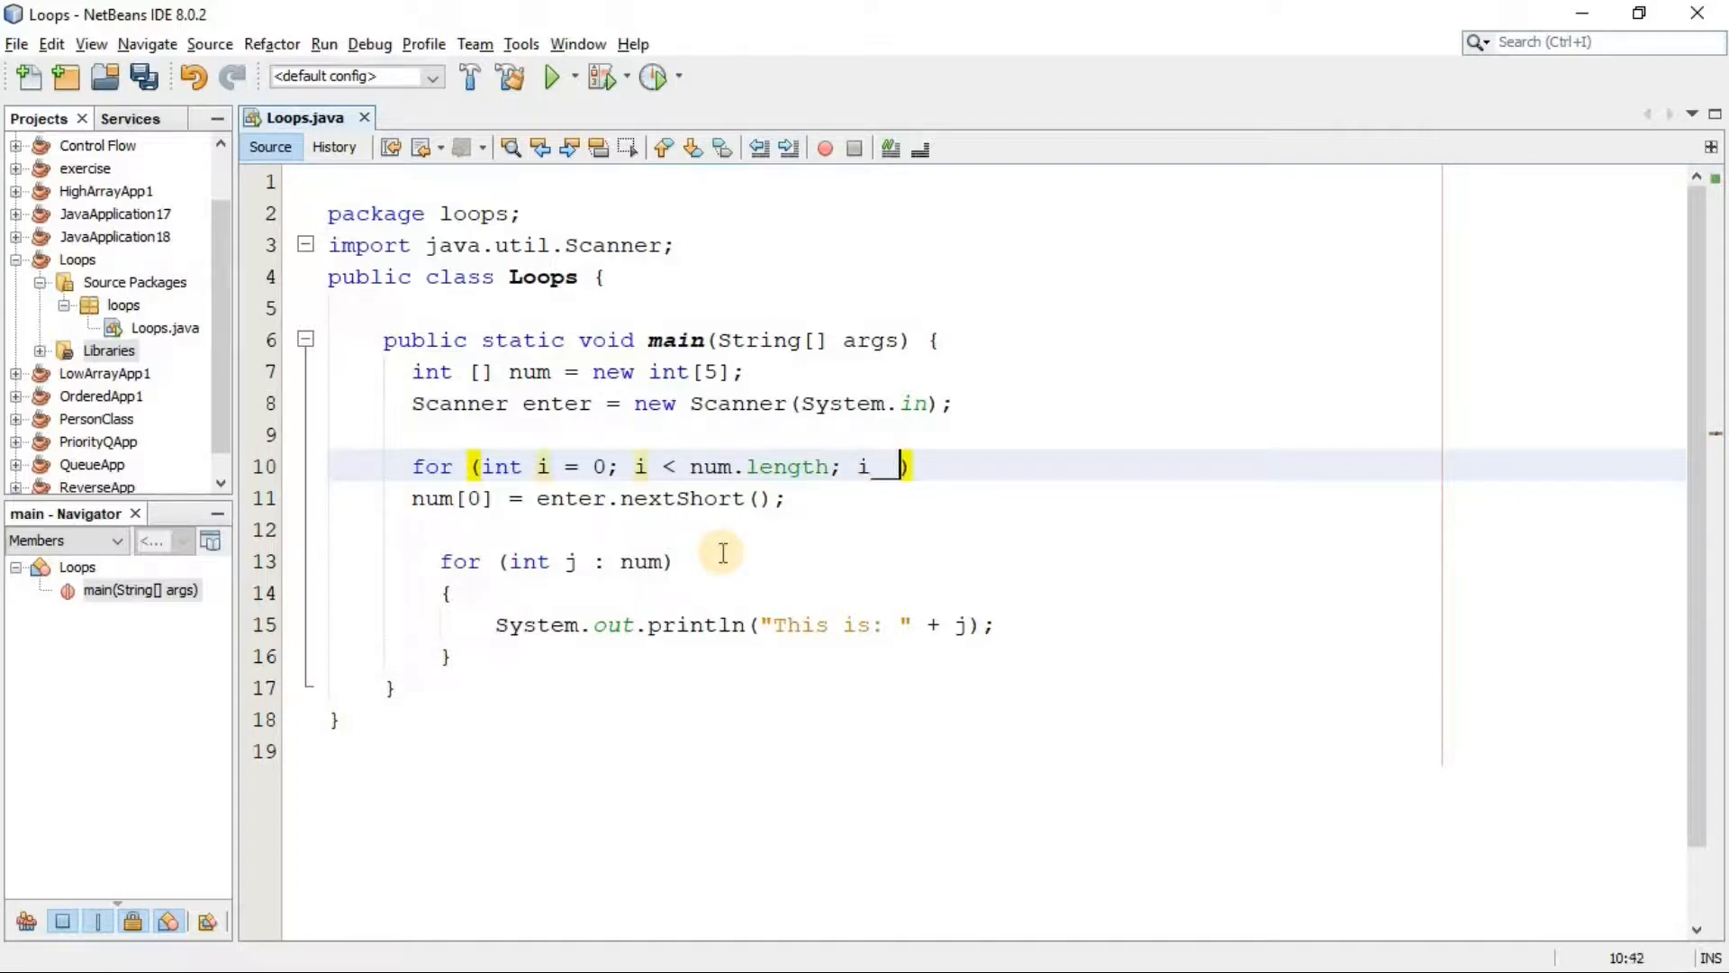
type("++")
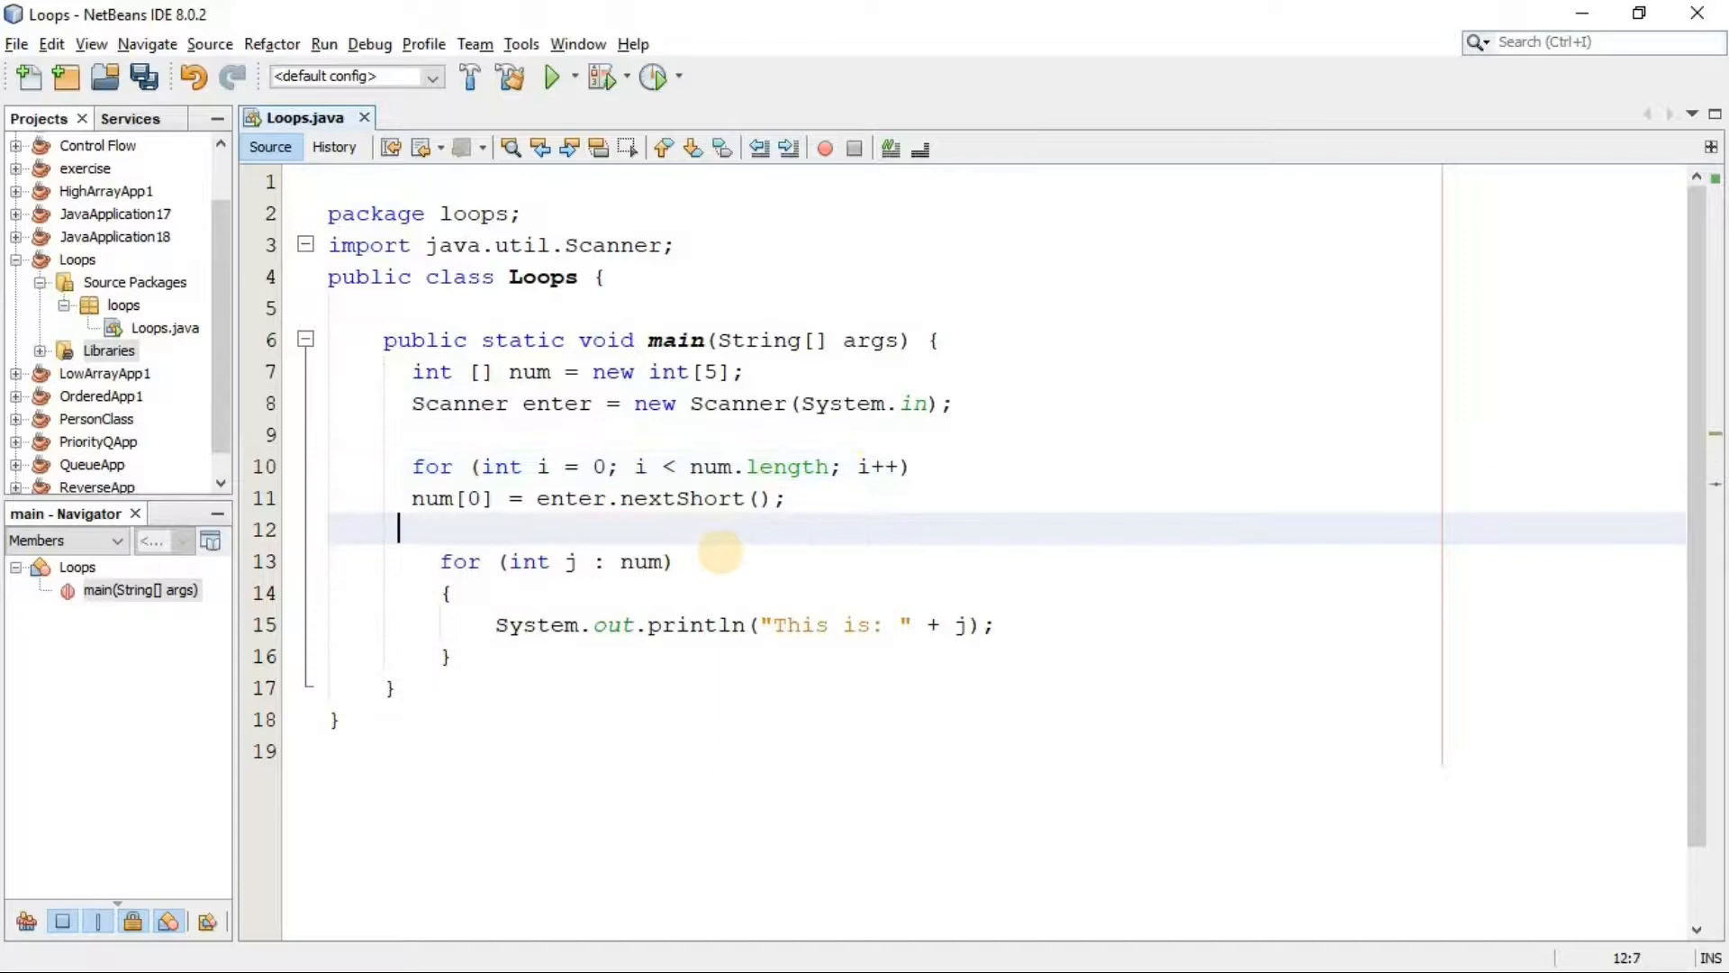
- Change the loop body to 'num[i] = enter.nextInt();'
left_click(565, 497)
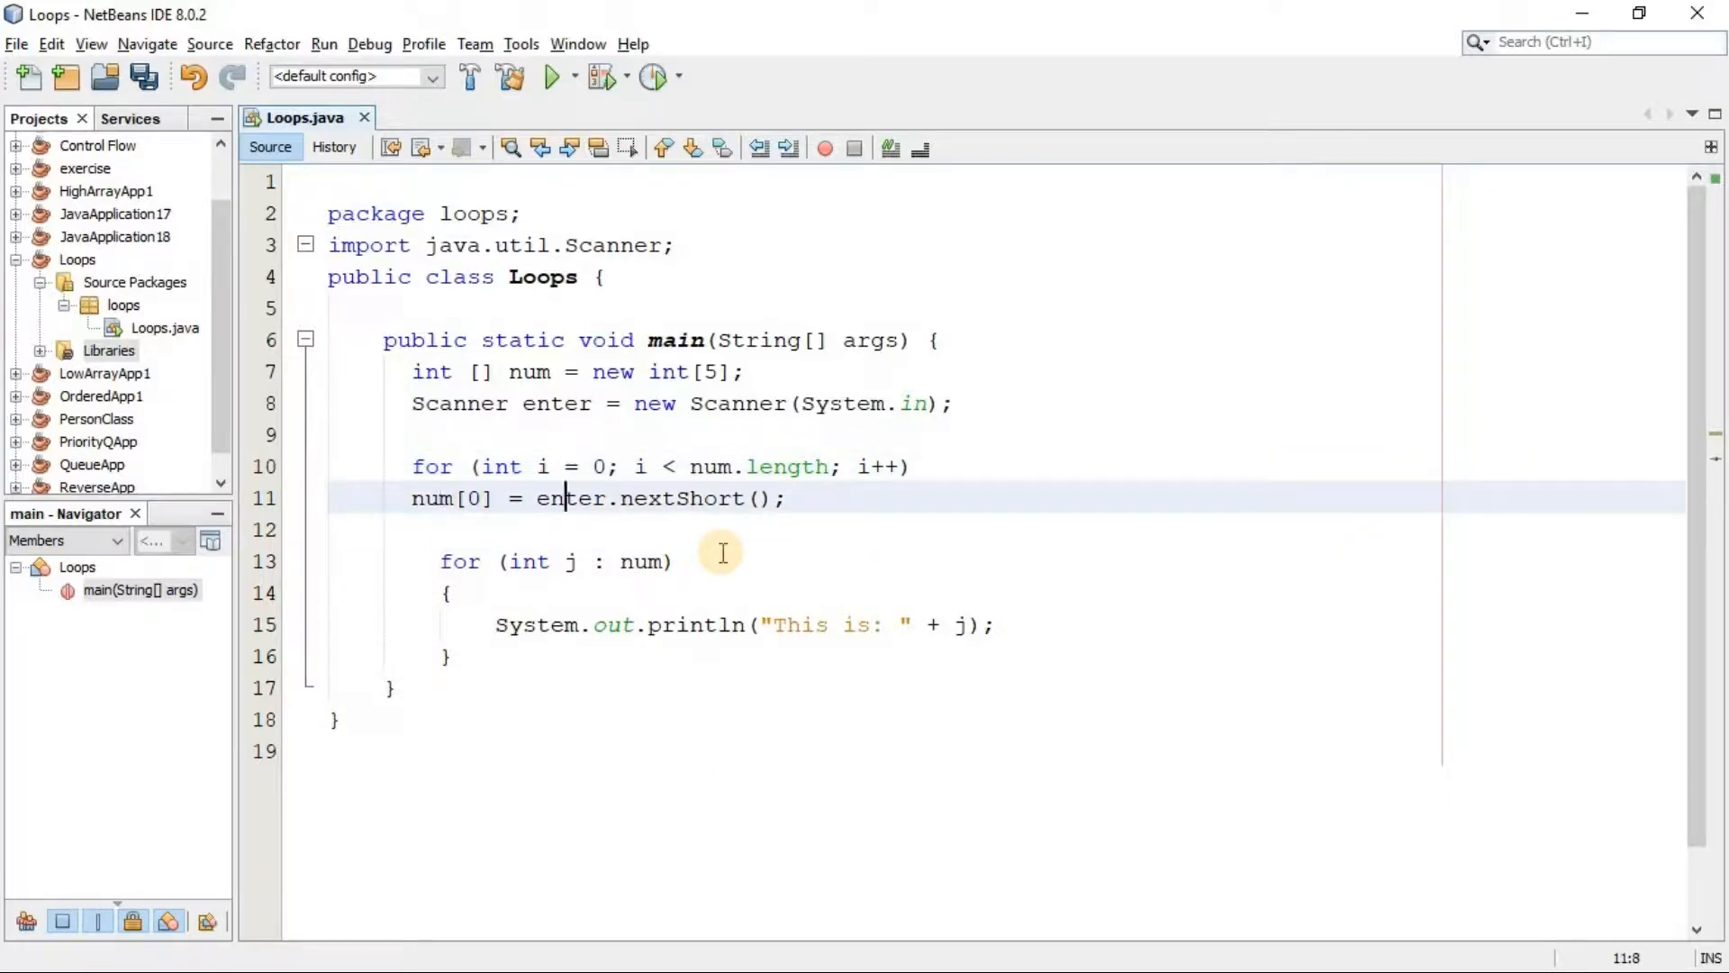
double_click(659, 497)
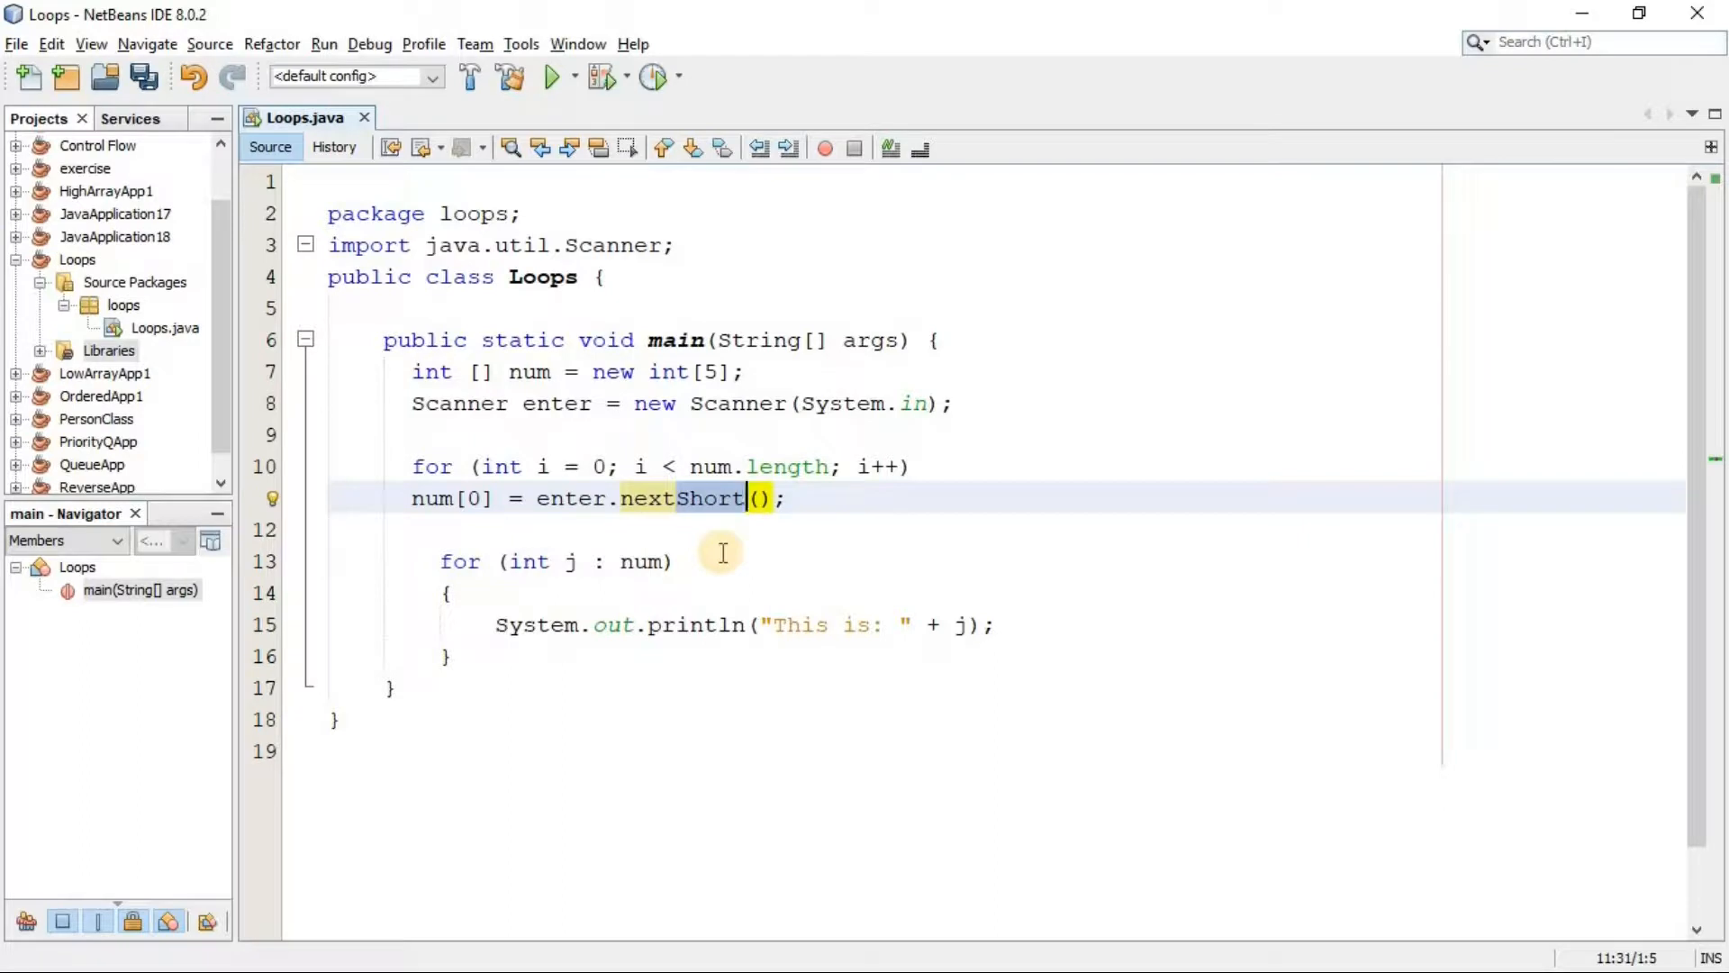
type("nextInt")
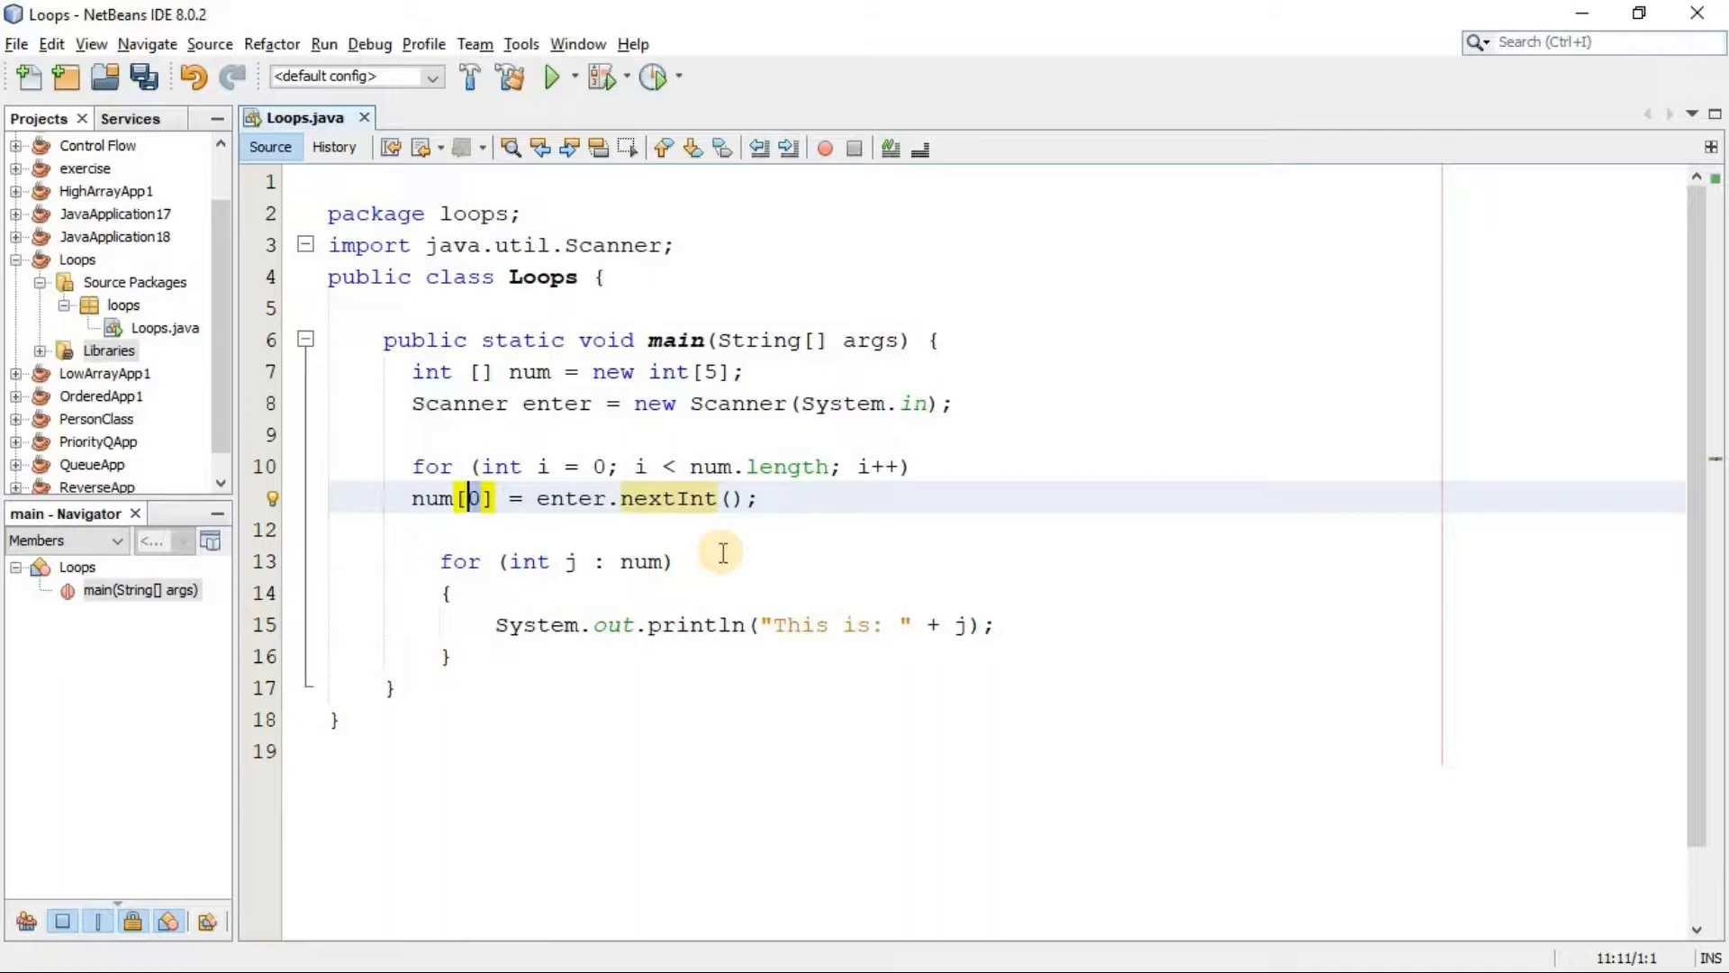
left_click(468, 497)
type("i")
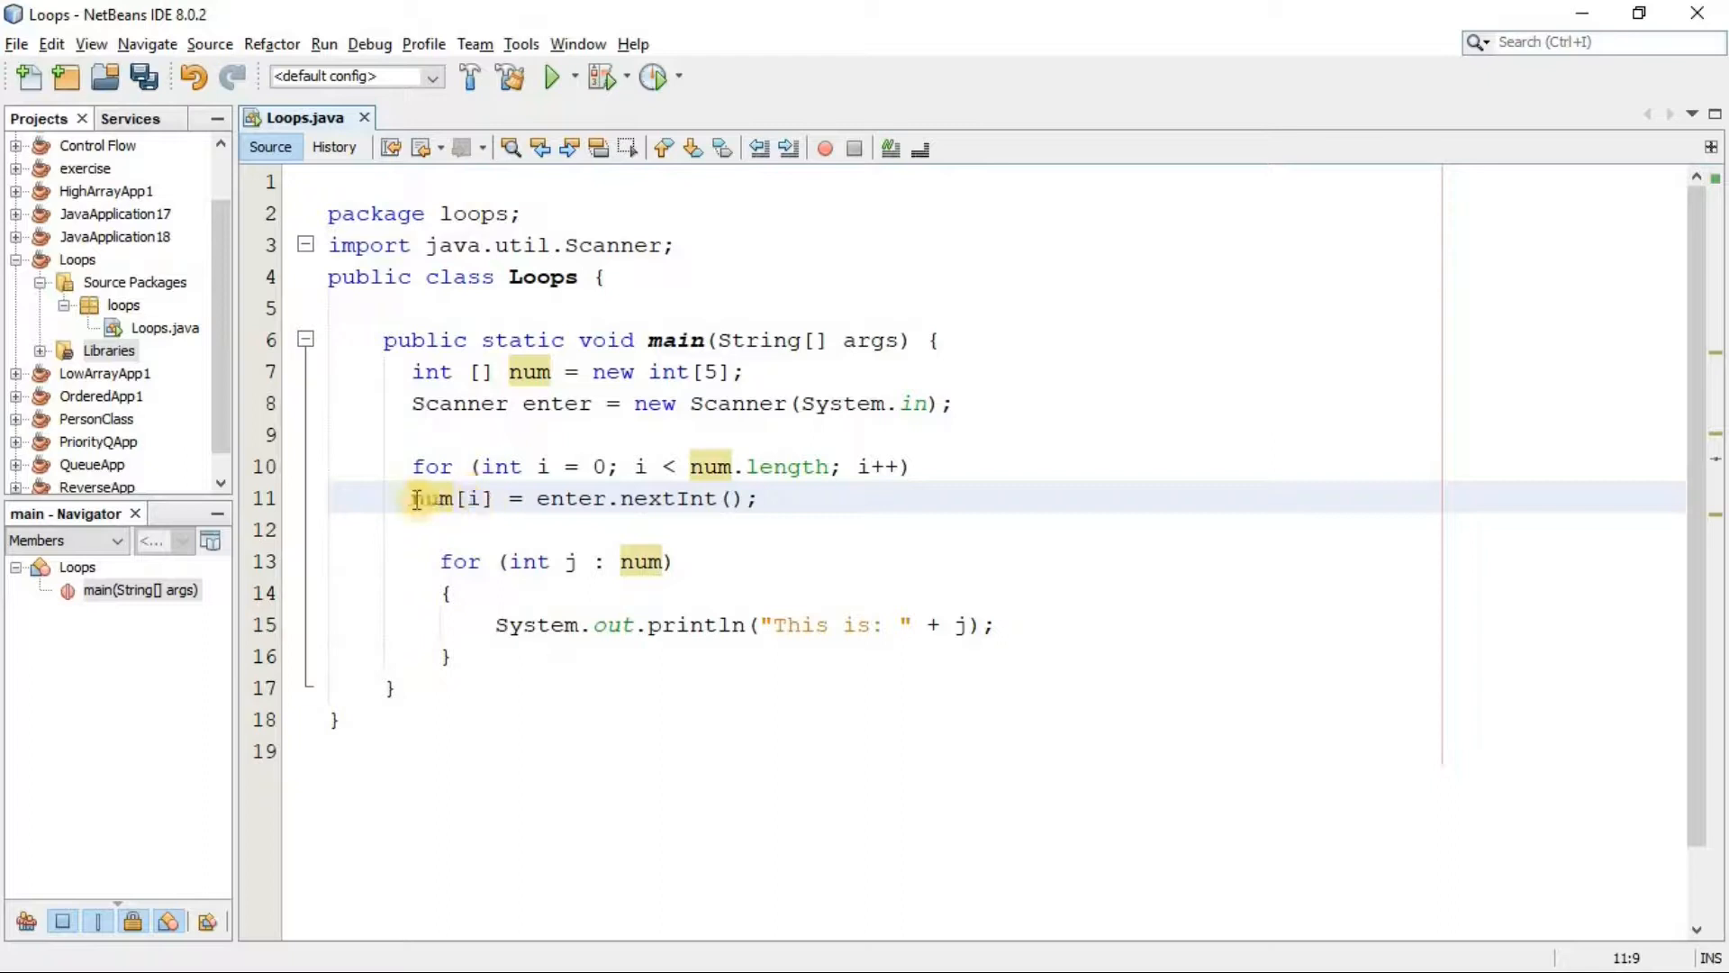
- Indent the loop body, run entering five numbers printed as 'This is: 1' to 5, and begin bracing the loop
left_click(554, 587)
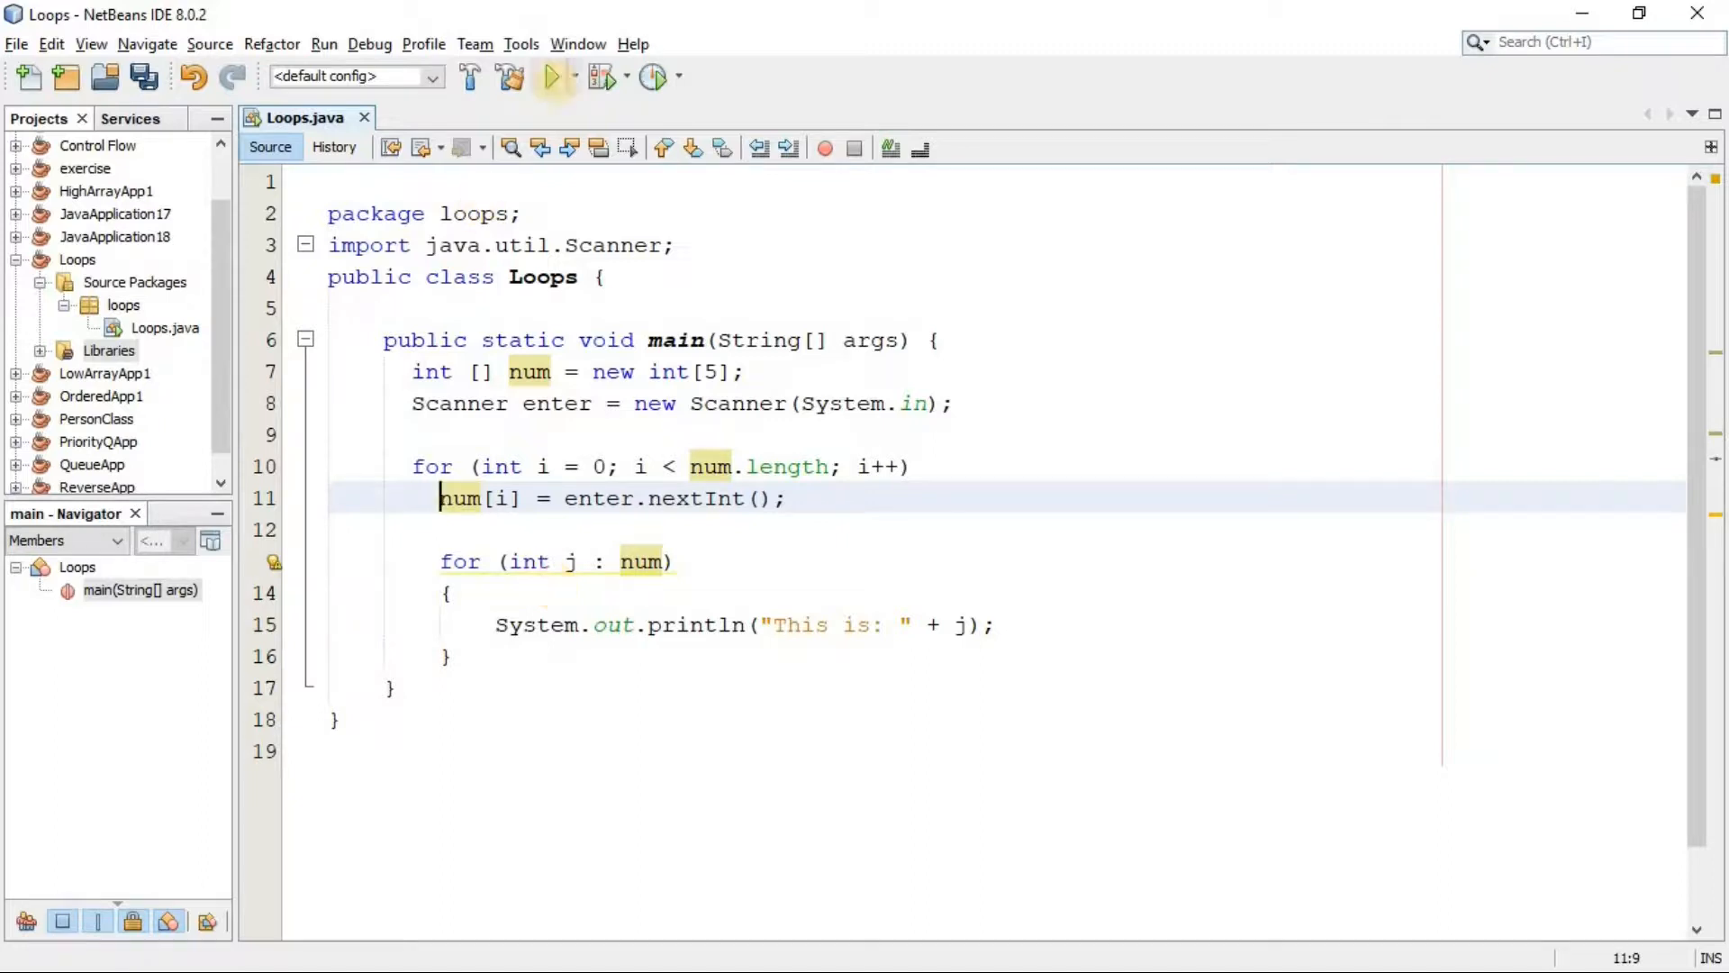
left_click(553, 75)
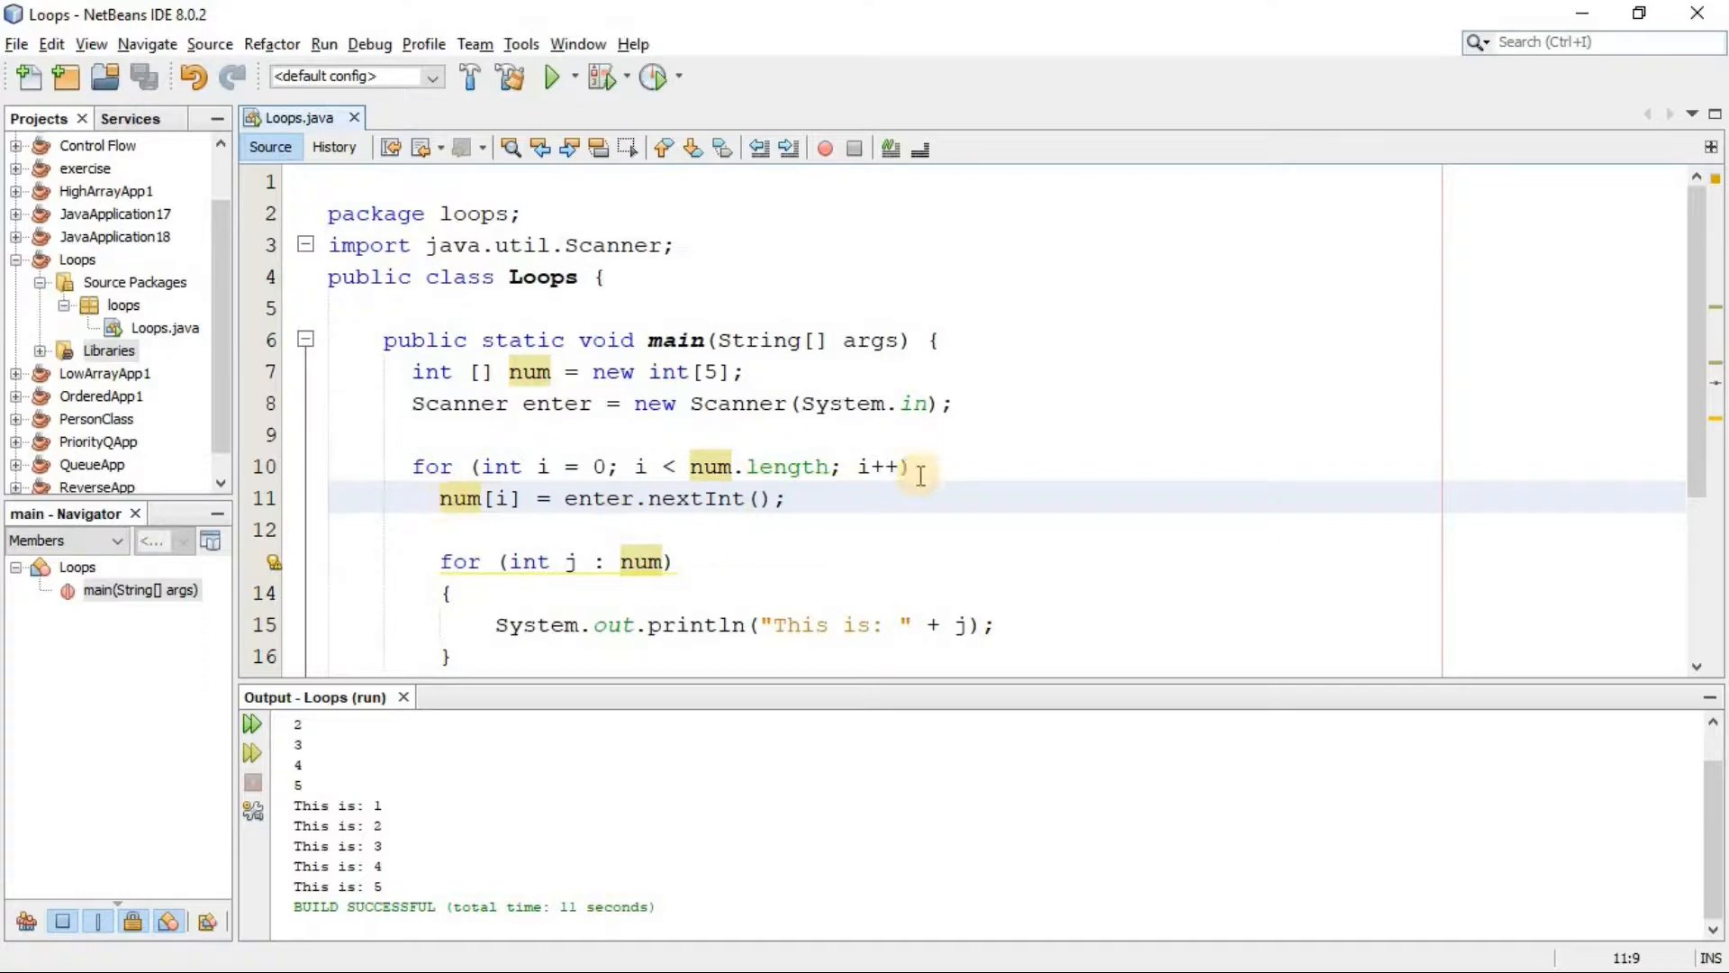
type("{")
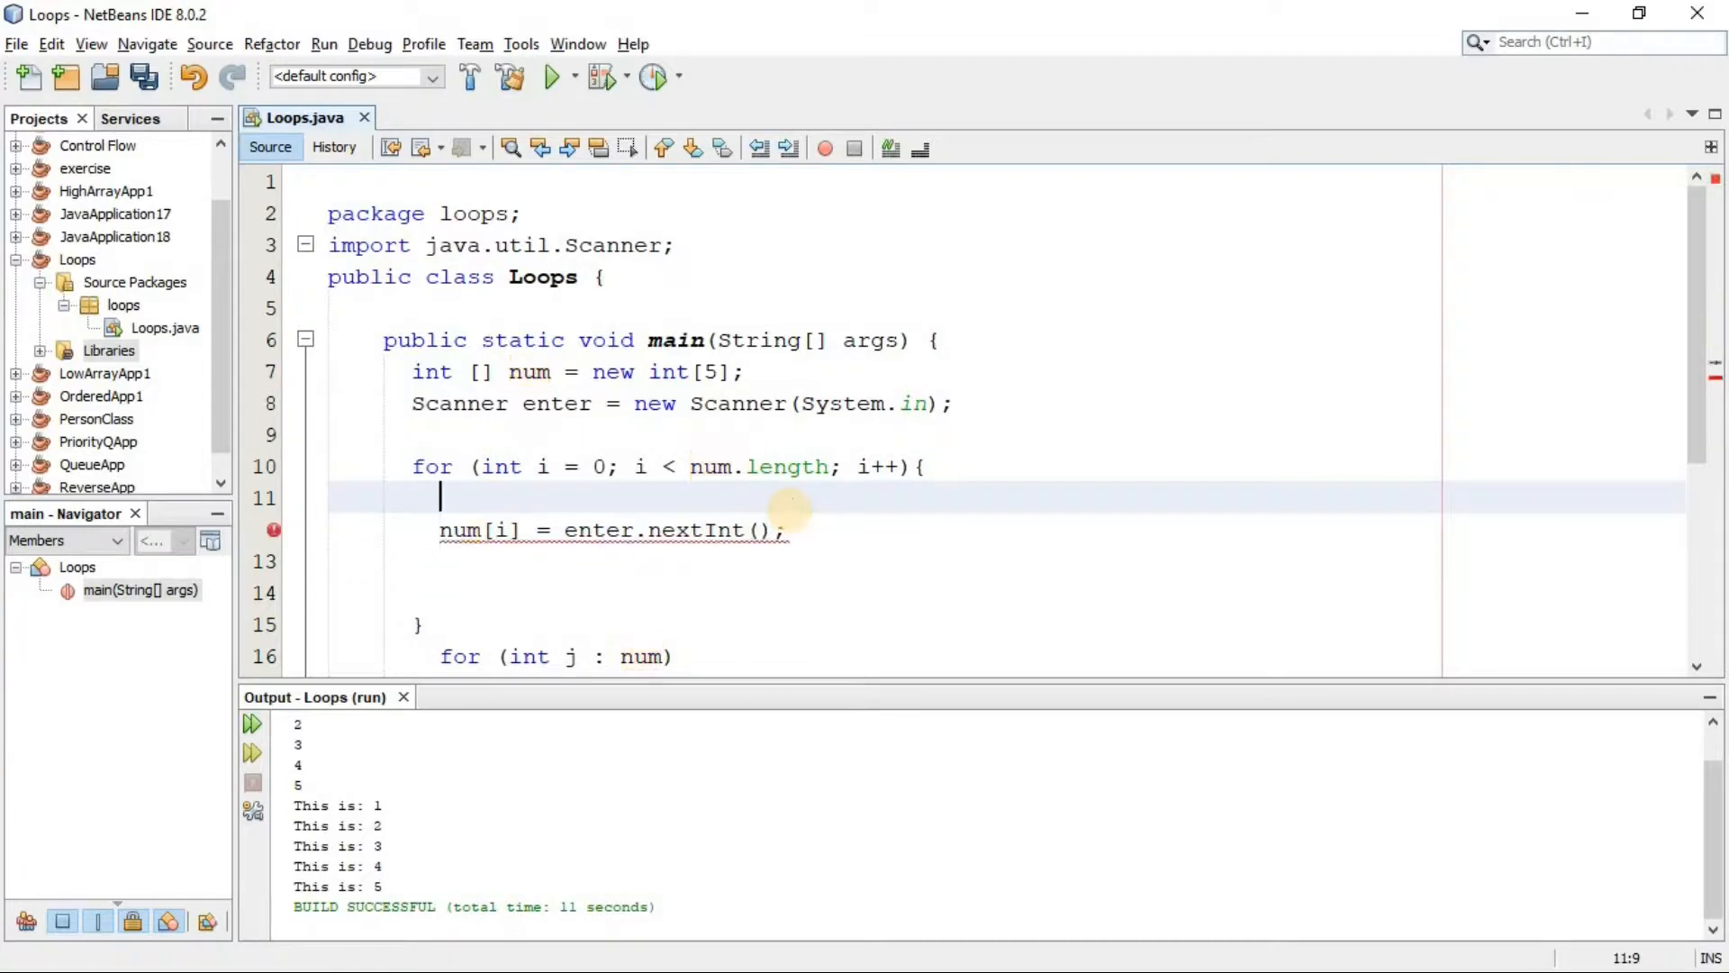
- Add System.out.println("Please enter a number: "); before each nextInt read inside the braced loop
type("System.out.println(\"\");")
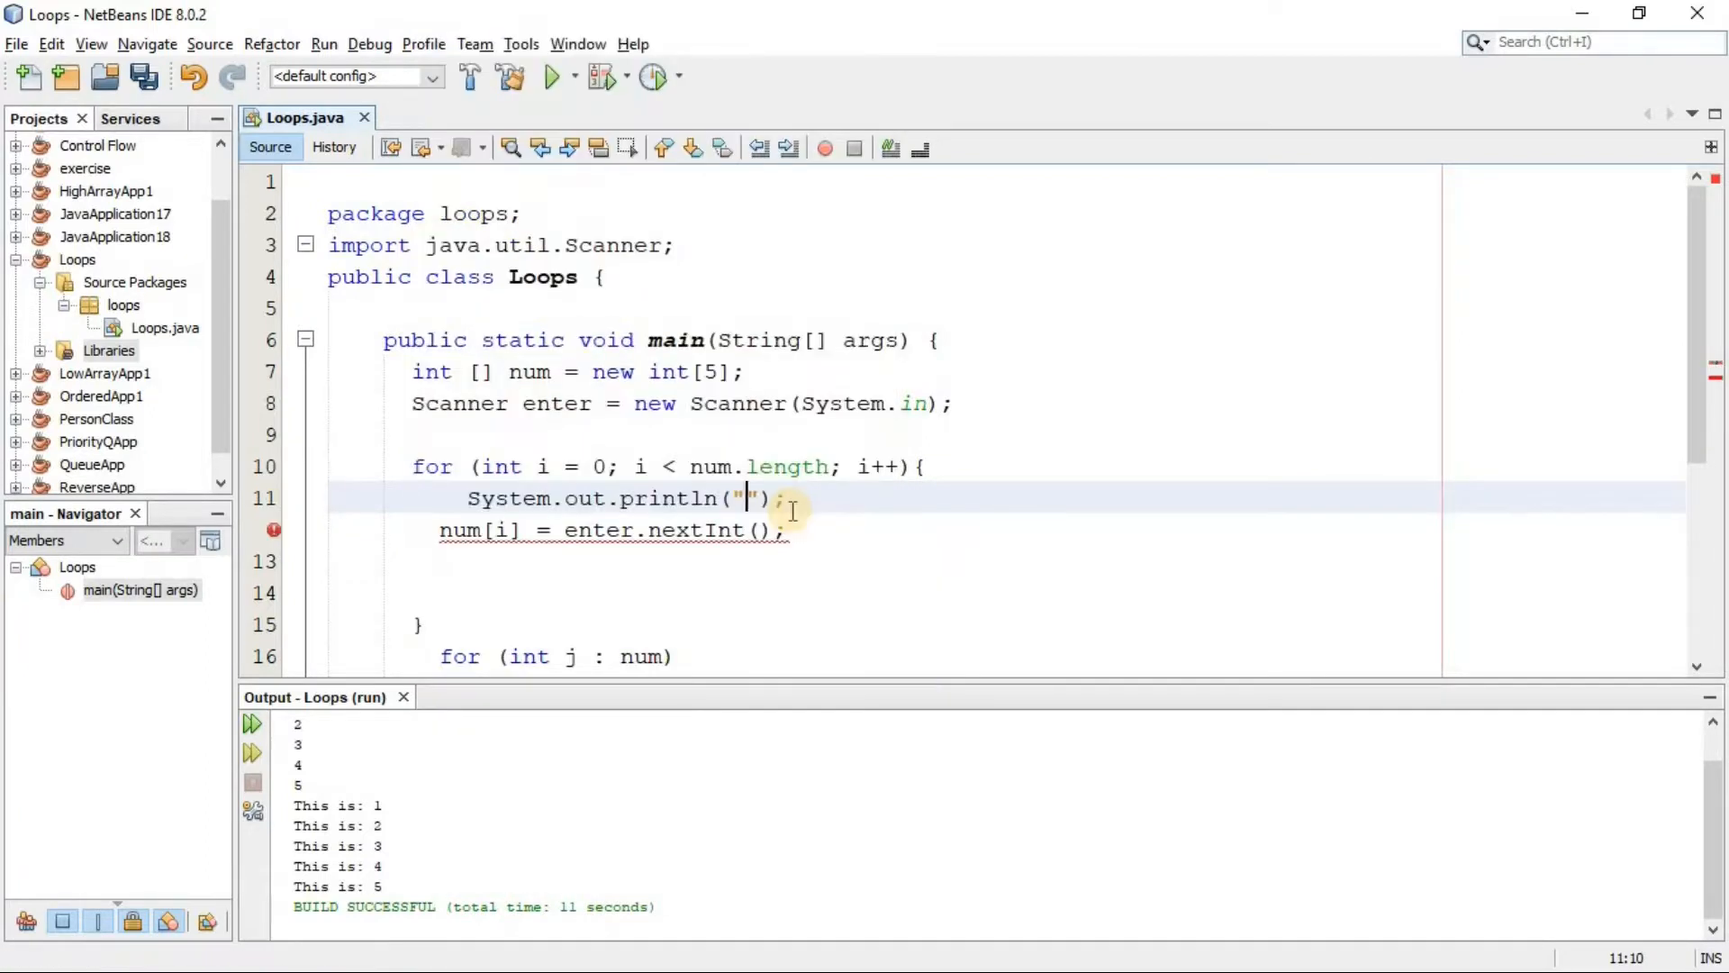
type("Please enter a number:")
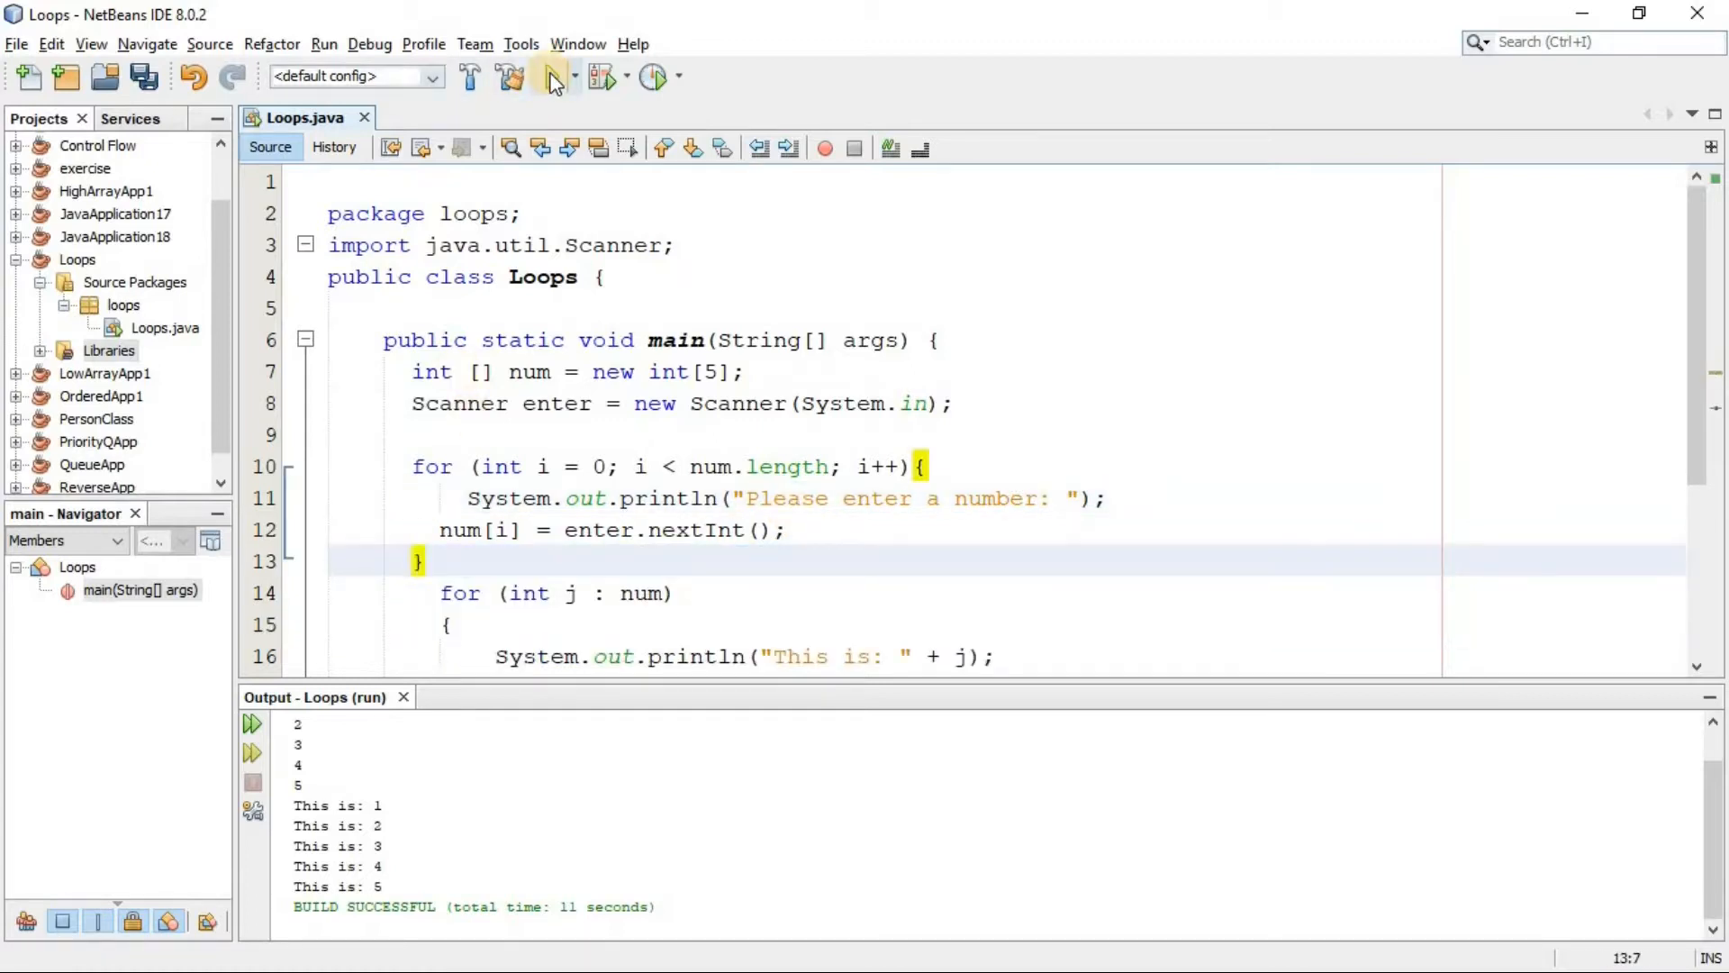
- Run the program and answer the prompts with 12, 32, 34, 25, 26
left_click(551, 76)
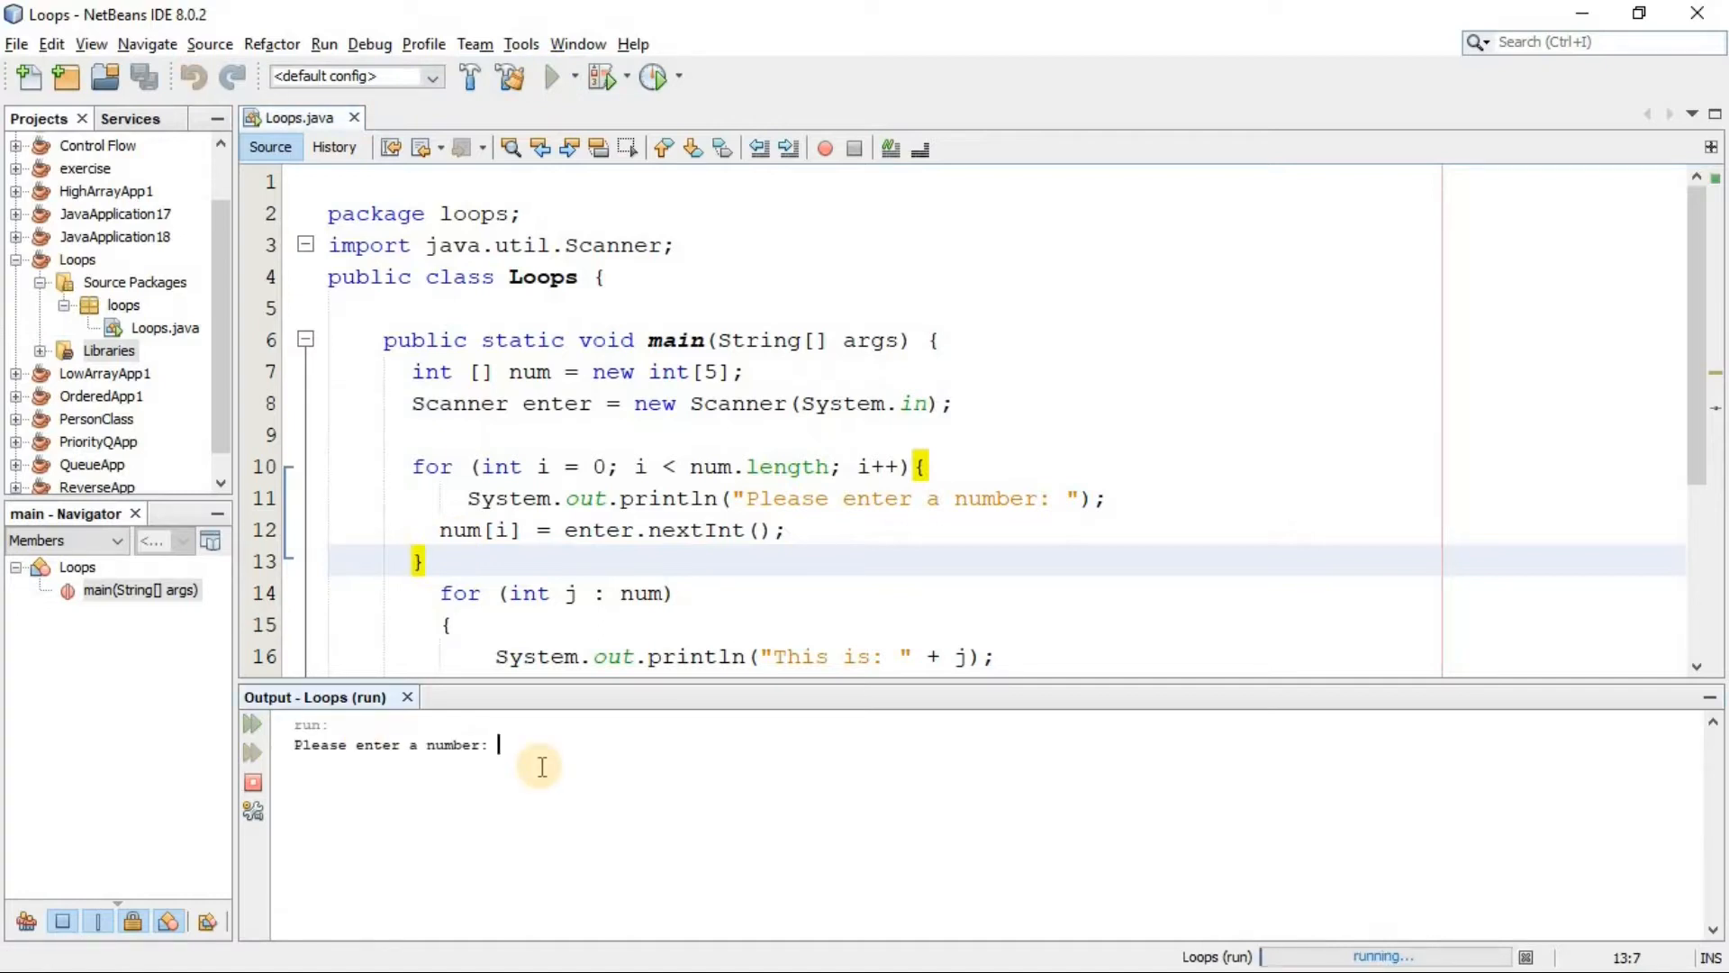
type("12")
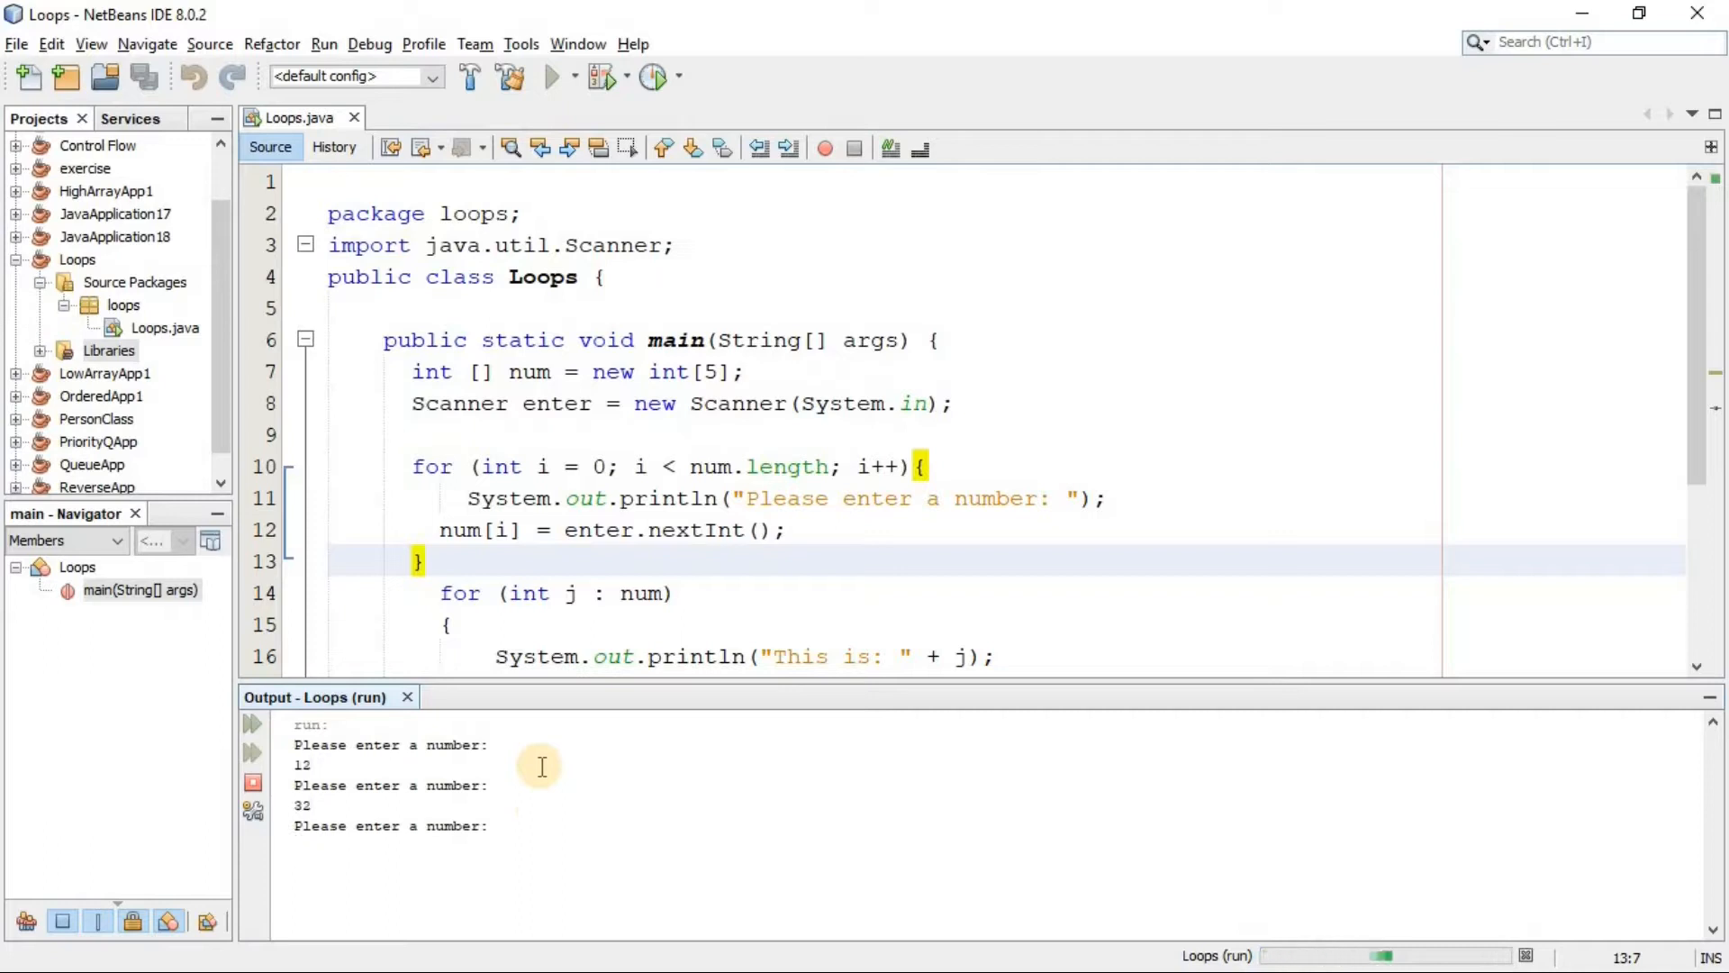
type("34")
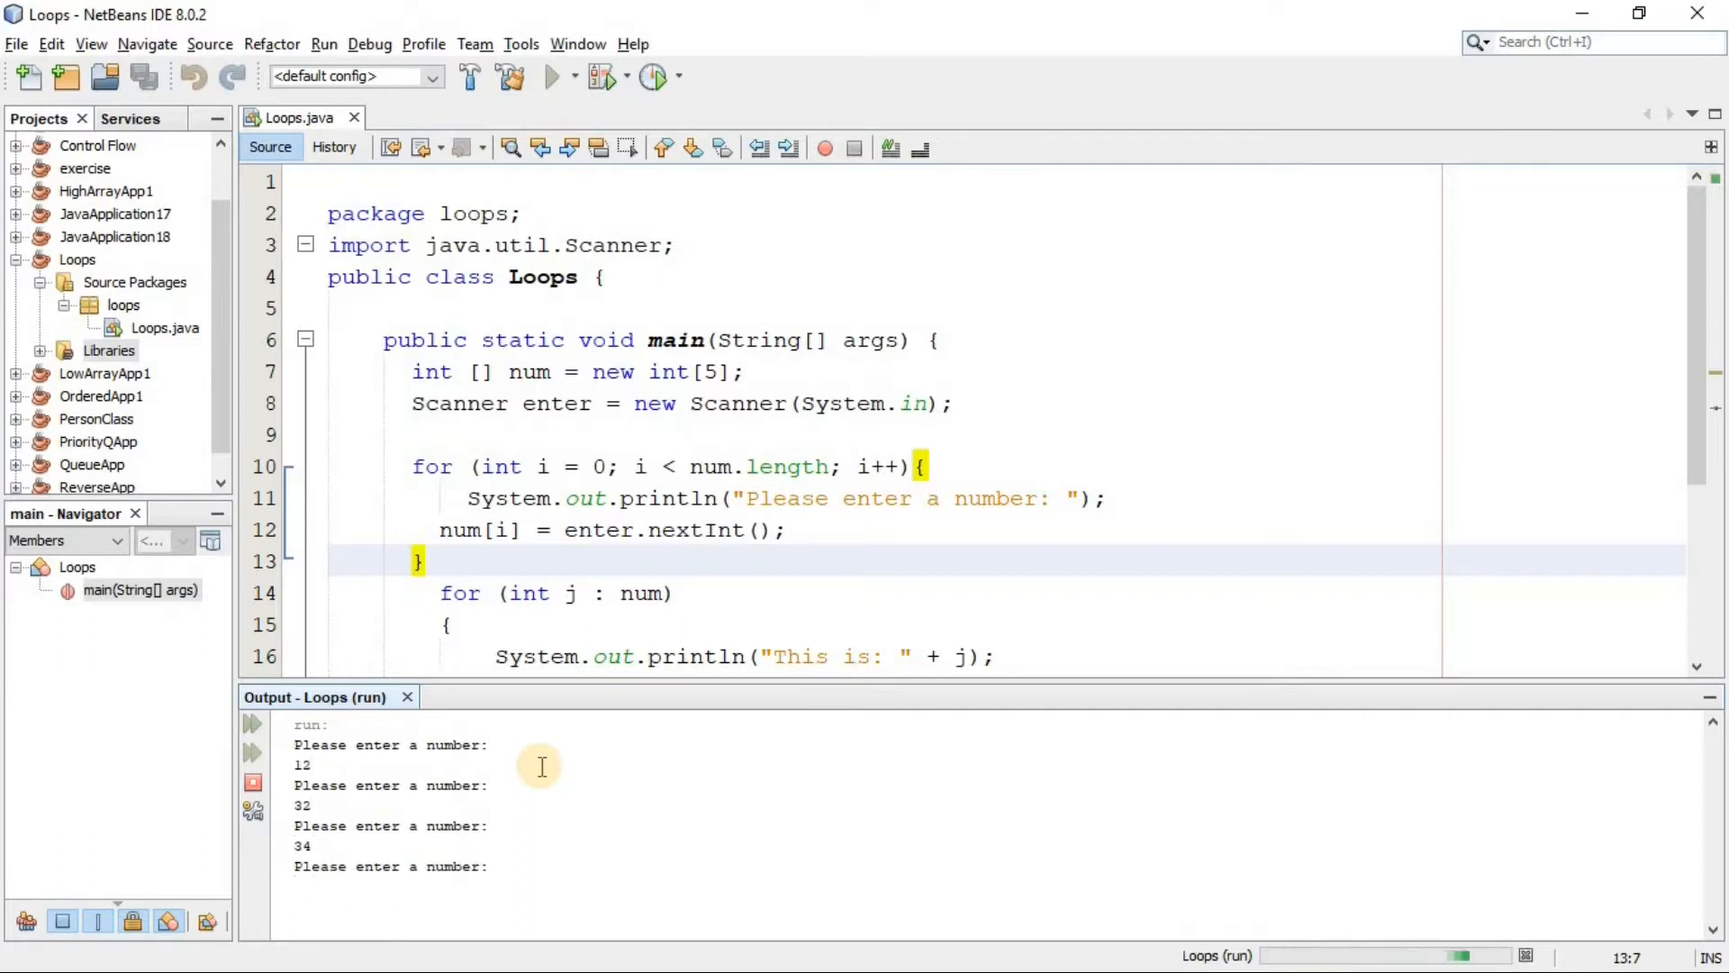
type("25")
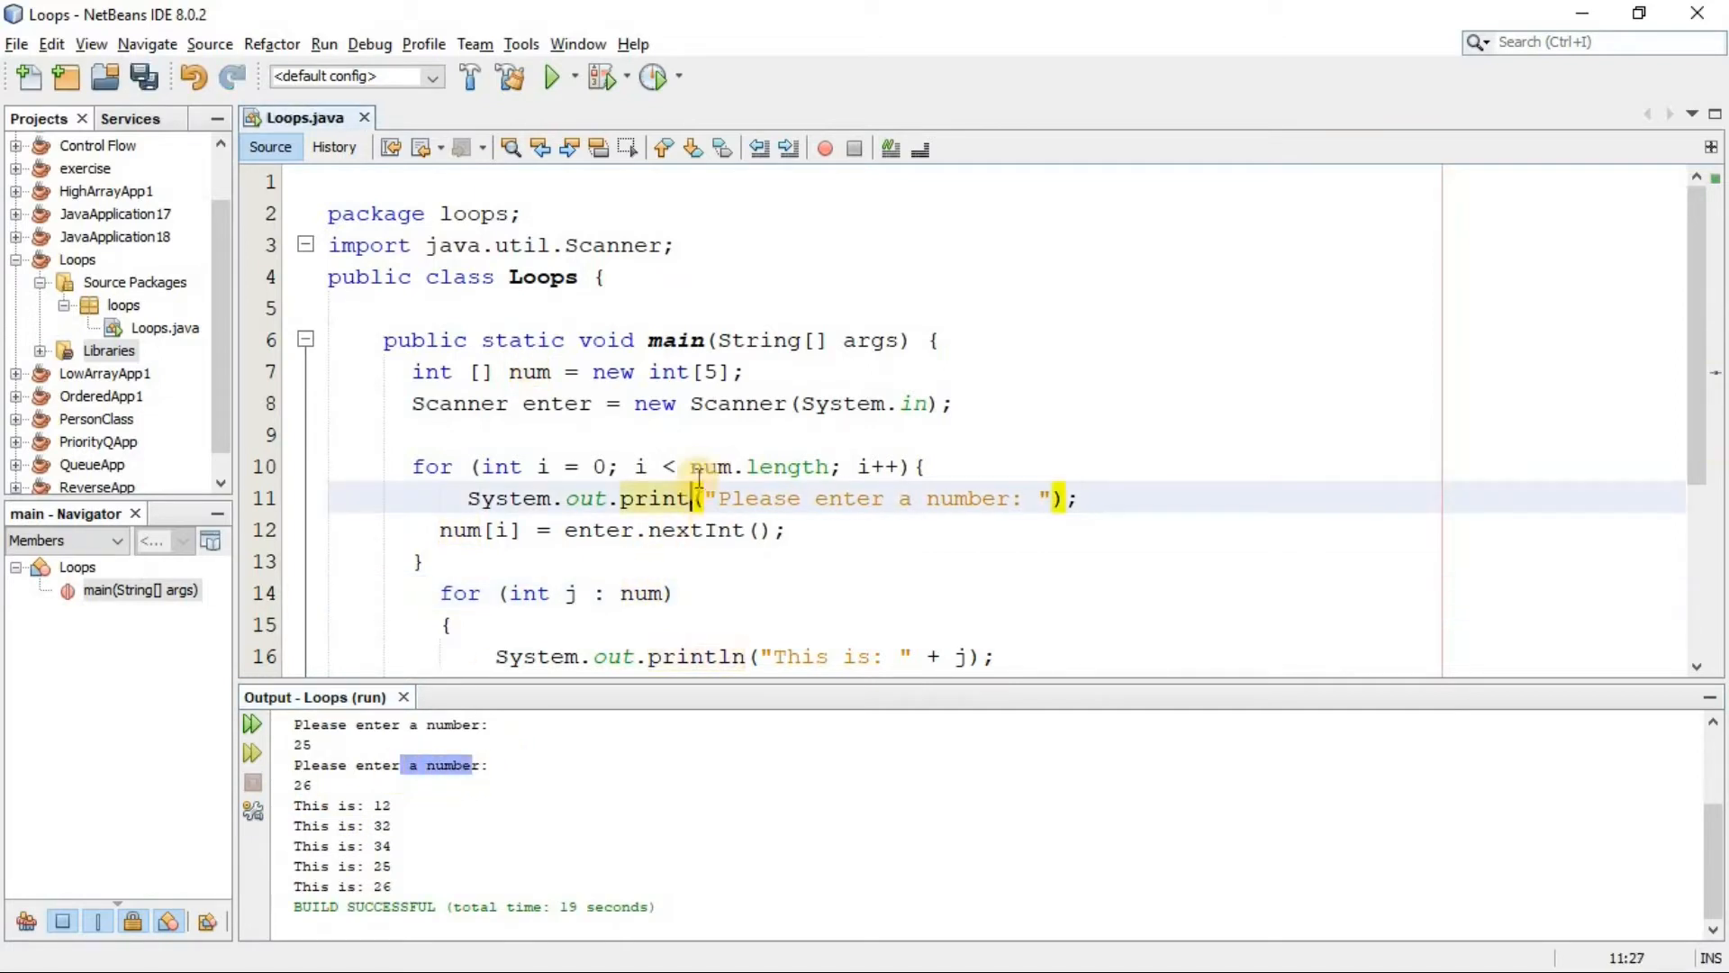
- Use print instead of println for the prompt and rerun, entering 12, 43, 234, 234, 123 inline
left_click(557, 76)
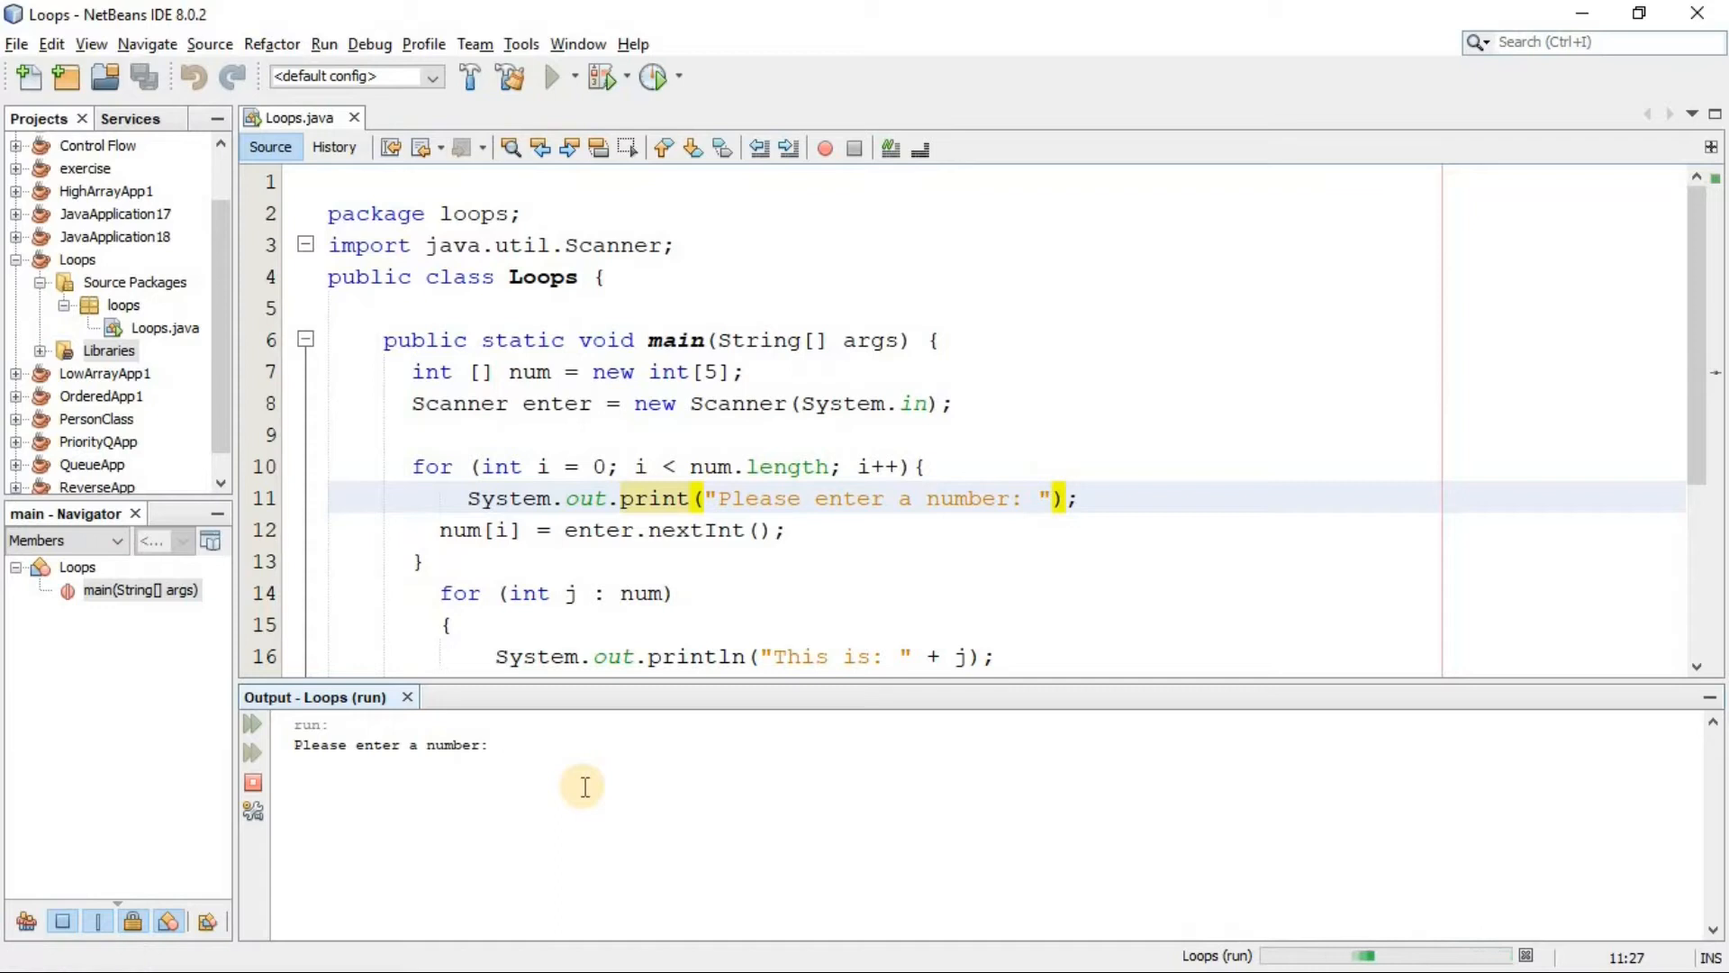
type("12")
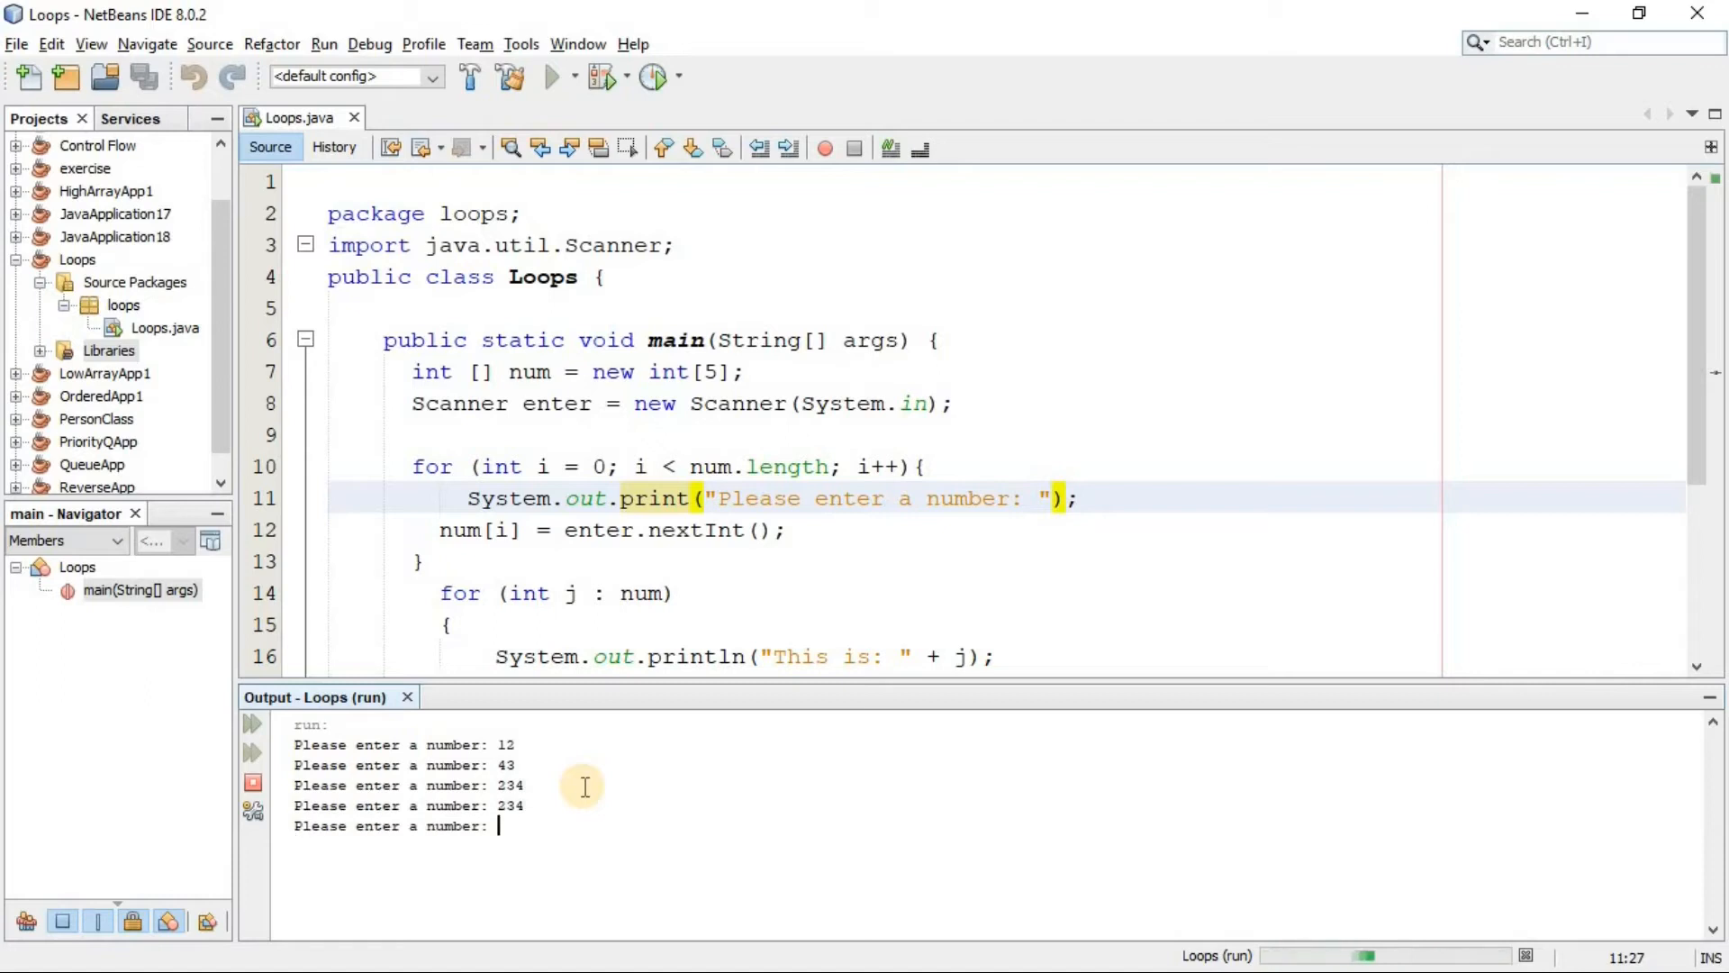
type("123")
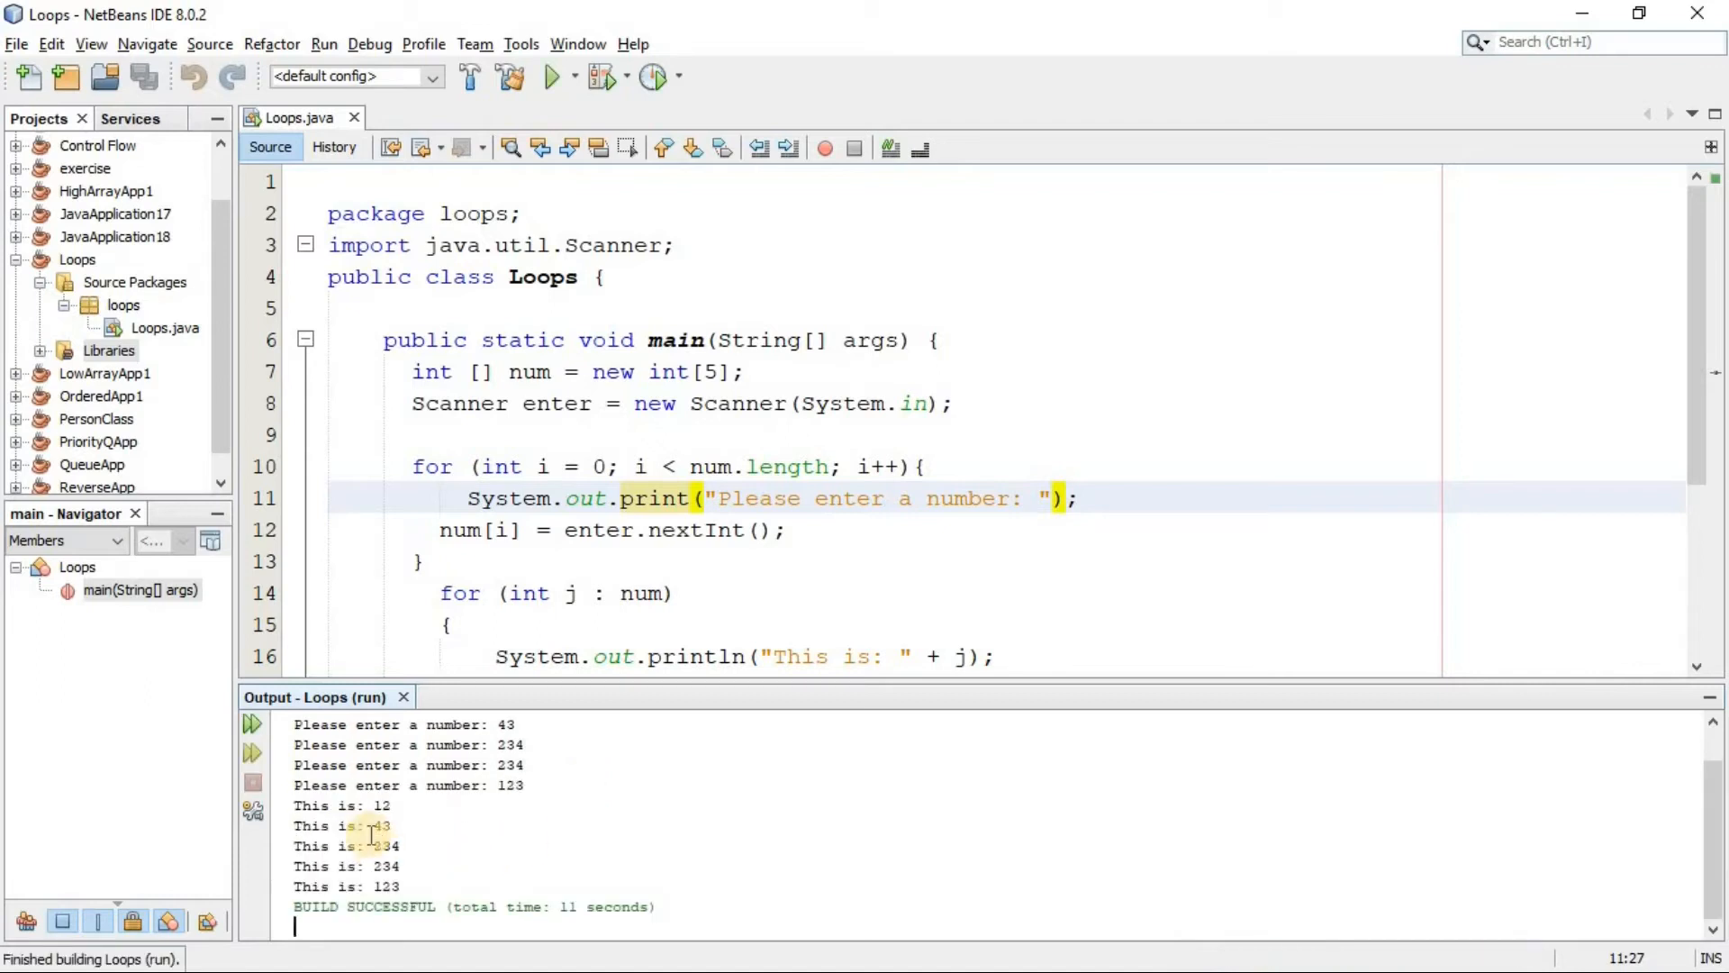